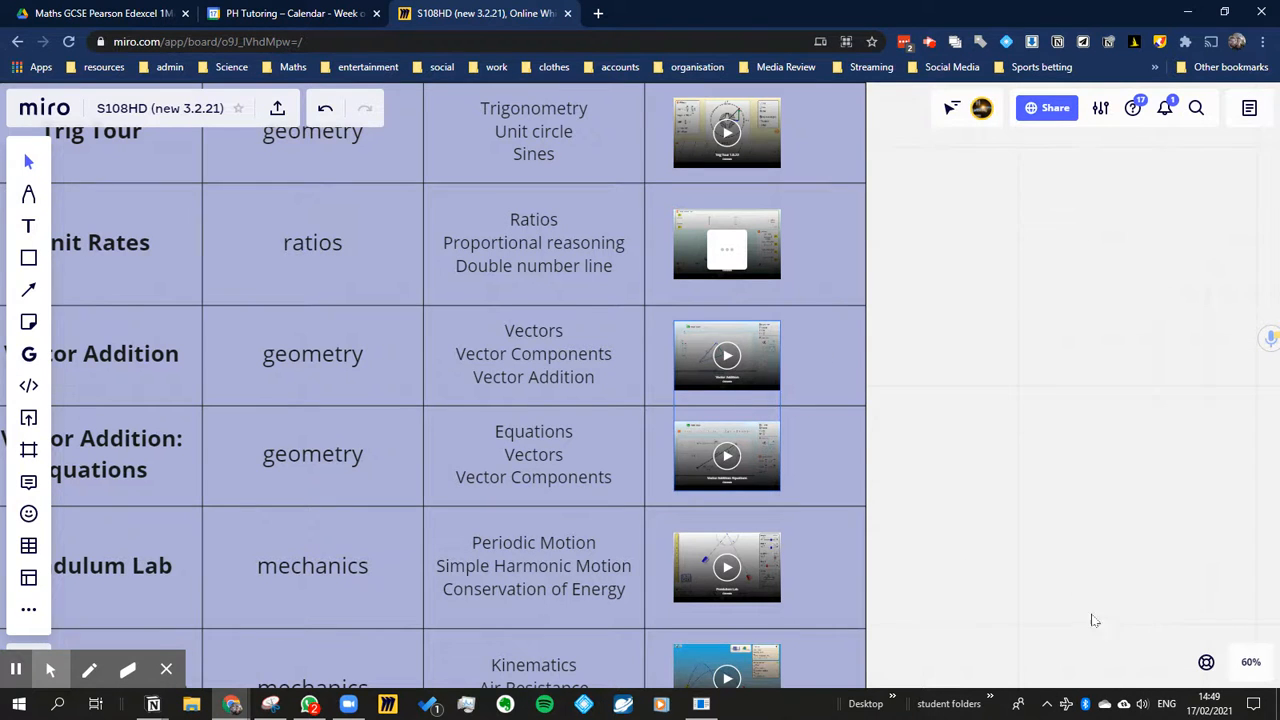
Drag the PhET video card into the open board space beside the lesson frame and resize it smaller
scroll(down, 3)
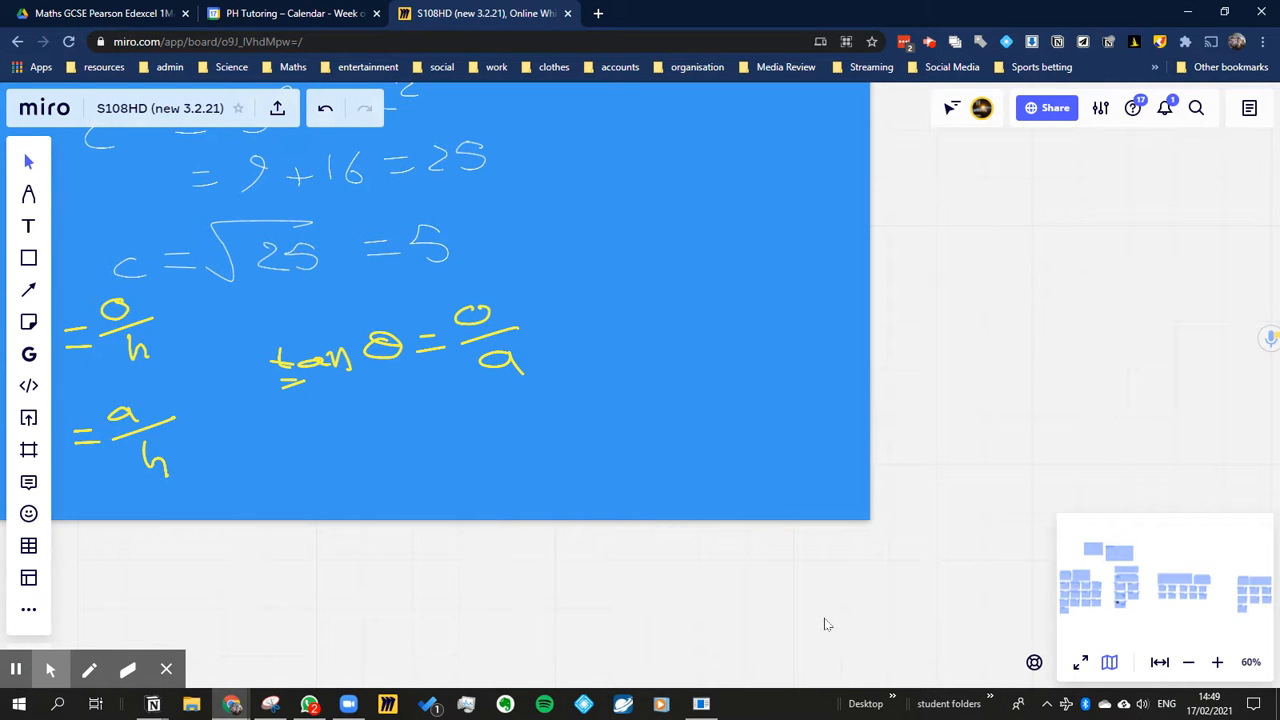
scroll(down, 3)
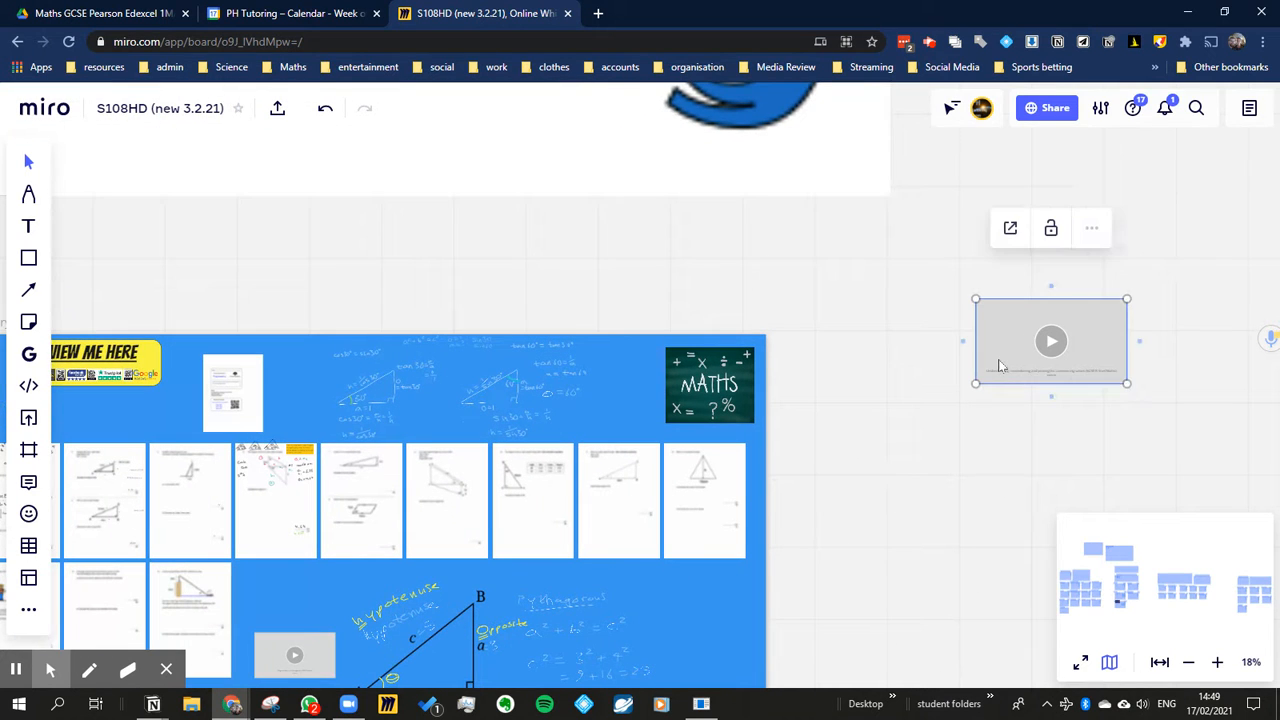
drag(1052, 340, 872, 476)
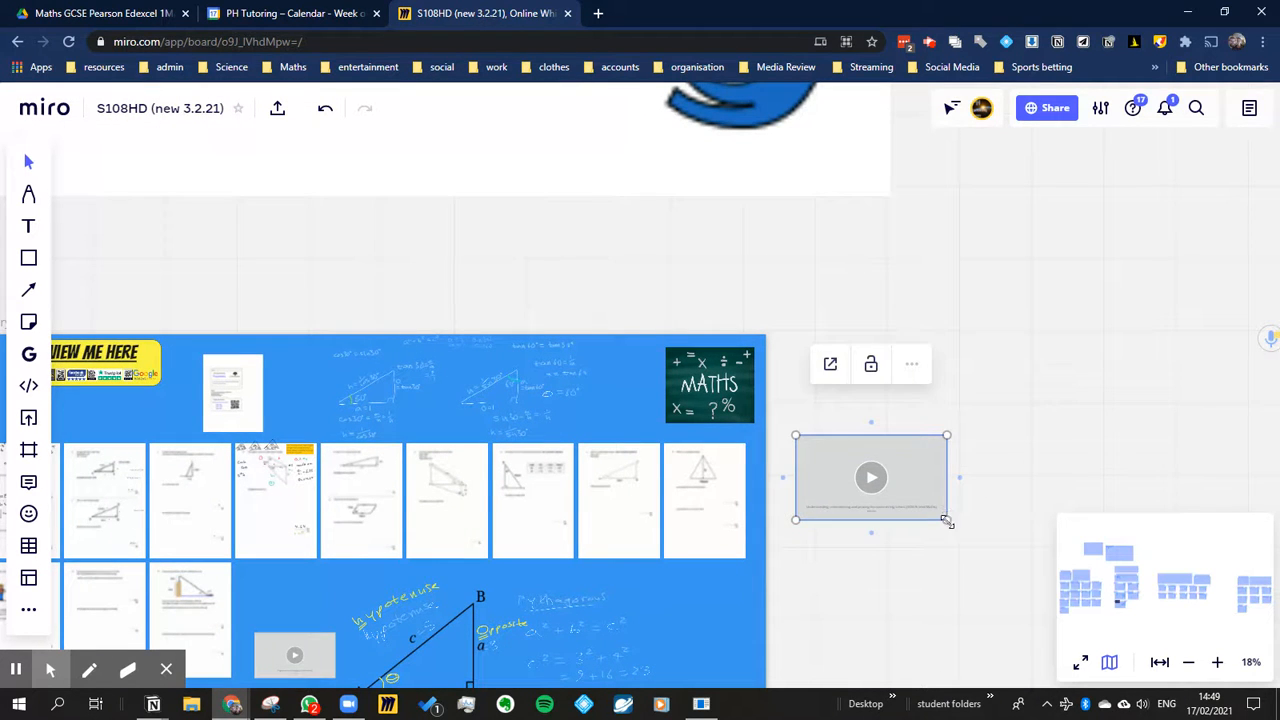
drag(870, 476, 680, 600)
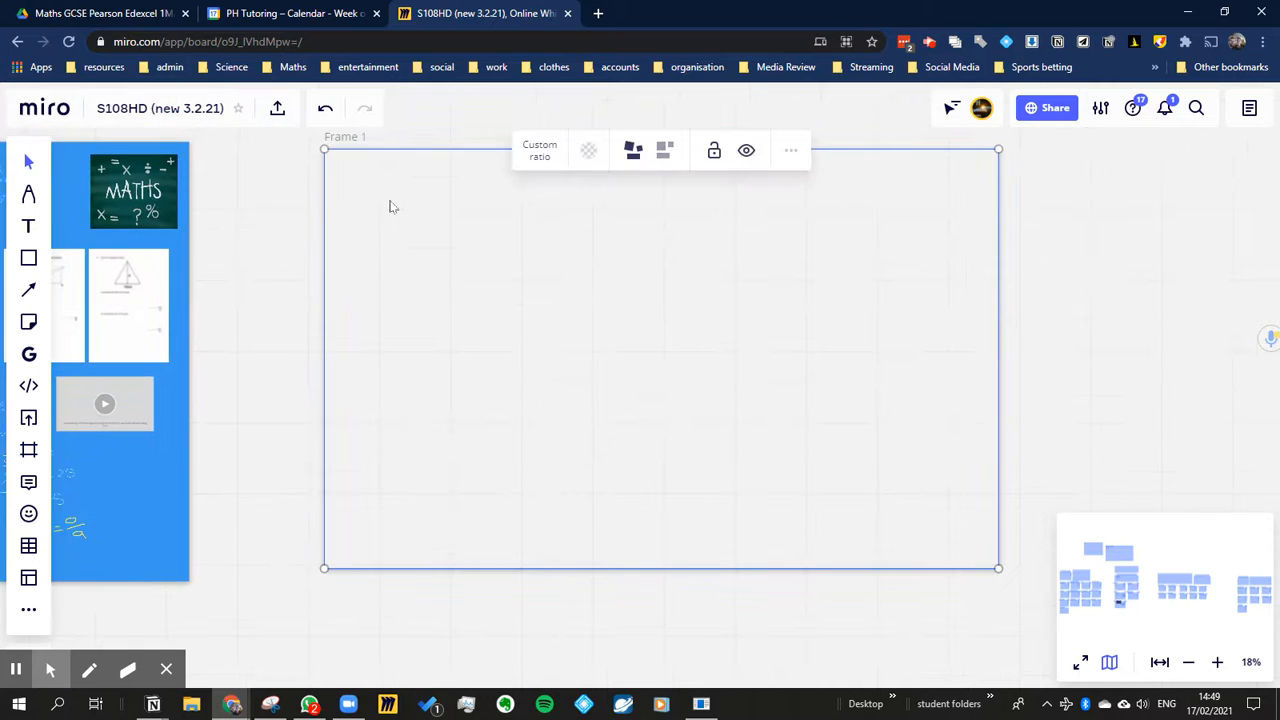
Fill Frame 1 with light blue and rename it 'vectors'
click(588, 150)
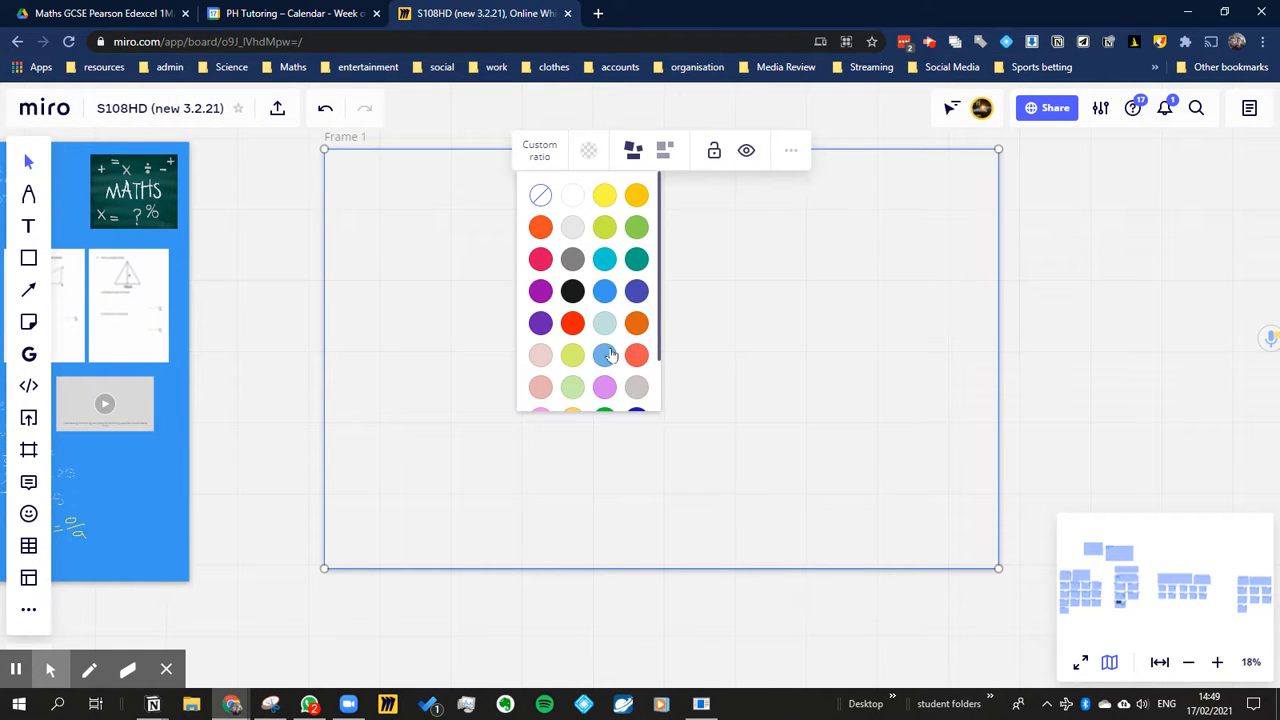
click(604, 356)
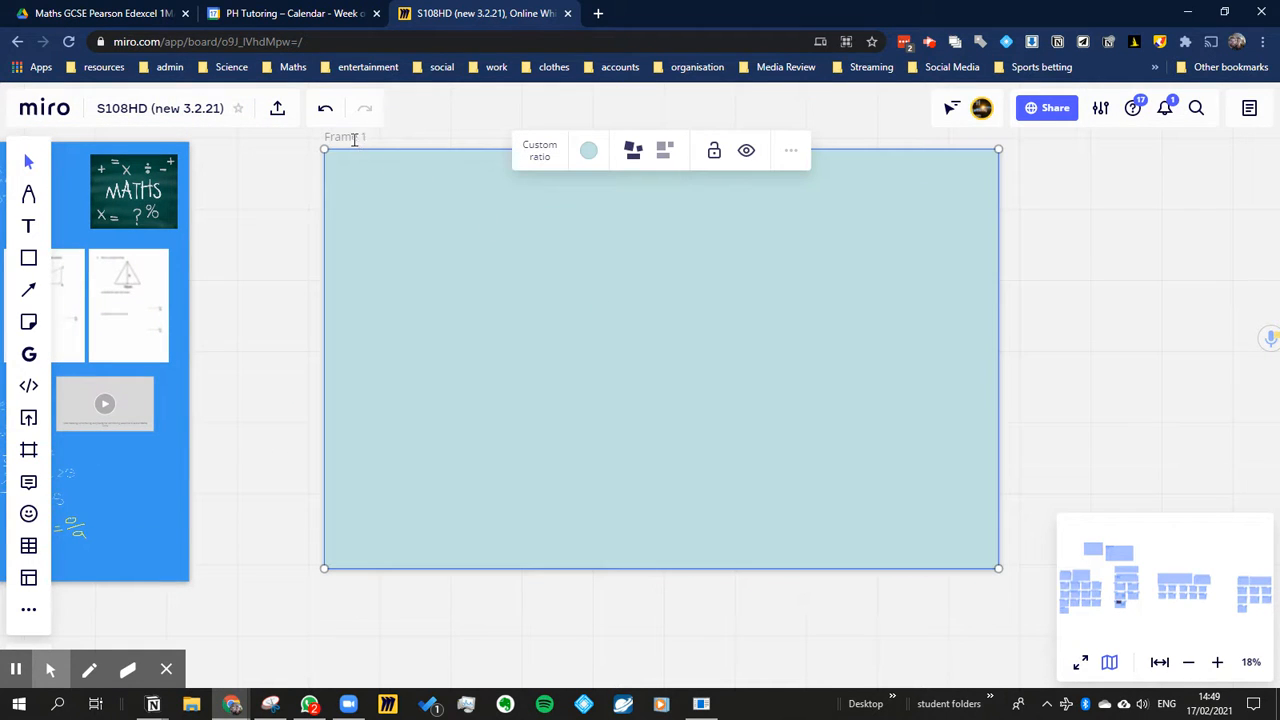
text(vectors)
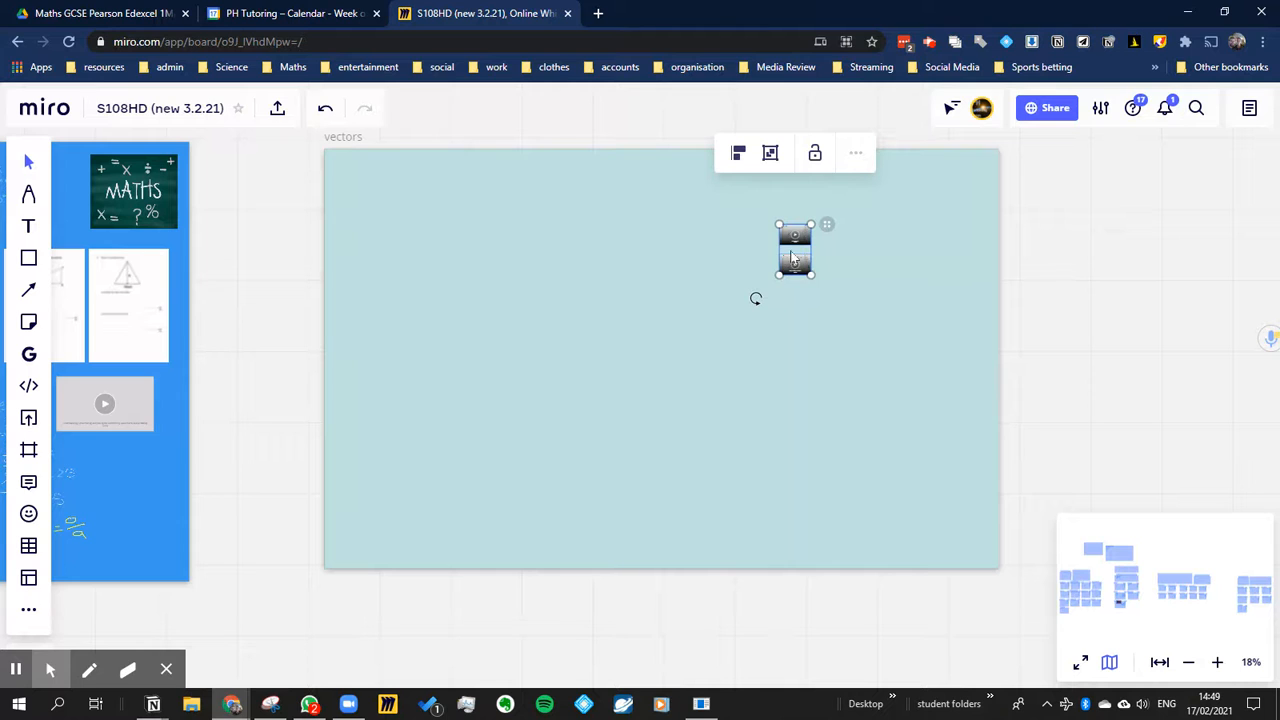
Move the video card into the top-left corner of the vectors frame
drag(796, 250, 368, 196)
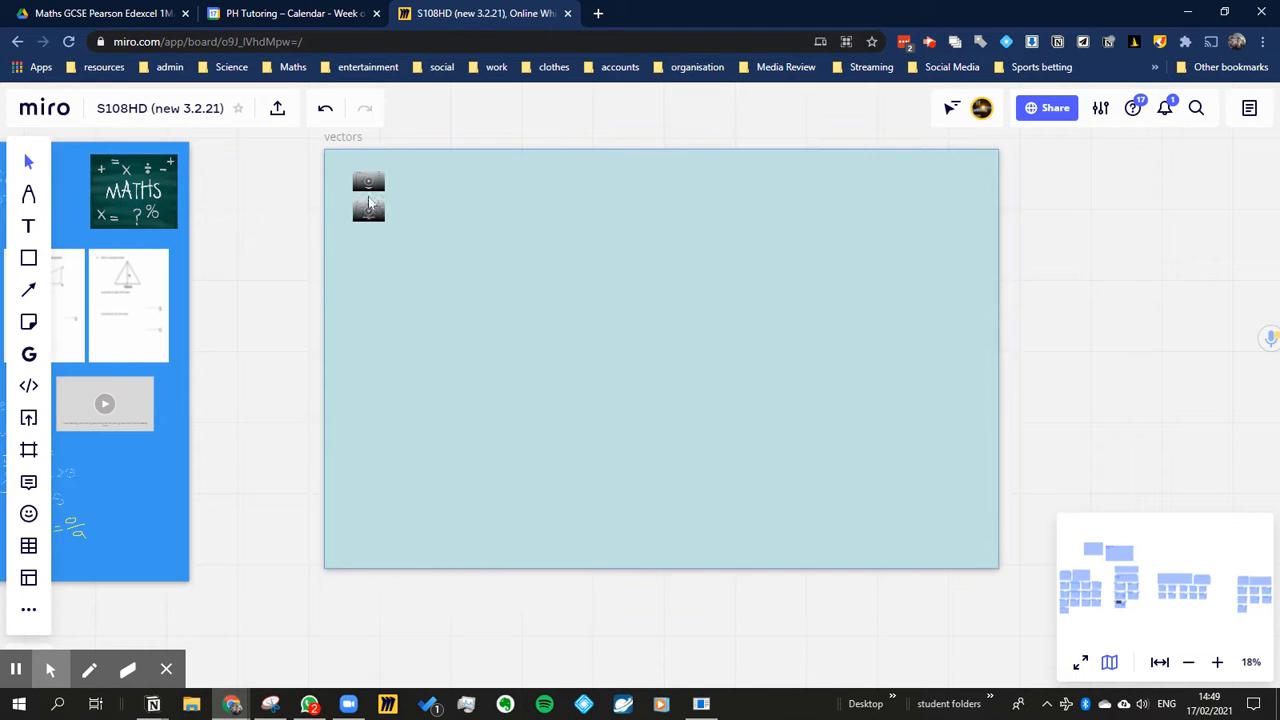
click(368, 182)
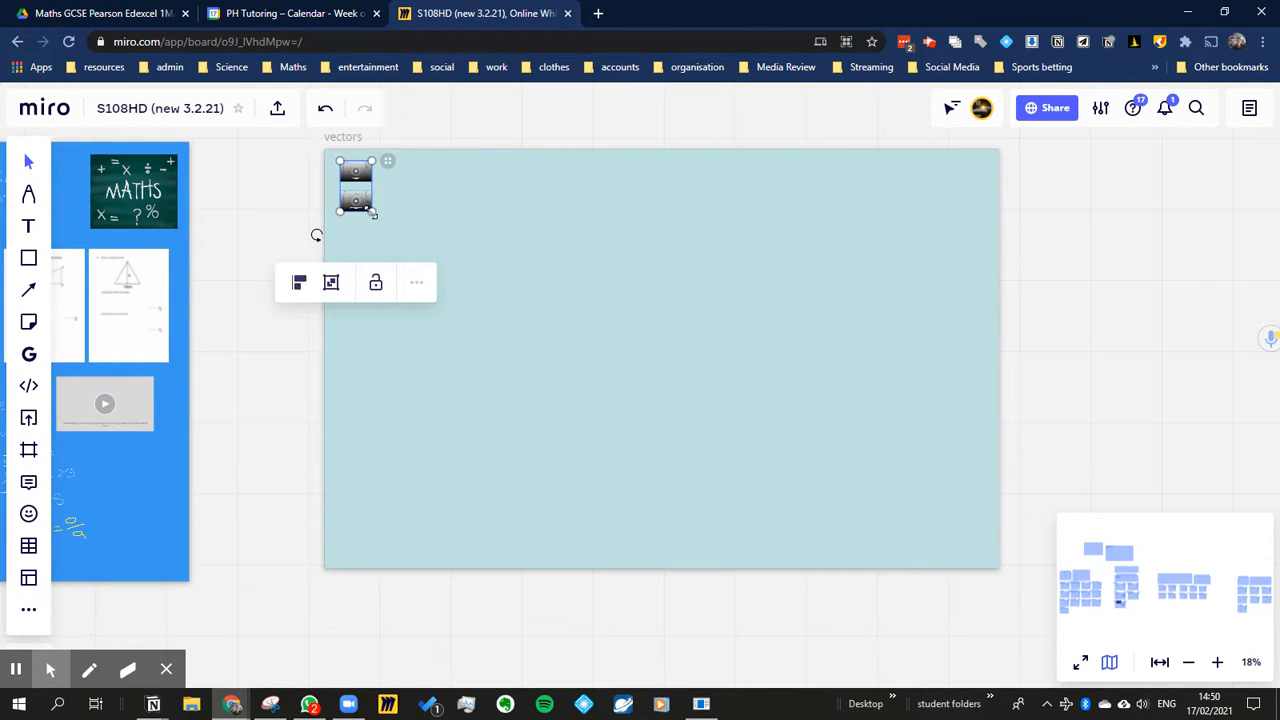
click(376, 282)
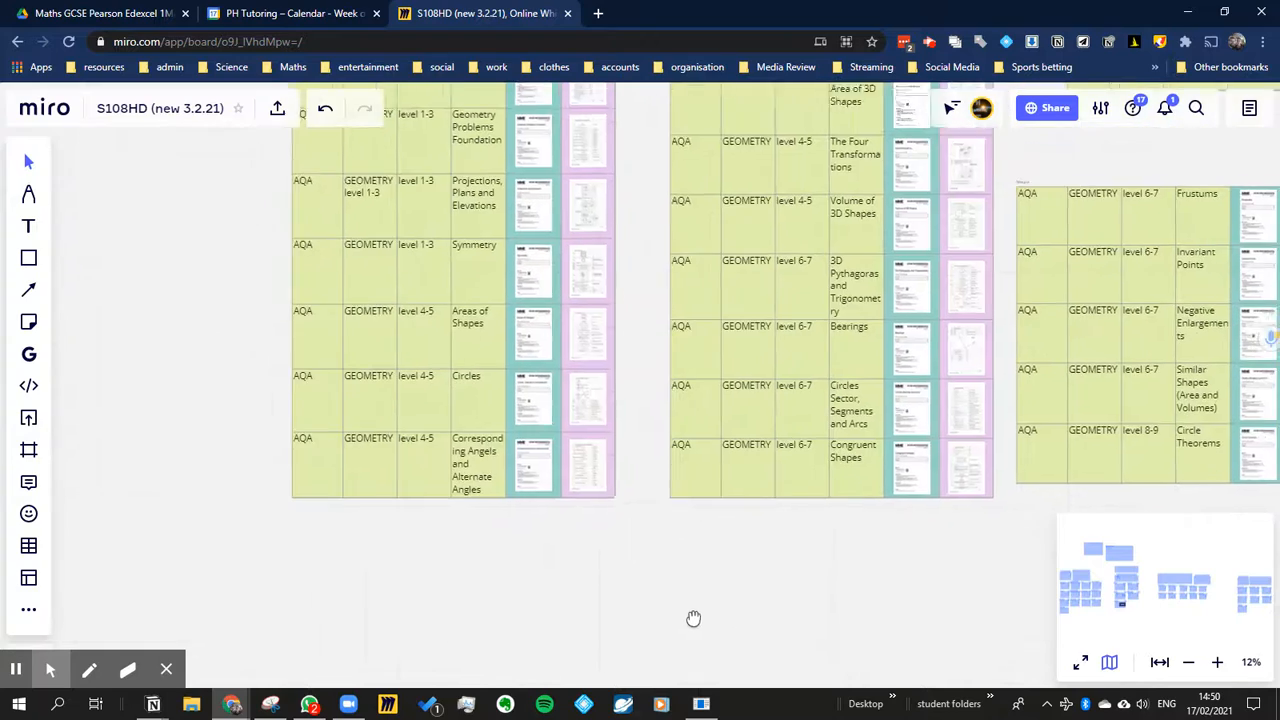
Copy the Vectors worksheet from the AQA resource table into the vectors frame beside the video cards
scroll(down, 3)
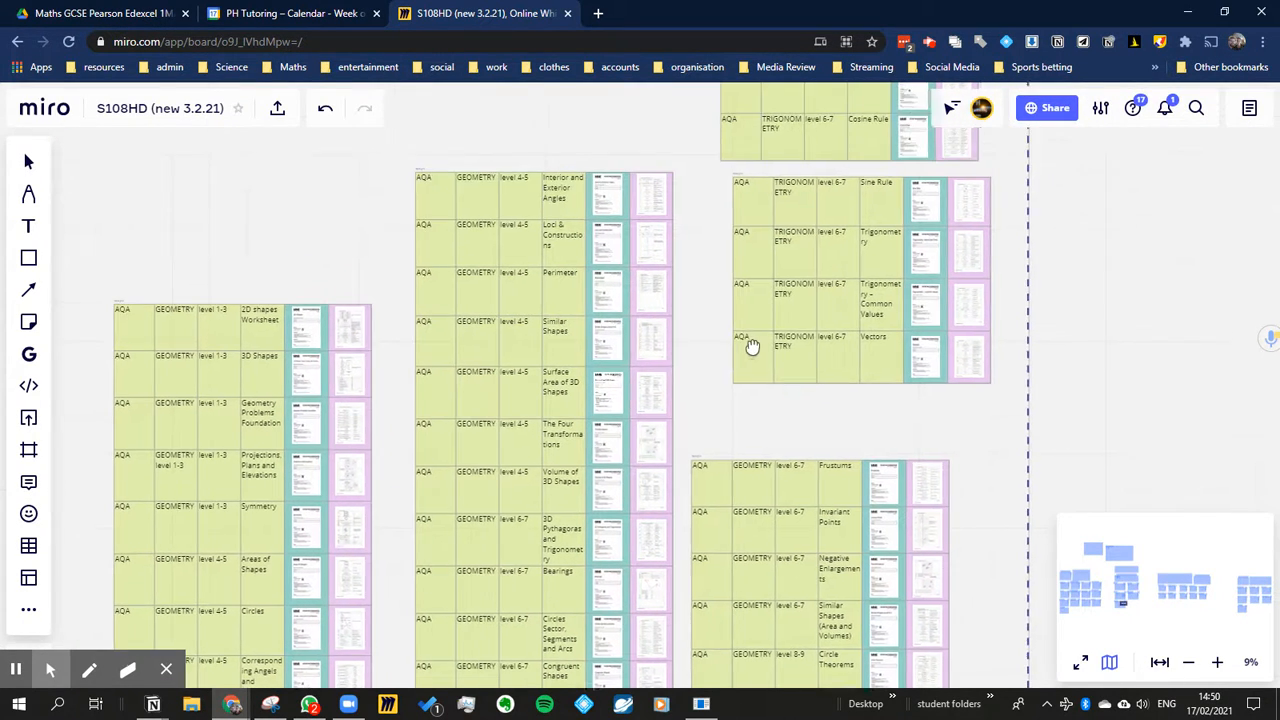
scroll(down, 3)
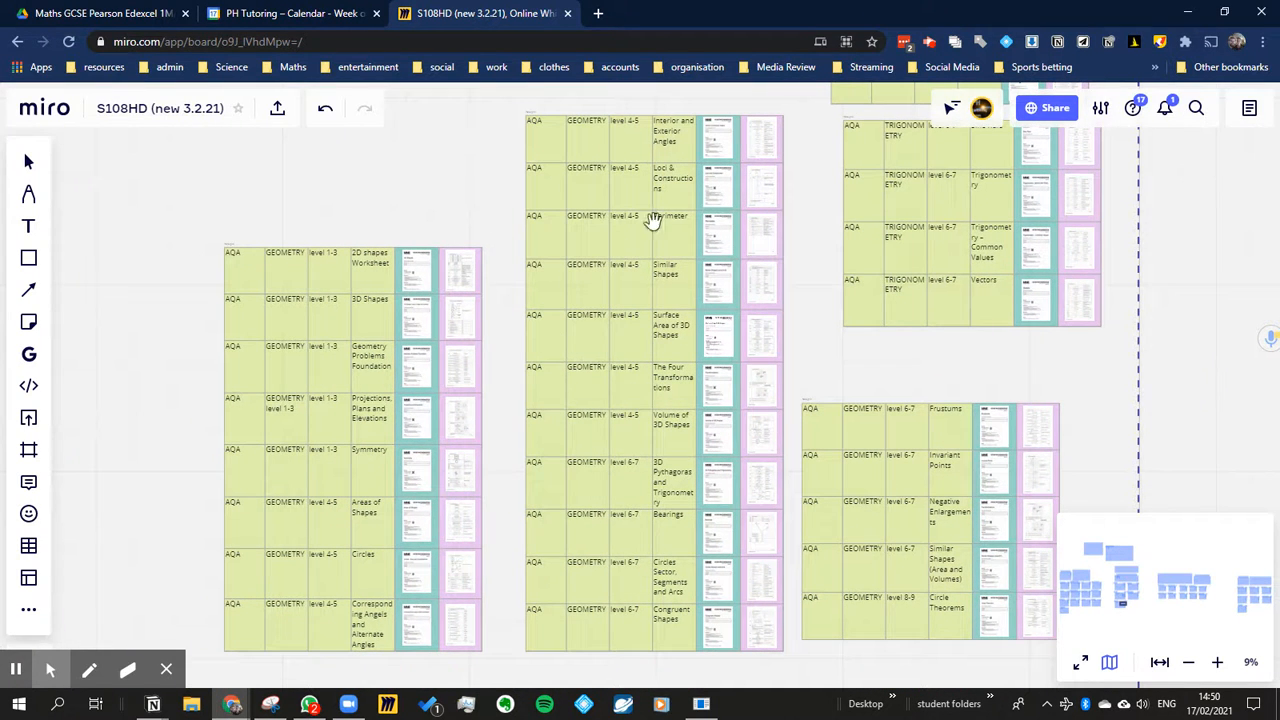
mouse_move(684, 410)
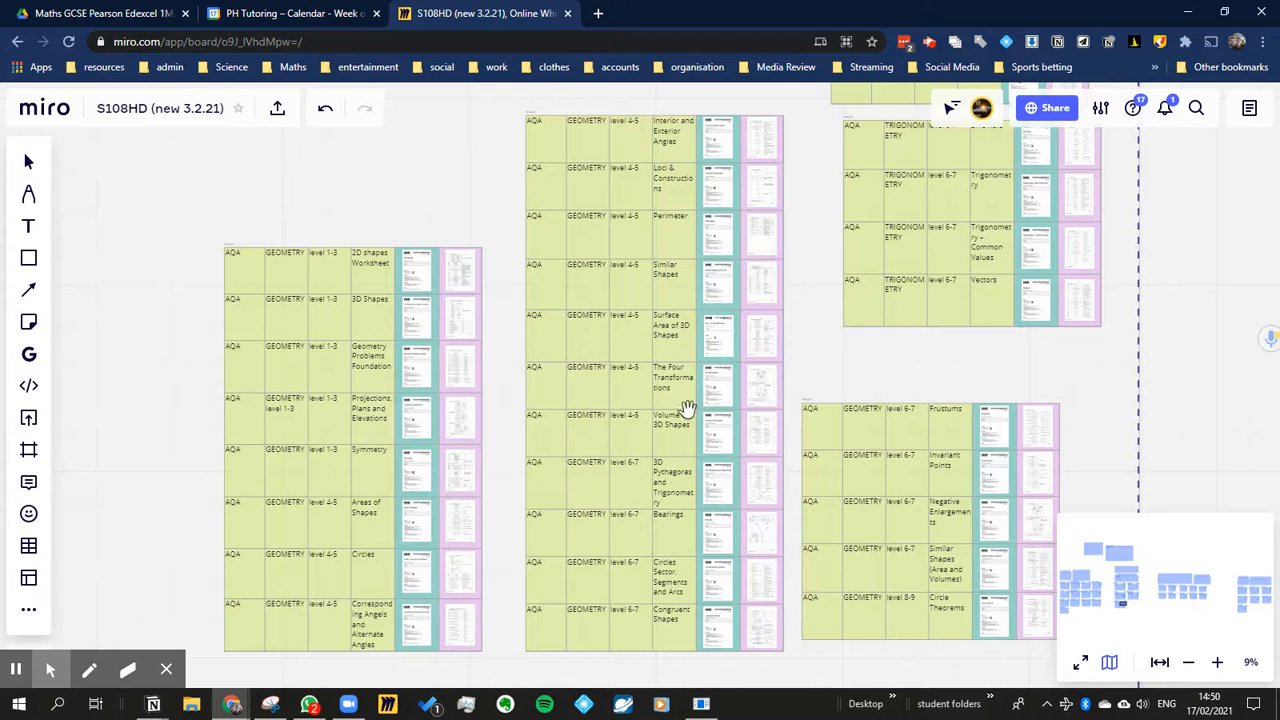
mouse_move(990, 608)
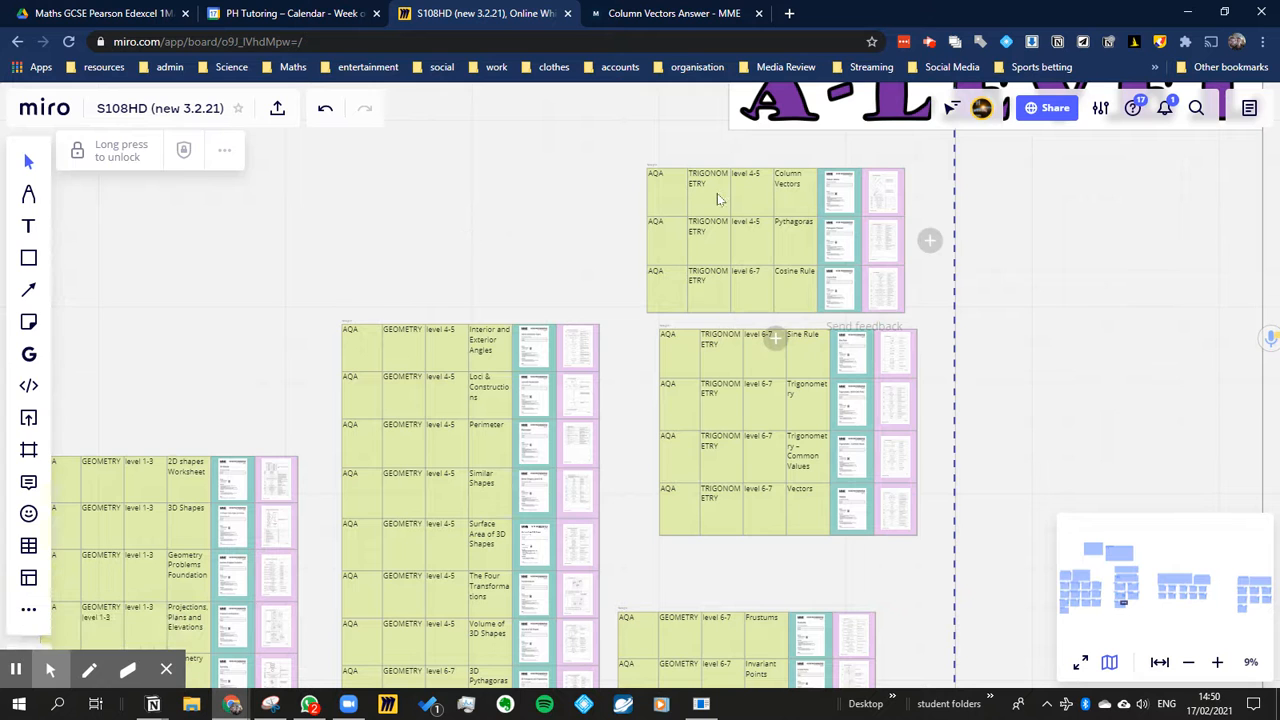
click(840, 190)
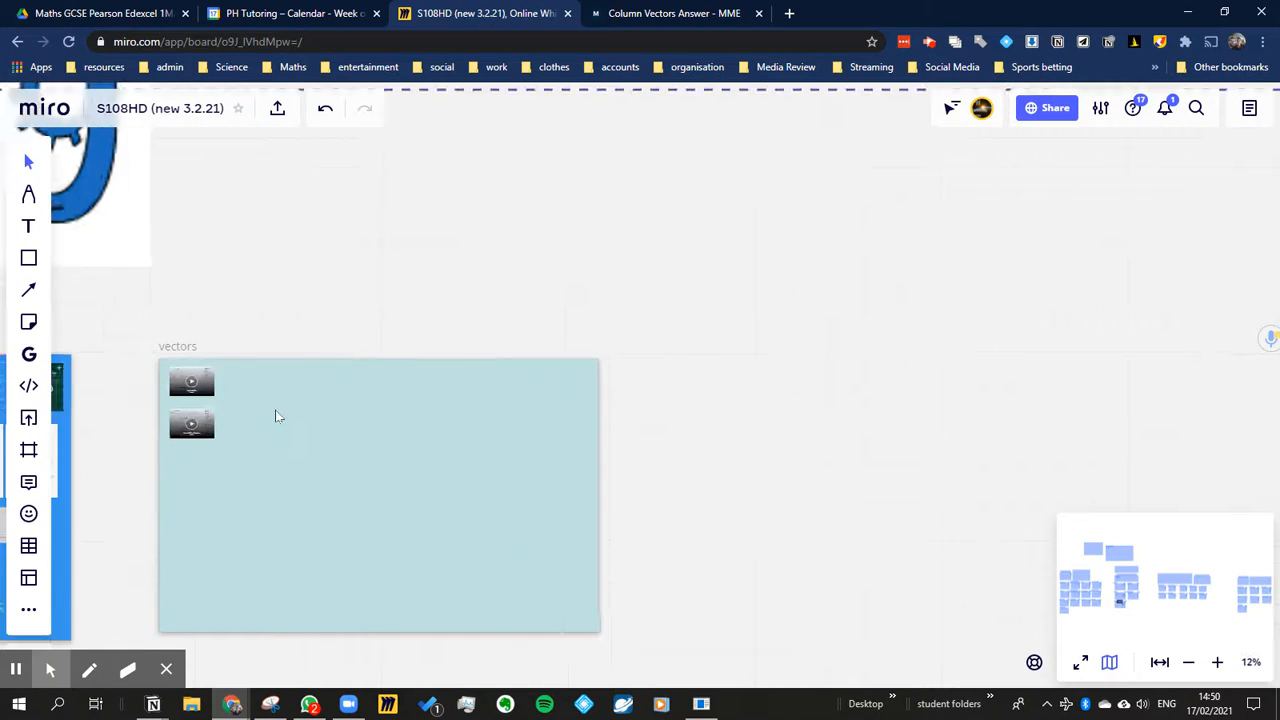
click(192, 382)
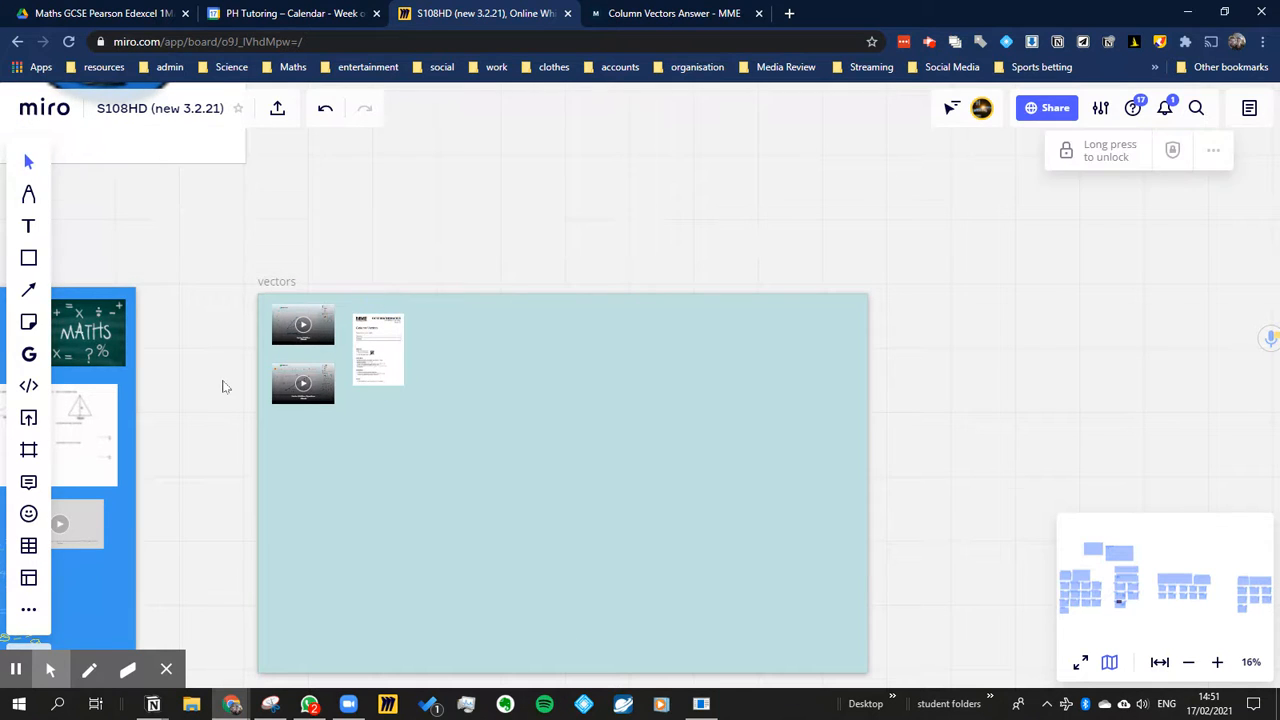
Handwrite the column vectors (5,4) + (3,2) = with the Pen tool inside the frame
scroll(down, 3)
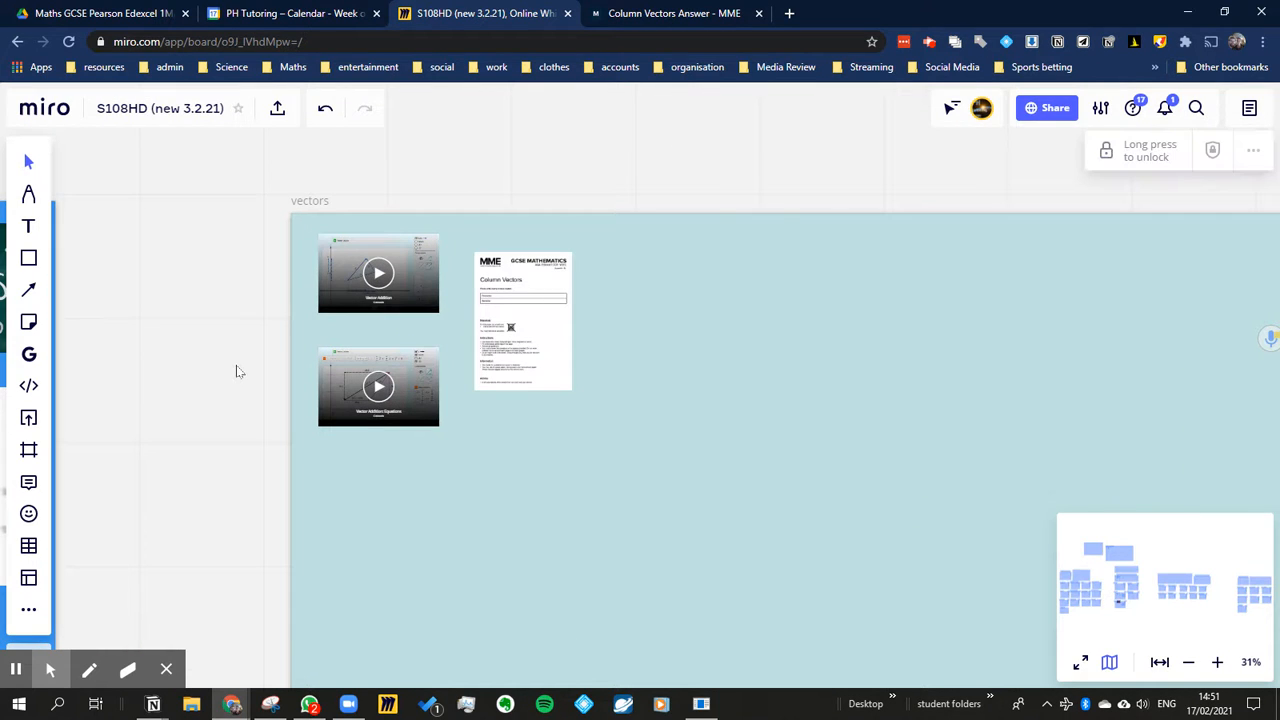
mouse_move(604, 344)
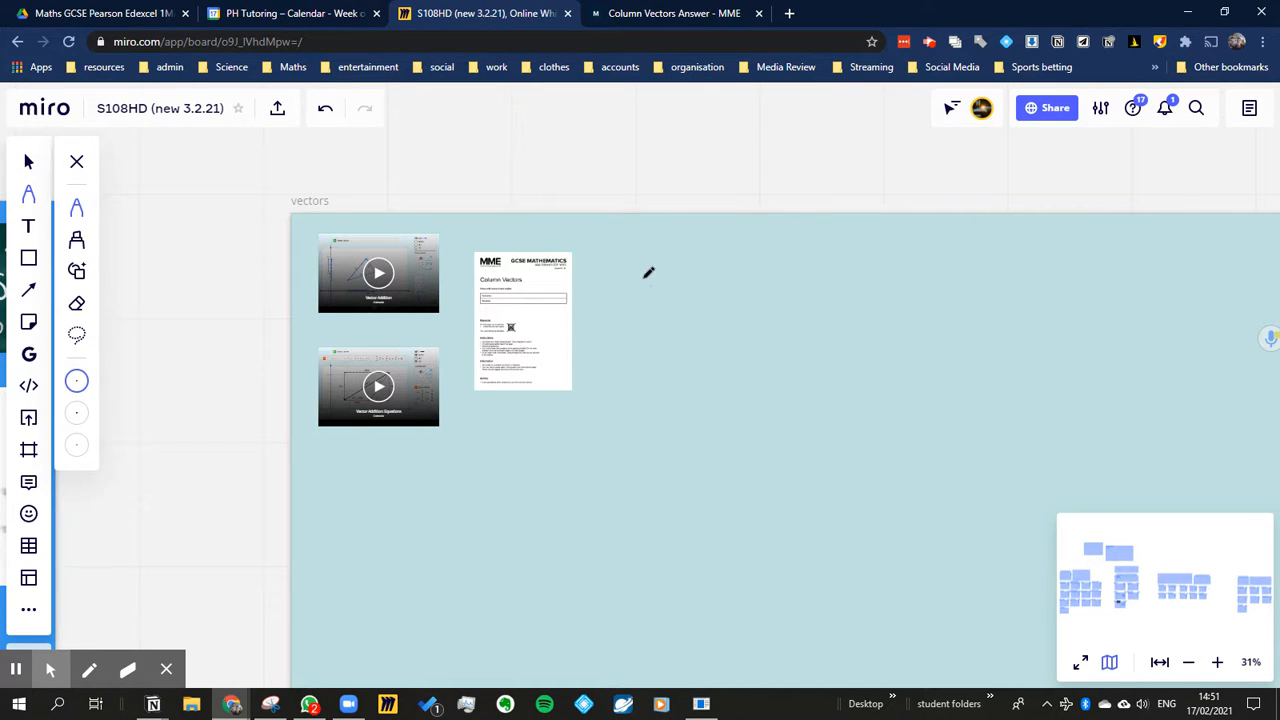
drag(644, 258, 644, 320)
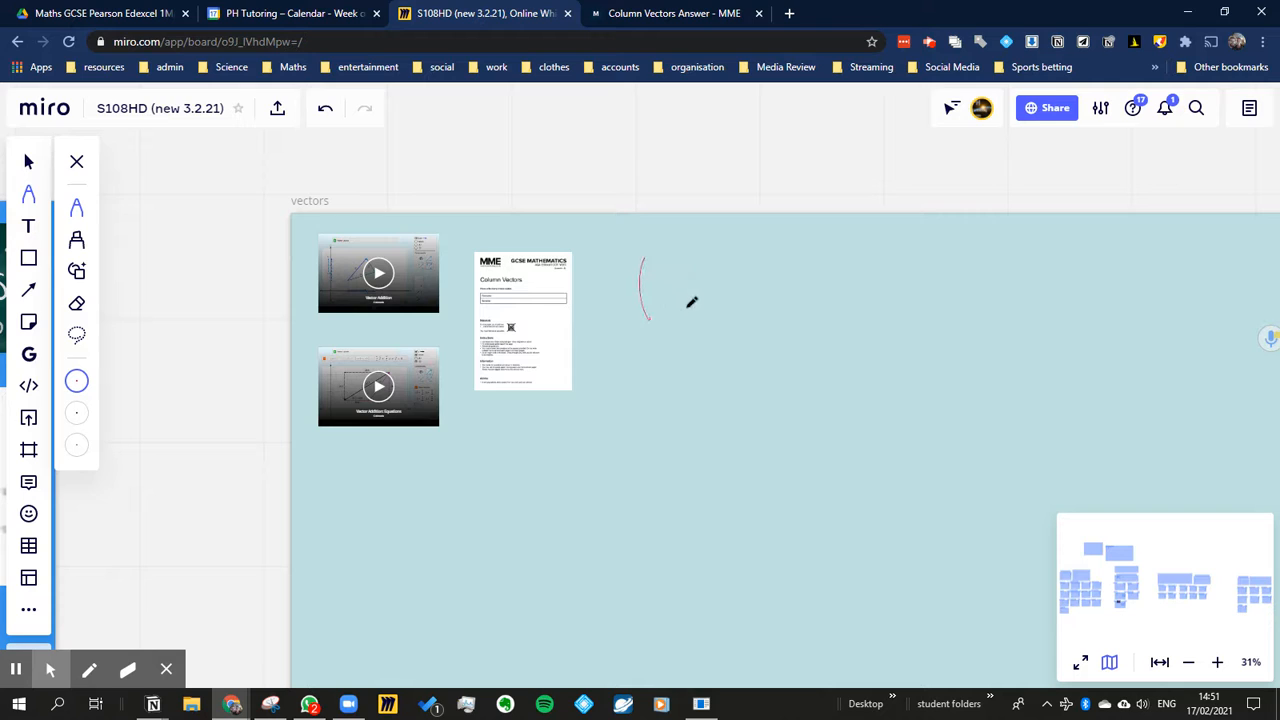
drag(684, 262, 688, 316)
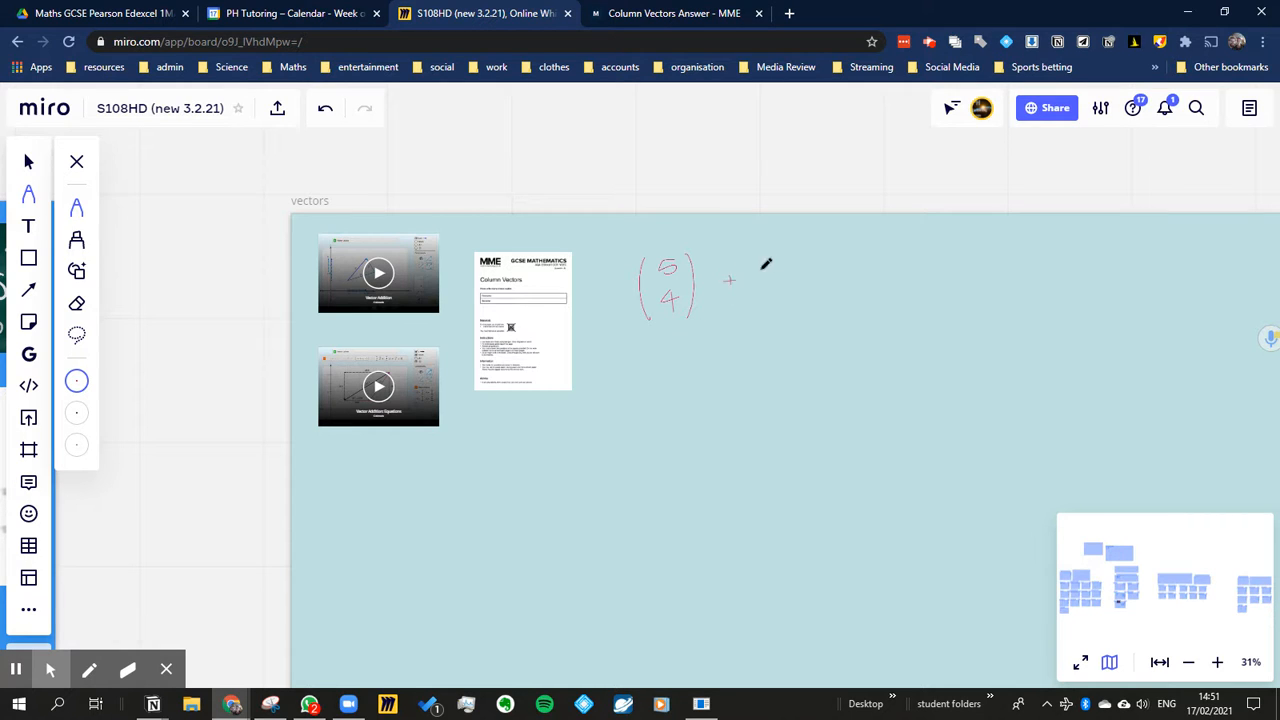
drag(764, 256, 768, 320)
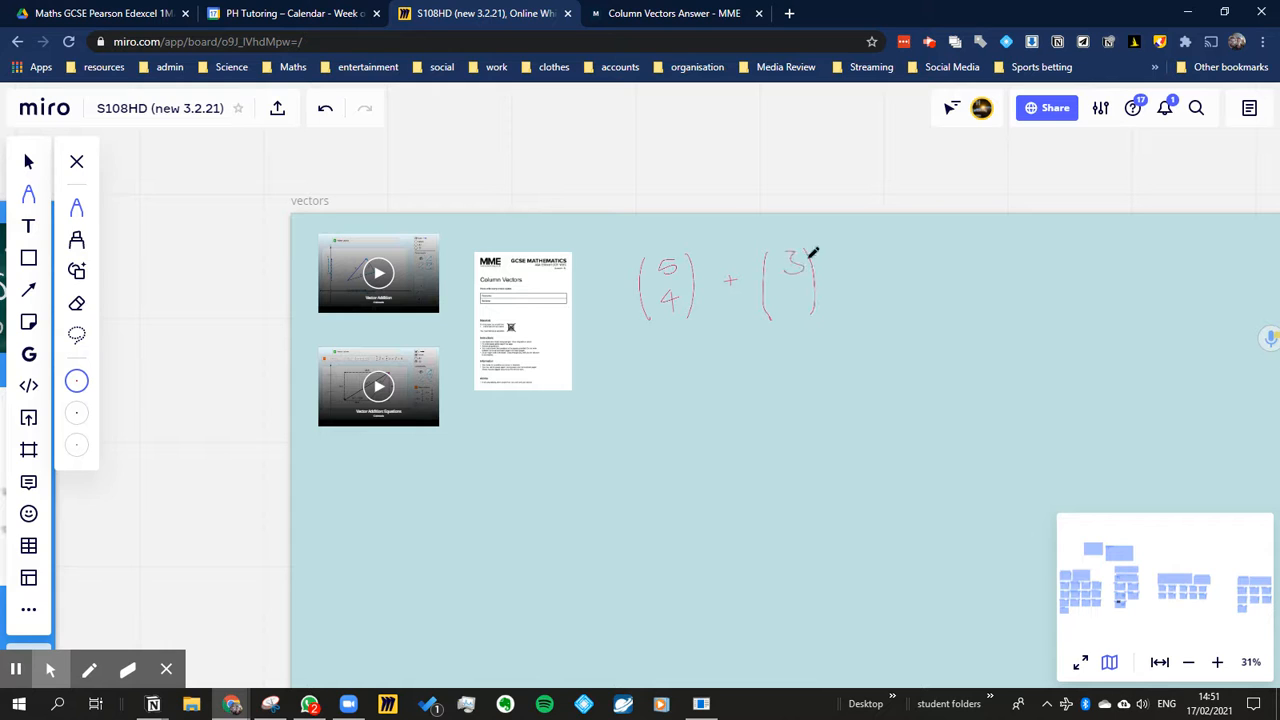
drag(792, 280, 792, 304)
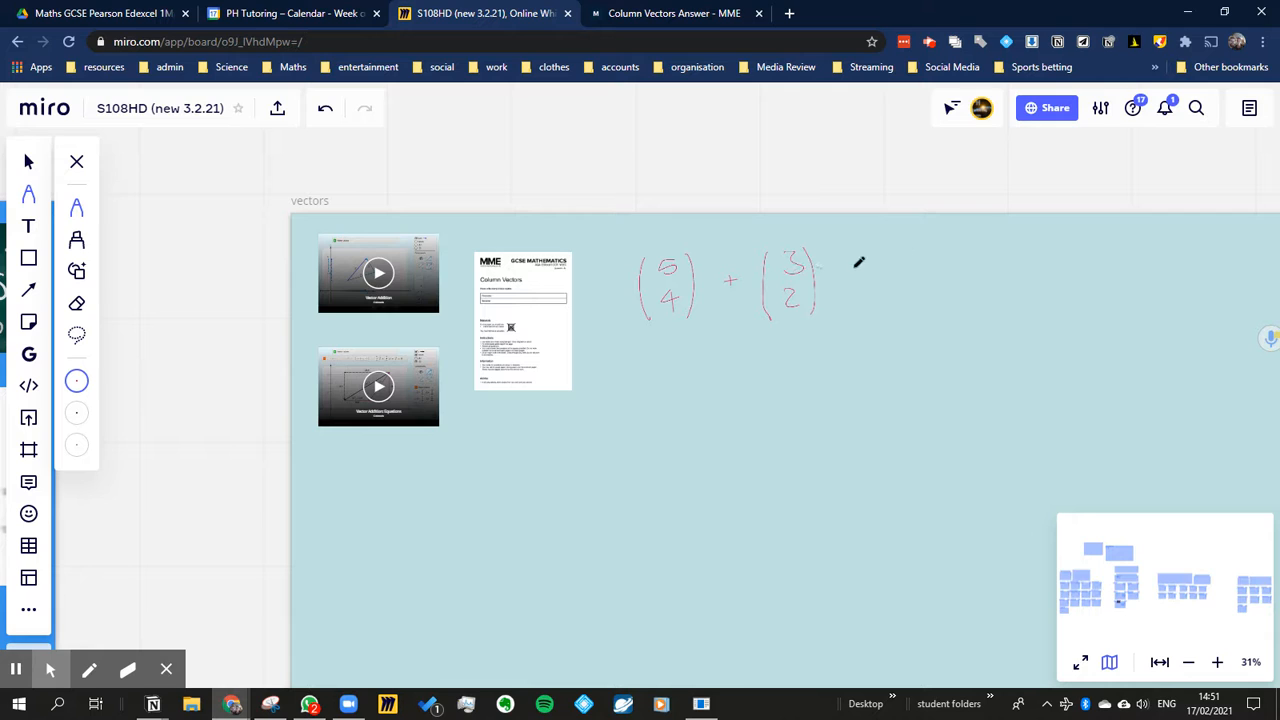
drag(844, 268, 876, 264)
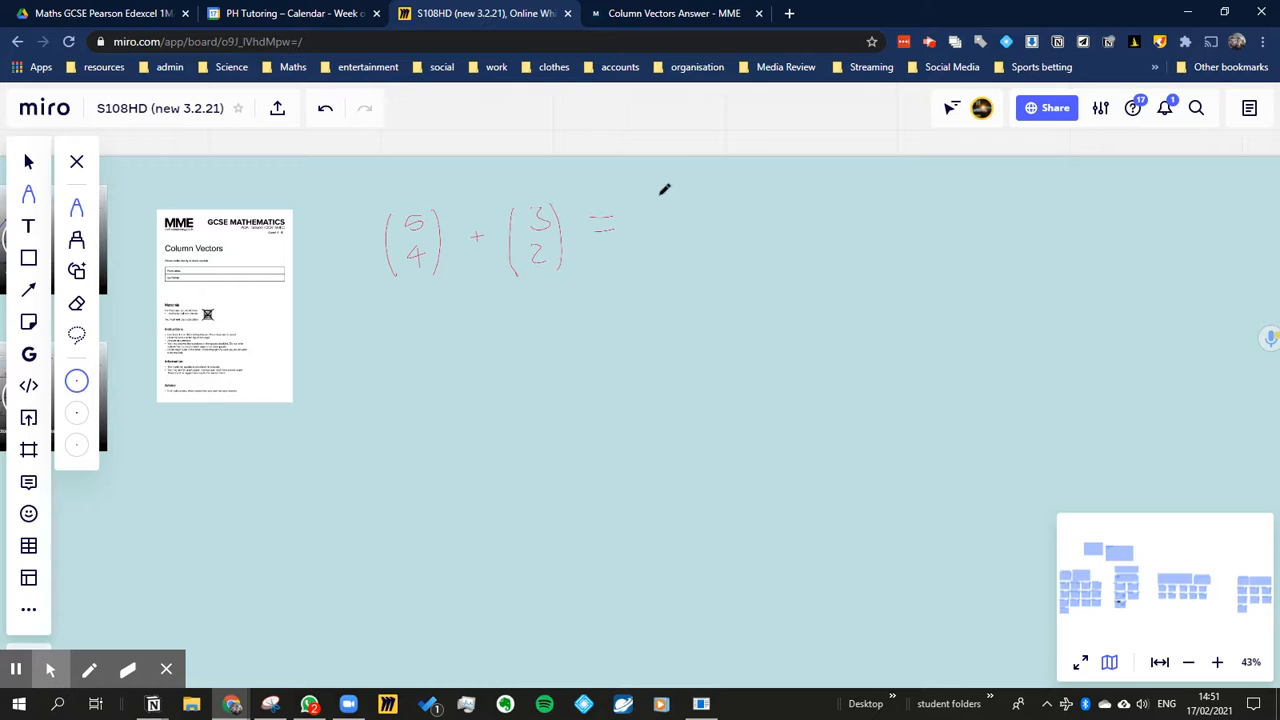
Handwrite the answer column vector (8,6) to complete the sum
drag(664, 190, 656, 258)
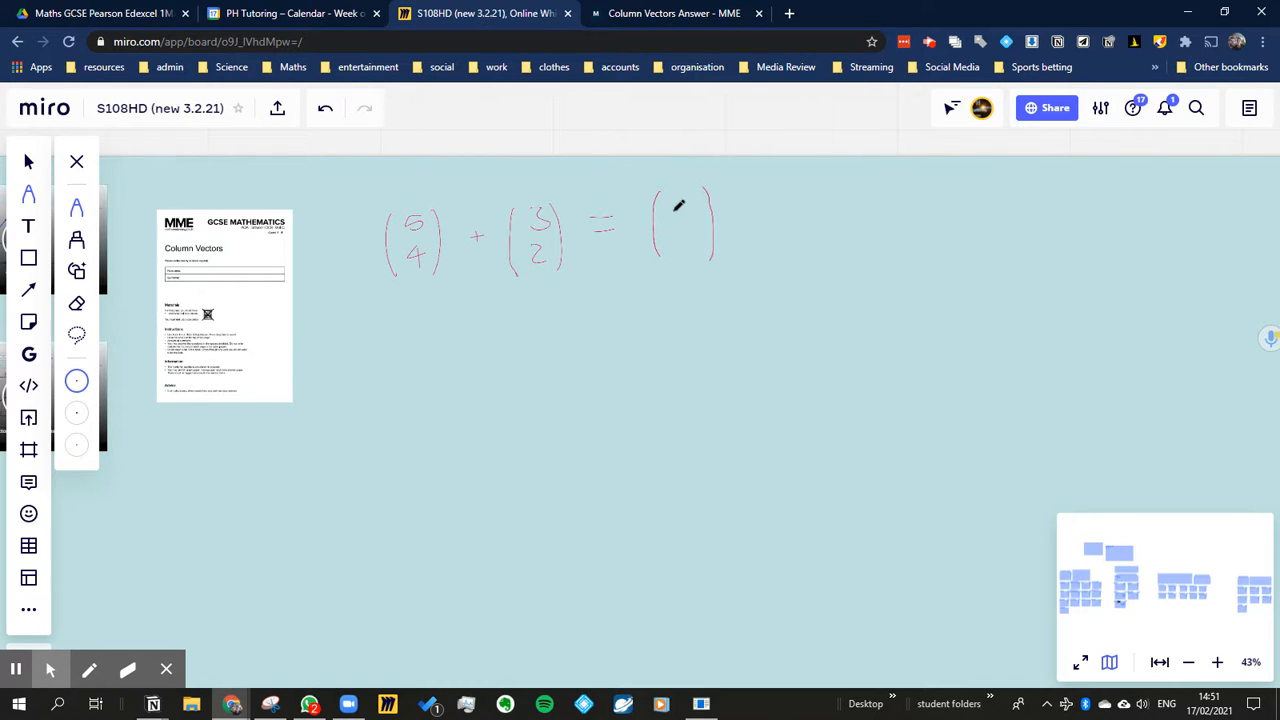
drag(680, 184, 684, 216)
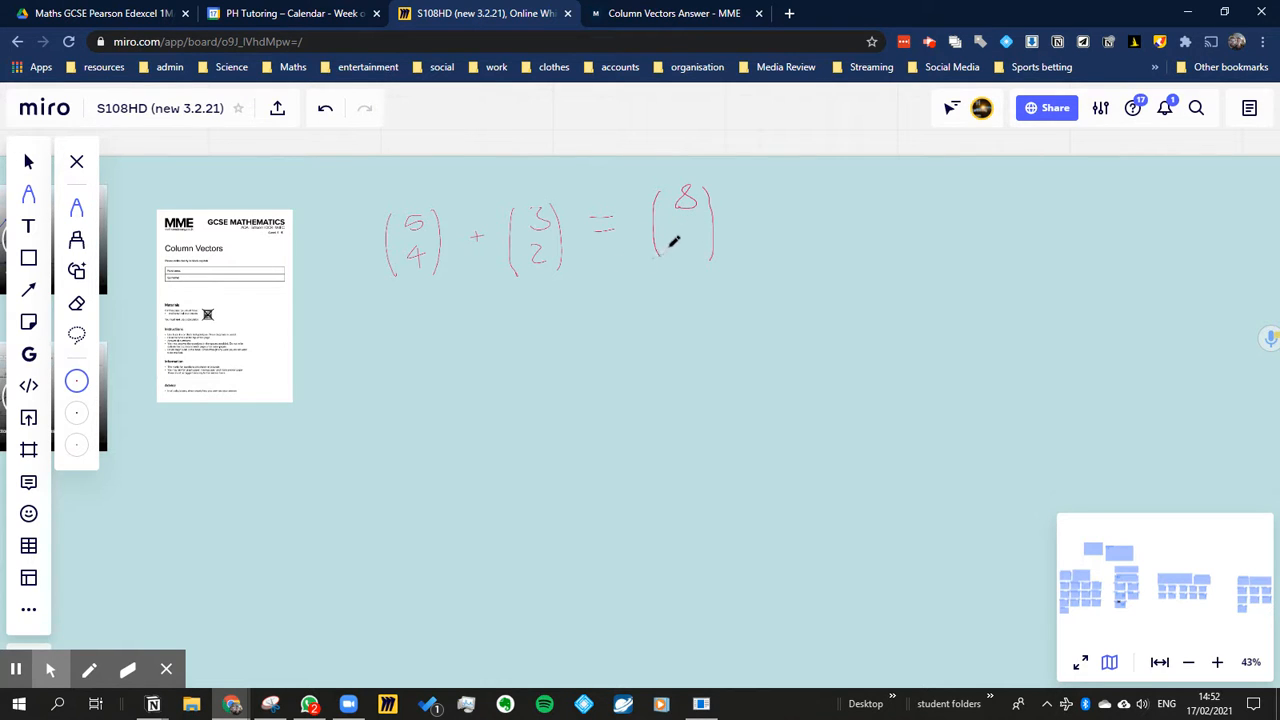
drag(690, 236, 688, 256)
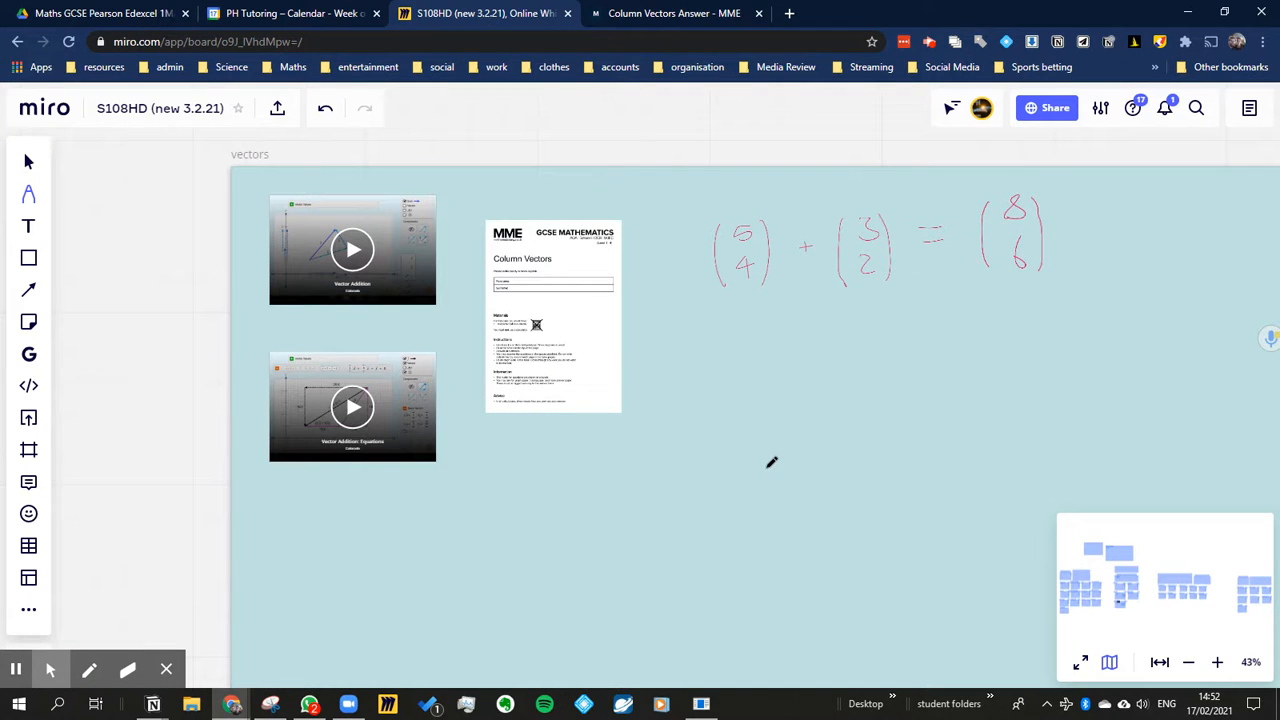
mouse_move(786, 448)
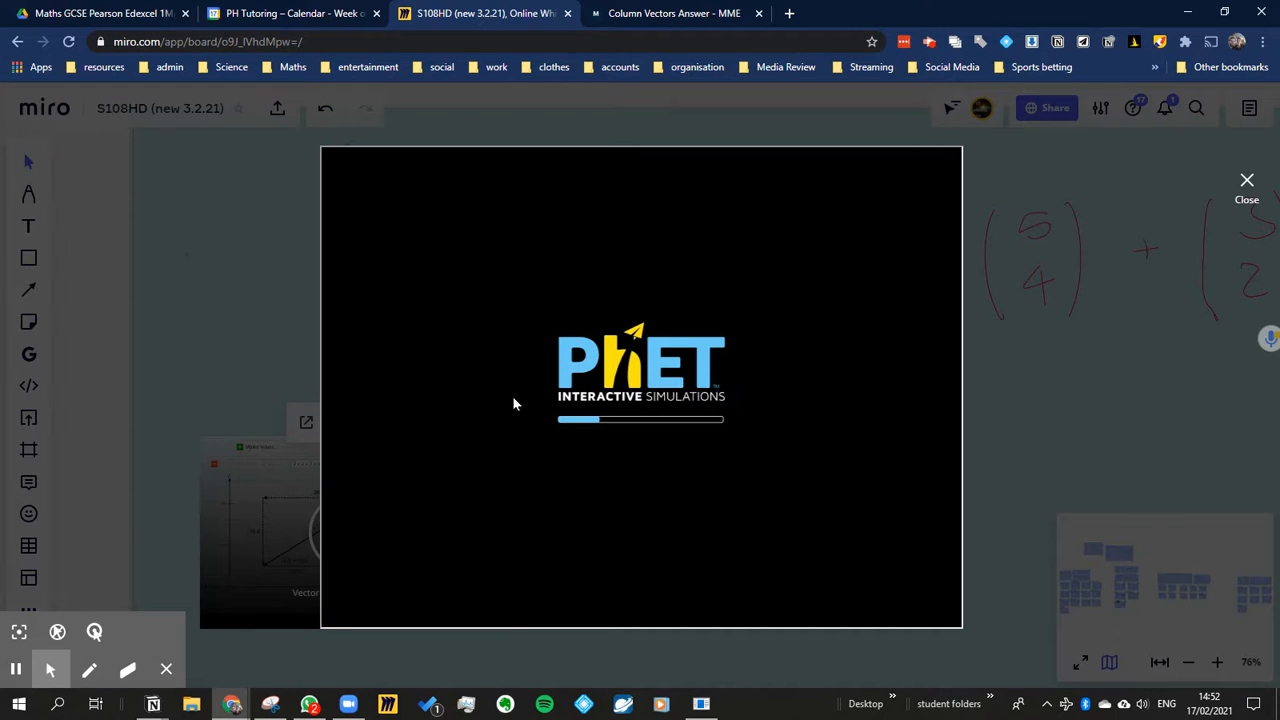
mouse_move(840, 368)
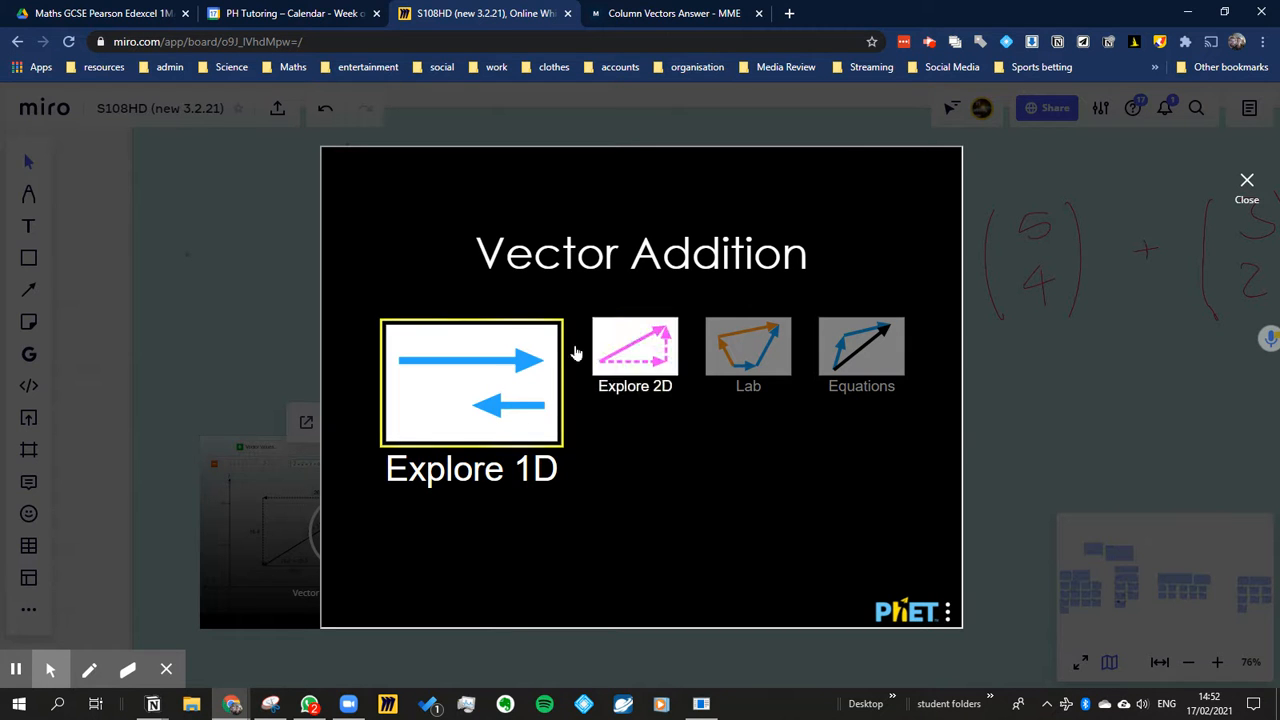
Launch the Explore 2D screen of the PhET Vector Addition simulation
click(636, 350)
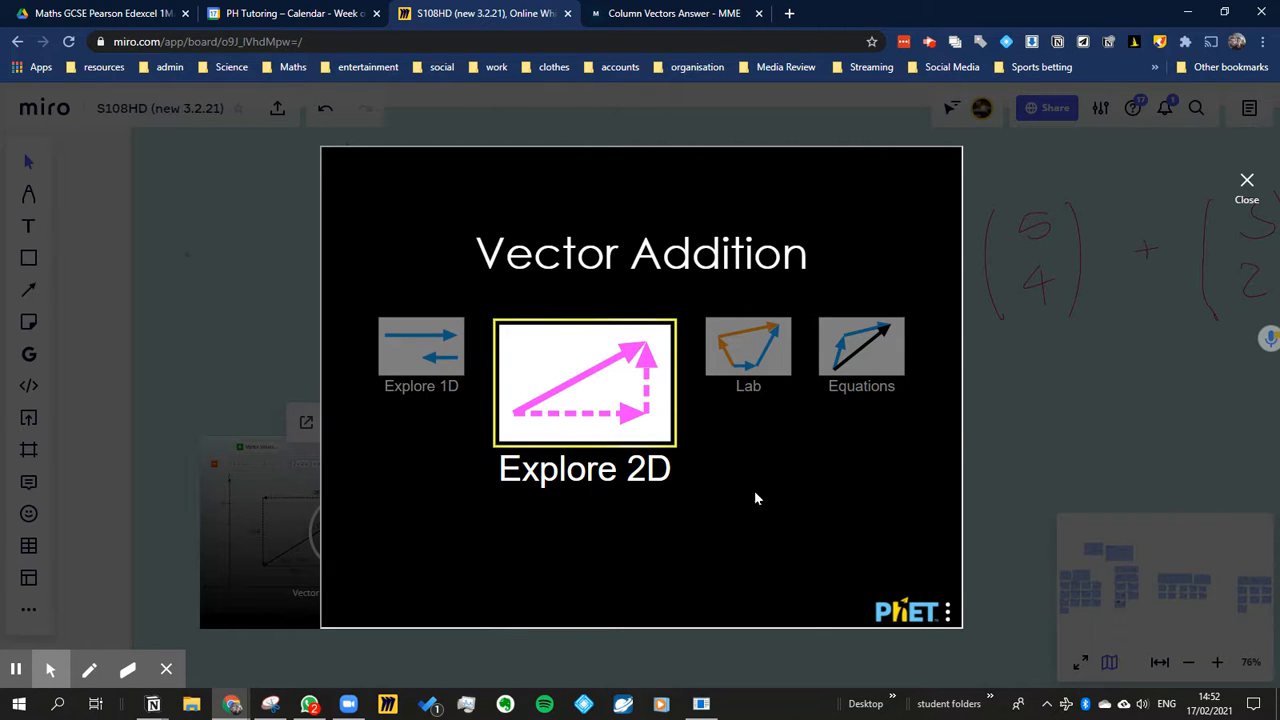
click(584, 384)
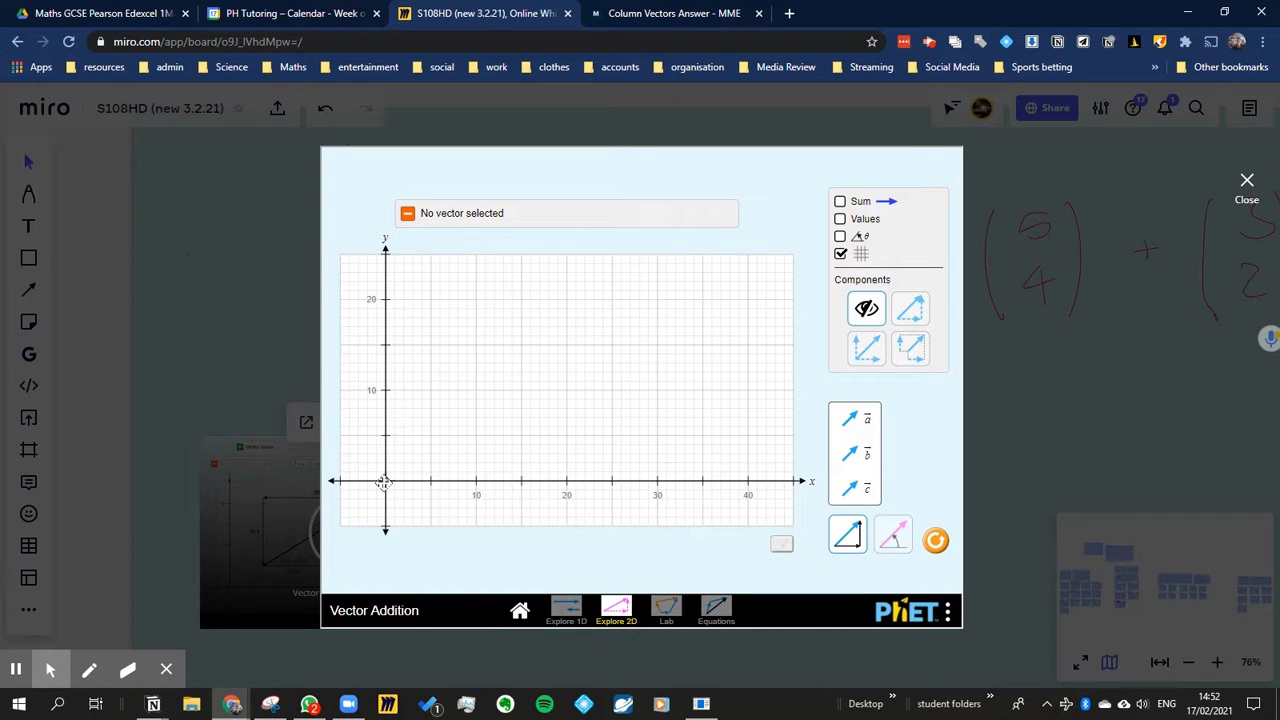
mouse_move(600, 364)
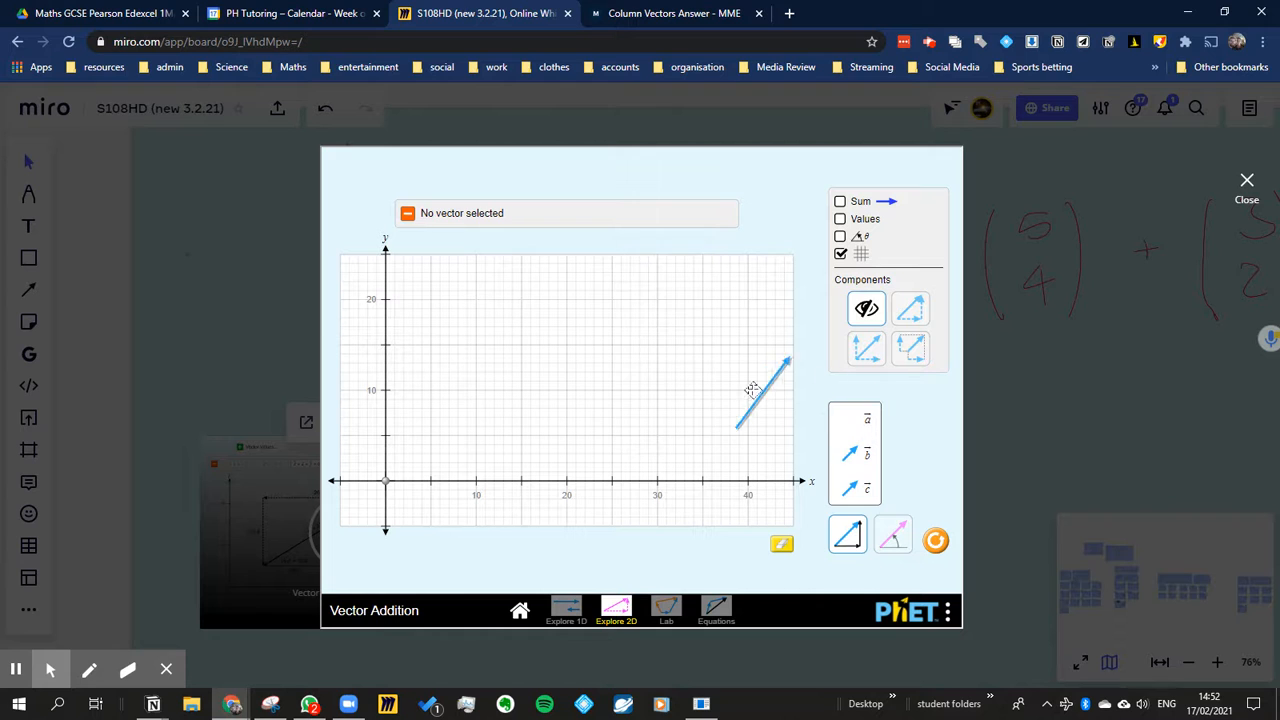
Place a vector on the grid and drag its head through several lengths and directions, settling at components 20 and 10
drag(760, 390, 410, 440)
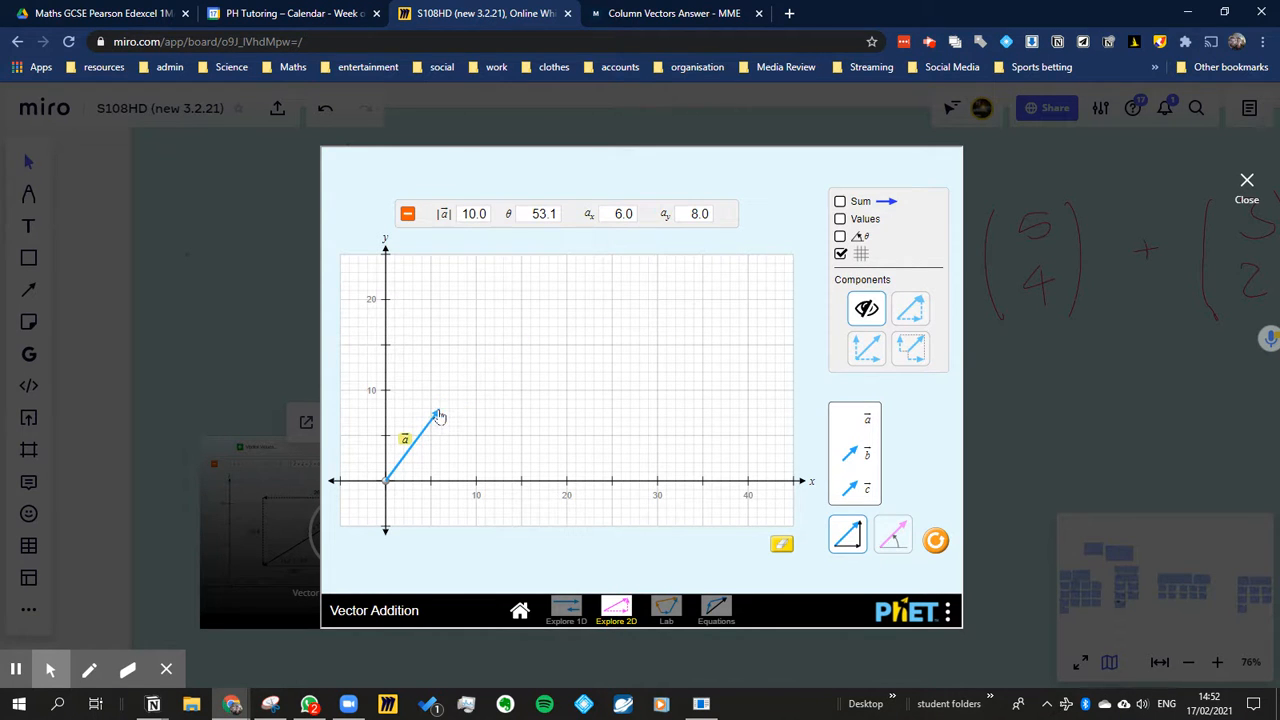
drag(440, 414, 598, 344)
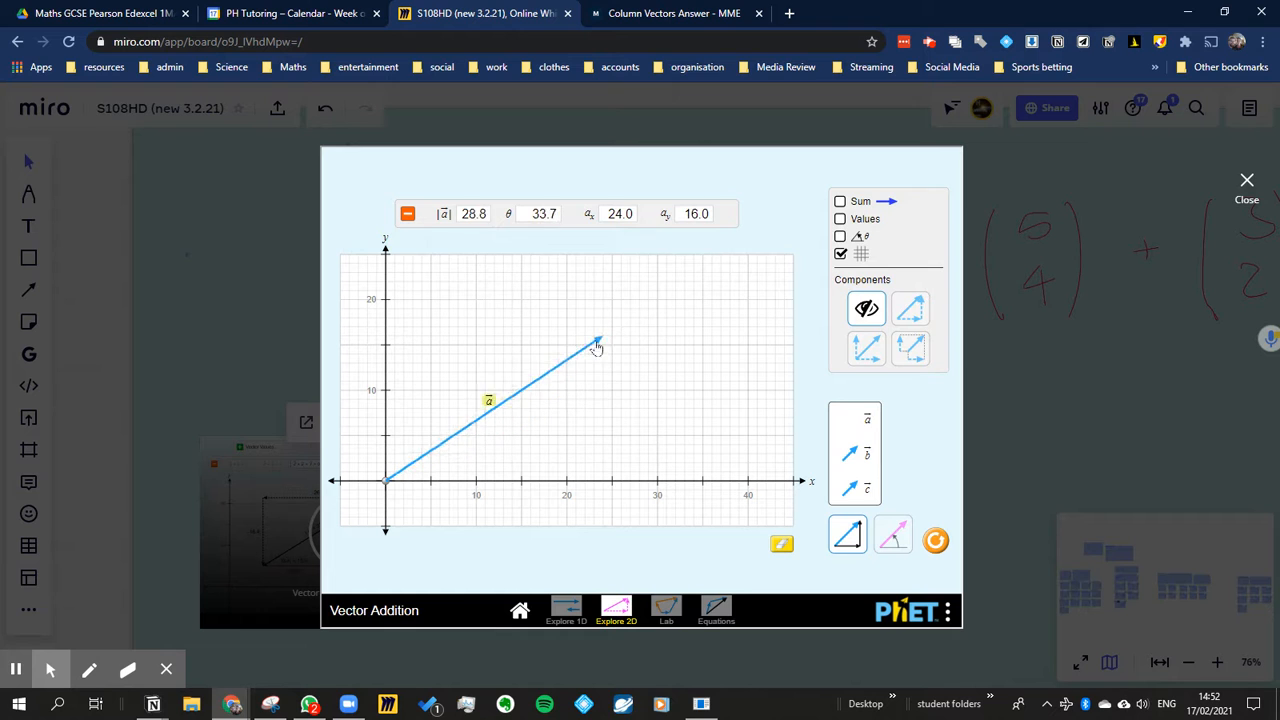
drag(596, 340, 564, 352)
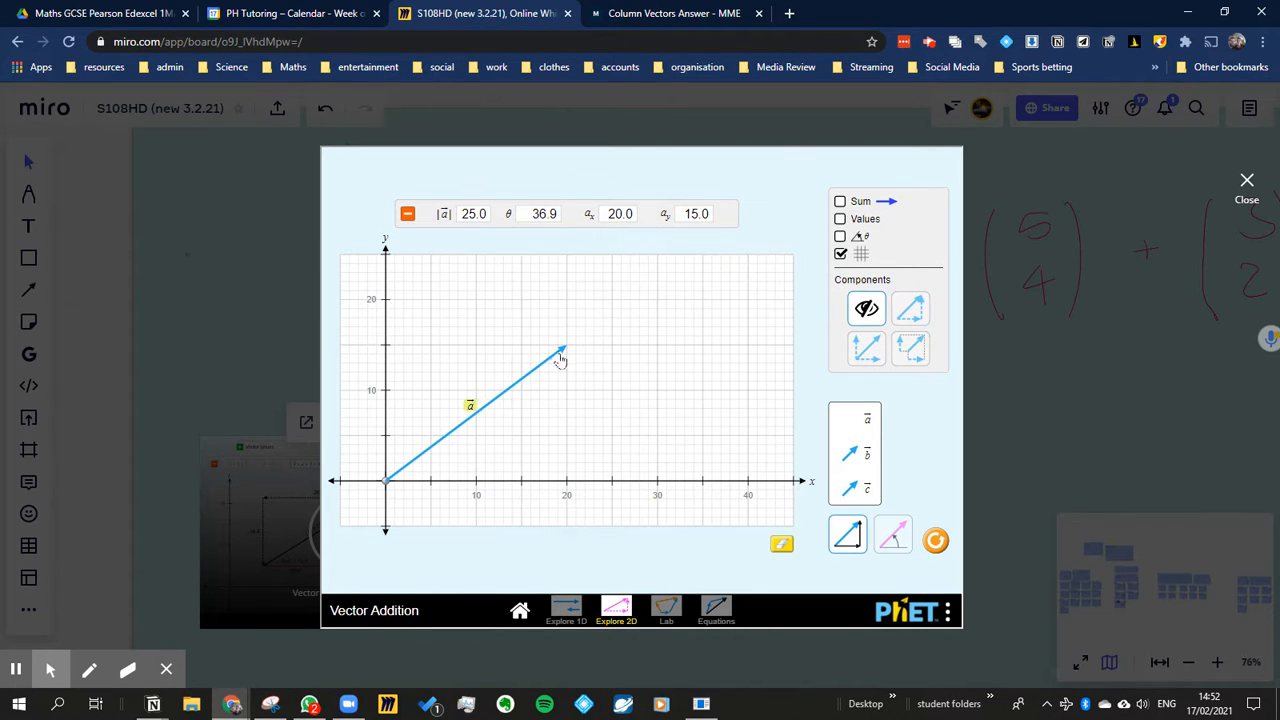
drag(562, 356, 490, 420)
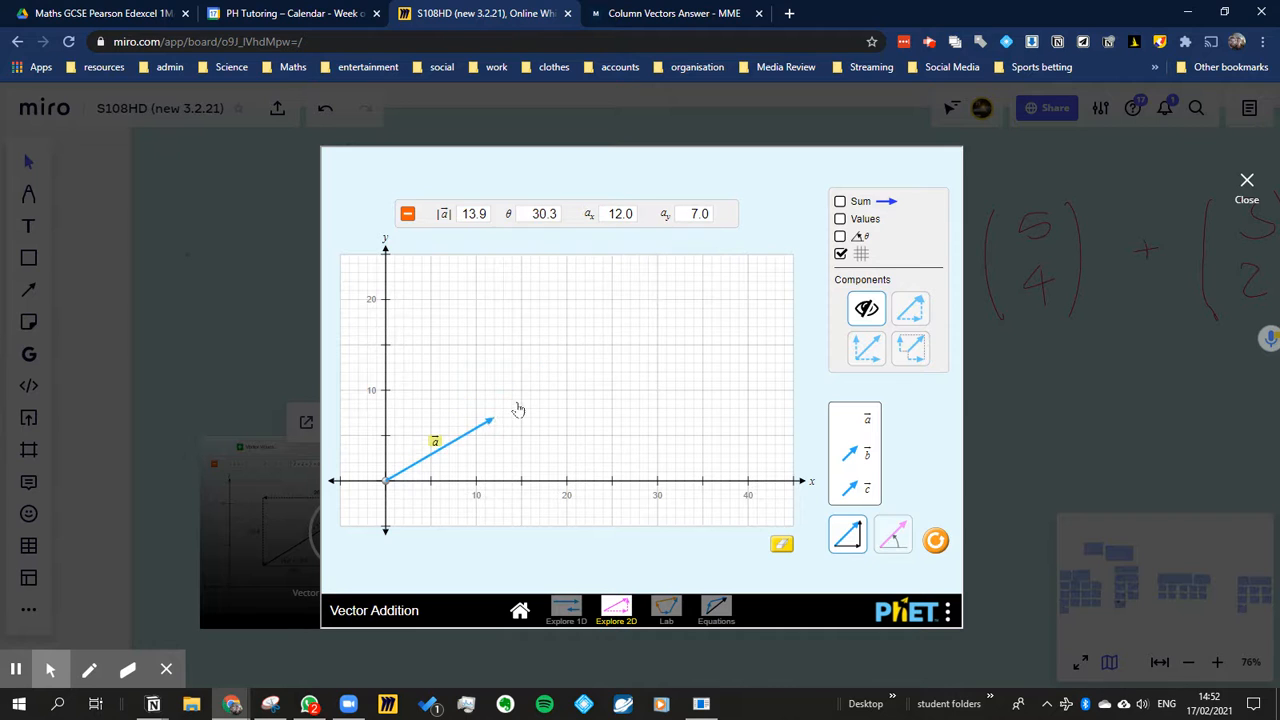
drag(488, 420, 516, 392)
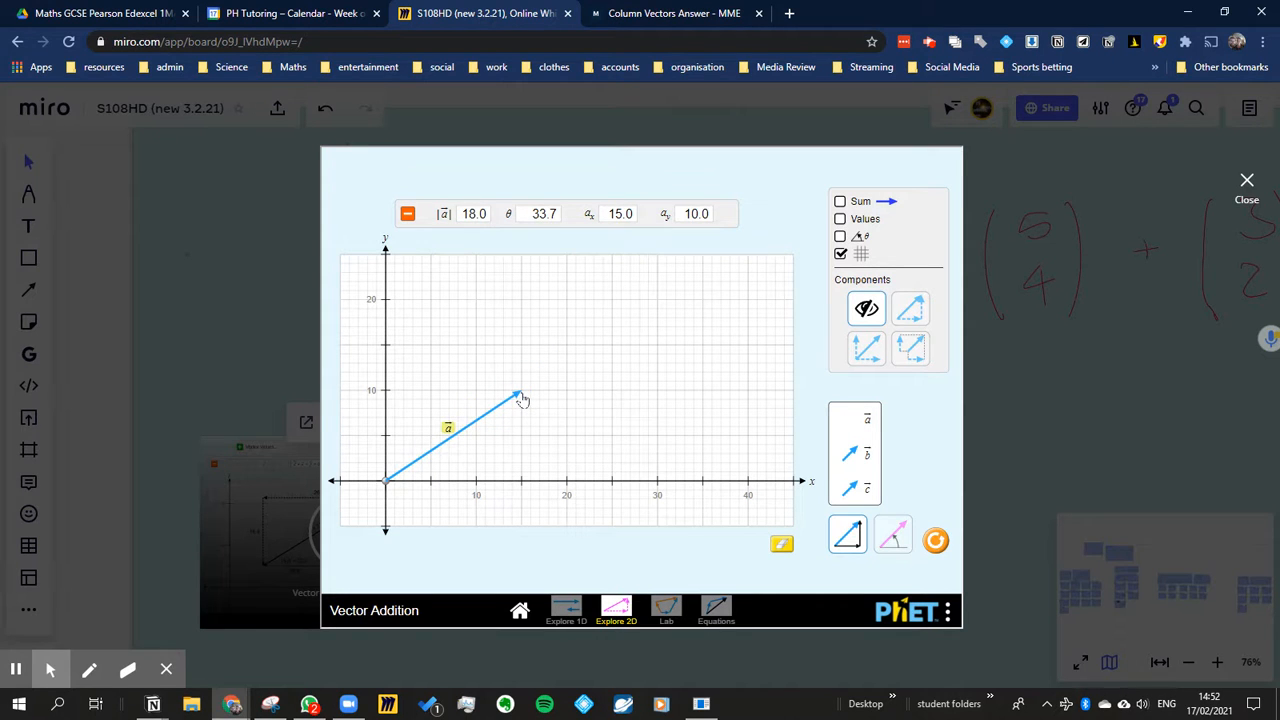
drag(518, 392, 532, 404)
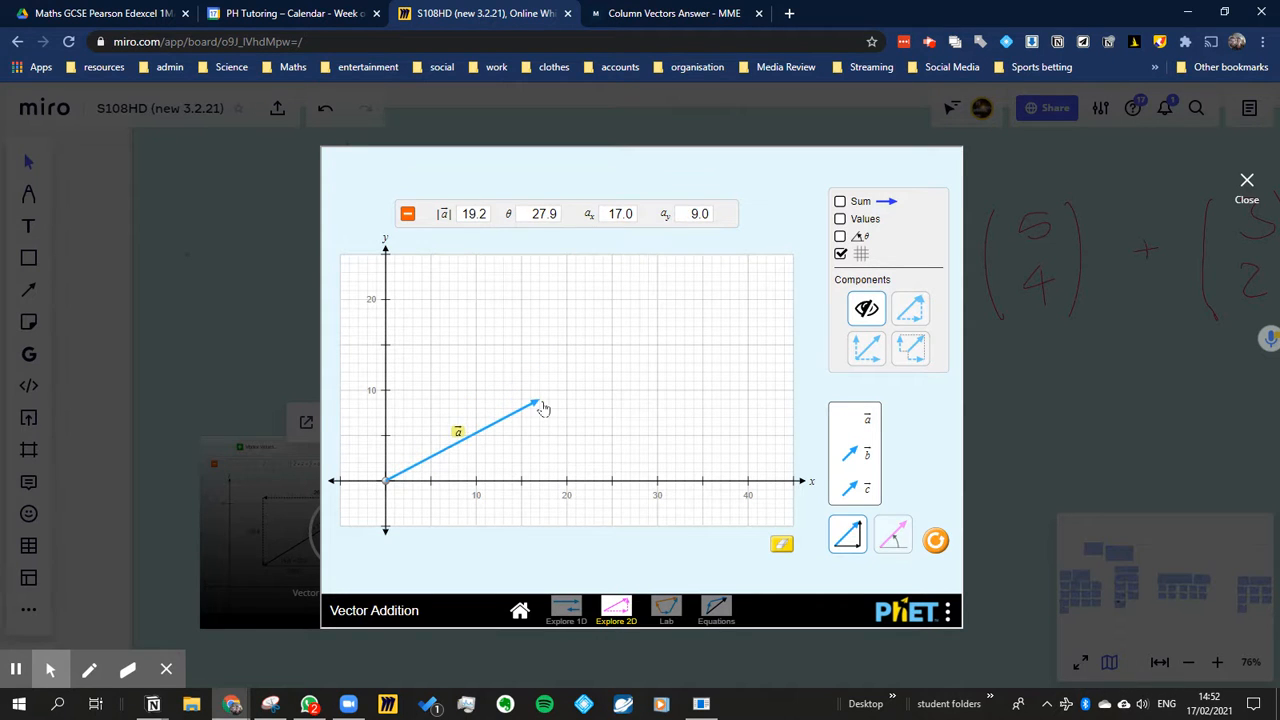
drag(536, 404, 520, 344)
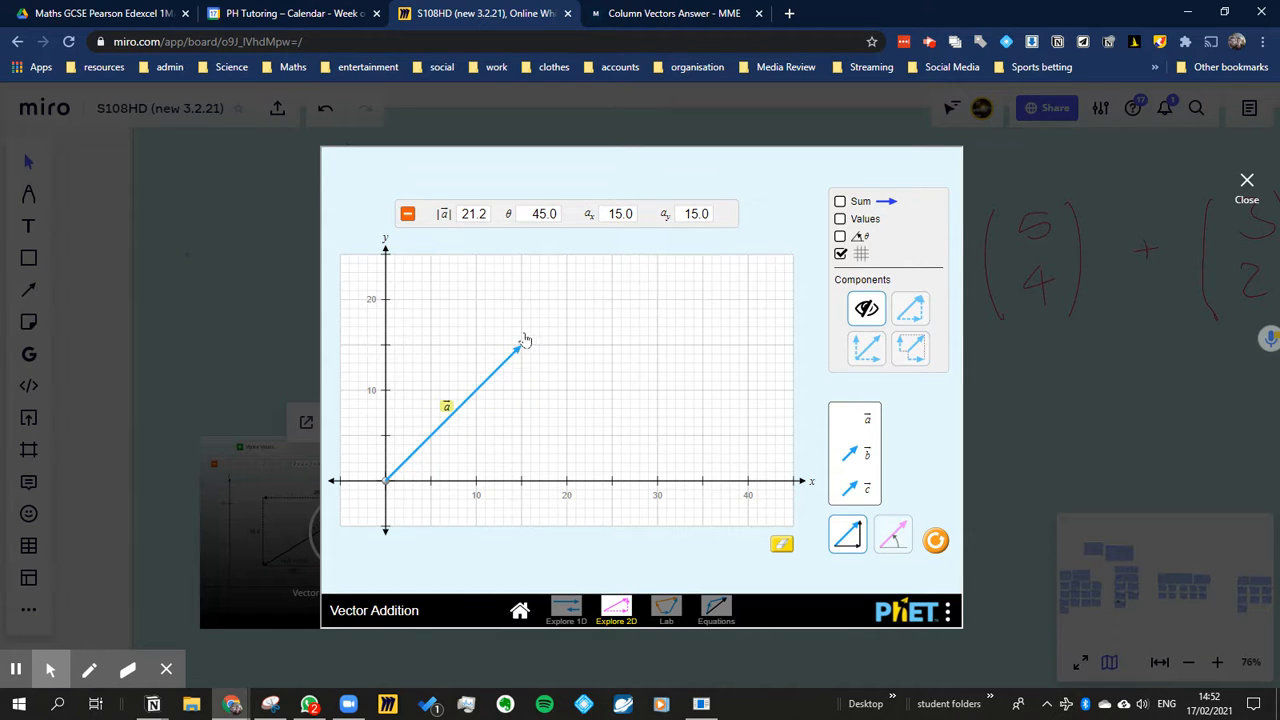
drag(524, 340, 550, 398)
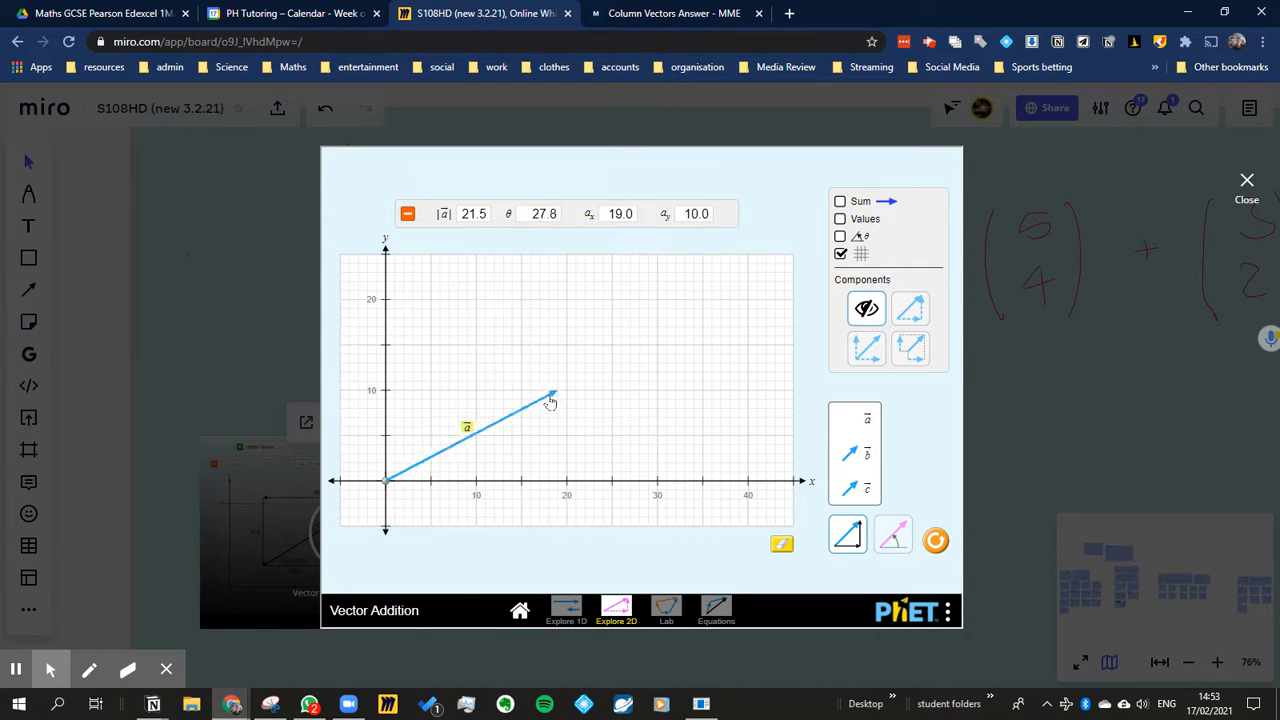
drag(550, 396, 560, 392)
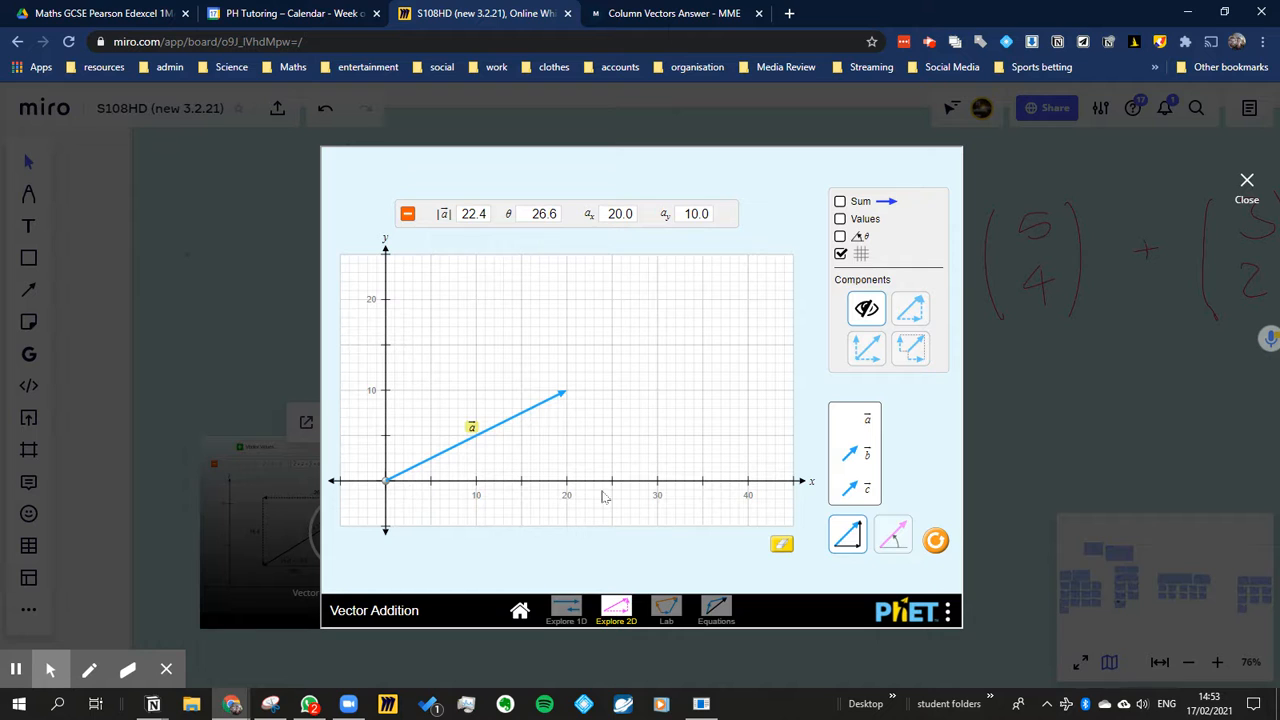
mouse_move(1084, 224)
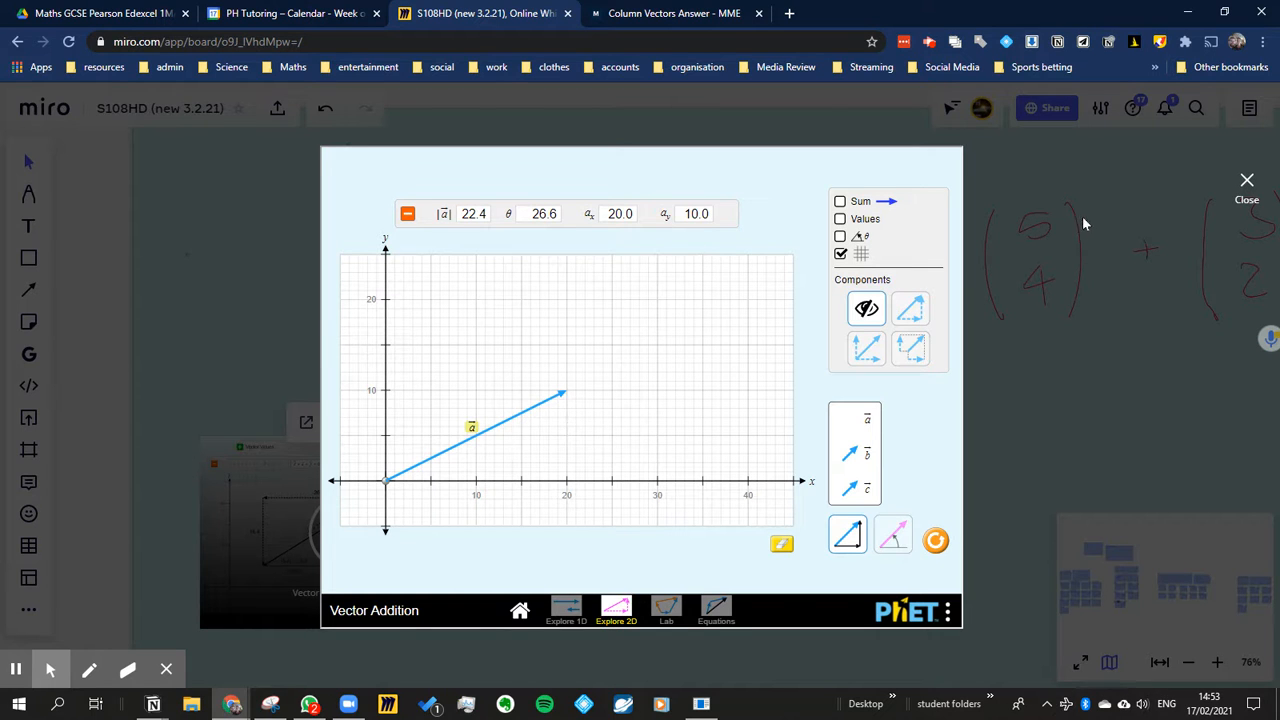
mouse_move(1070, 268)
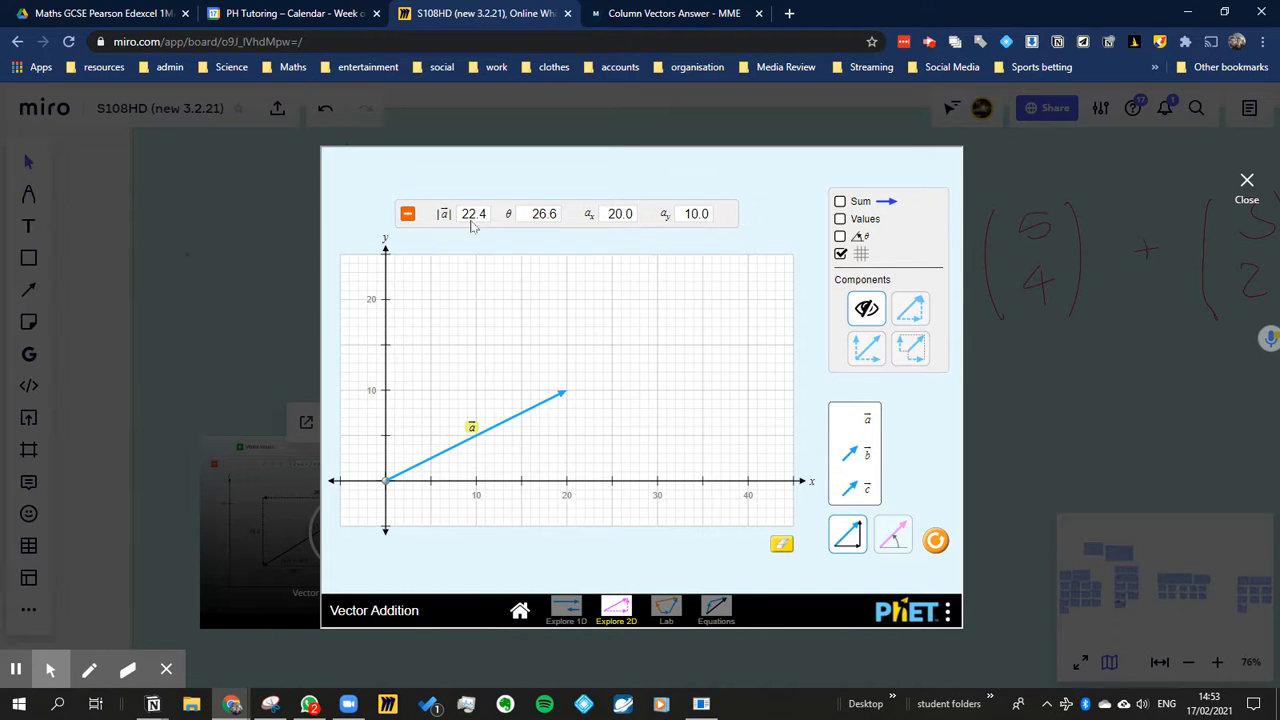
mouse_move(562, 334)
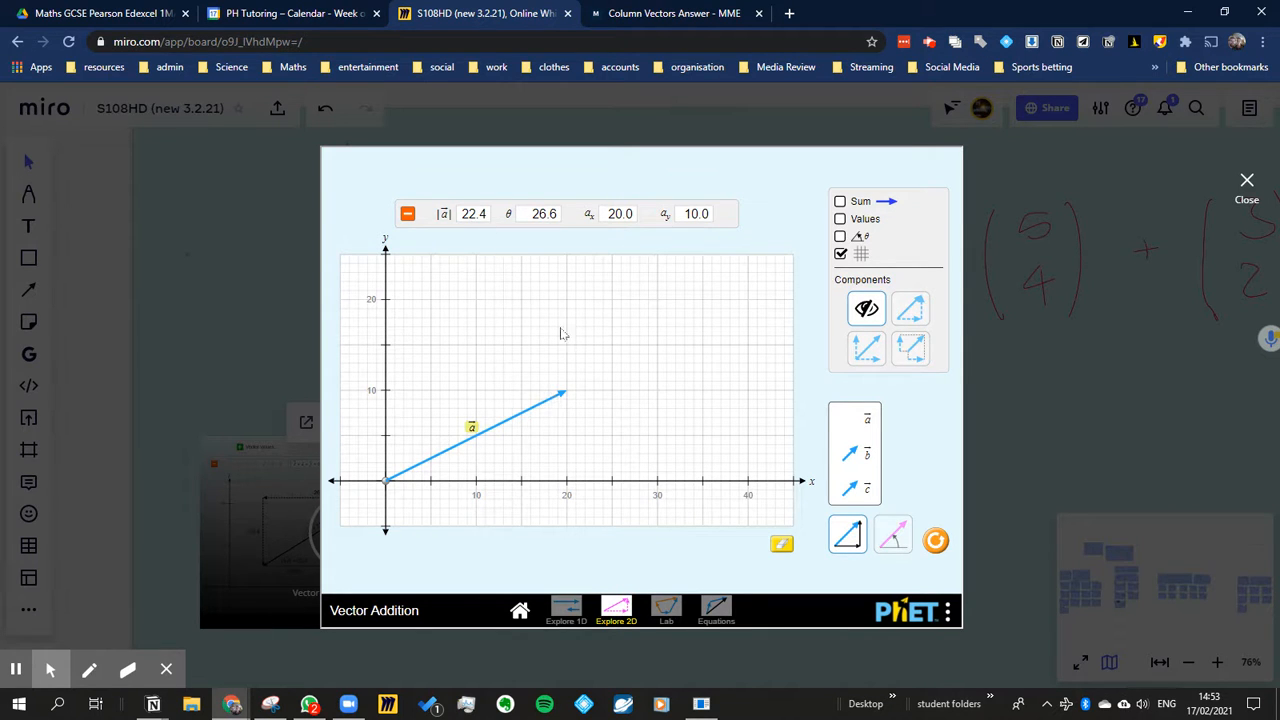
mouse_move(482, 492)
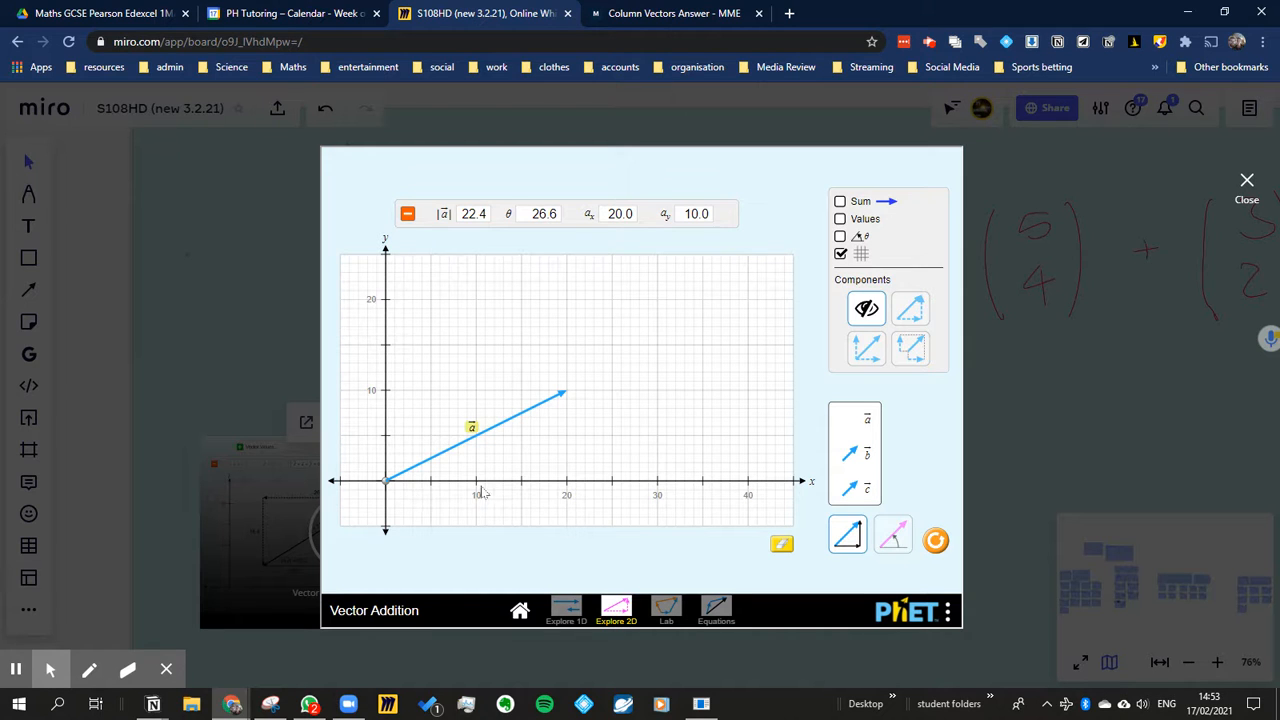
mouse_move(572, 420)
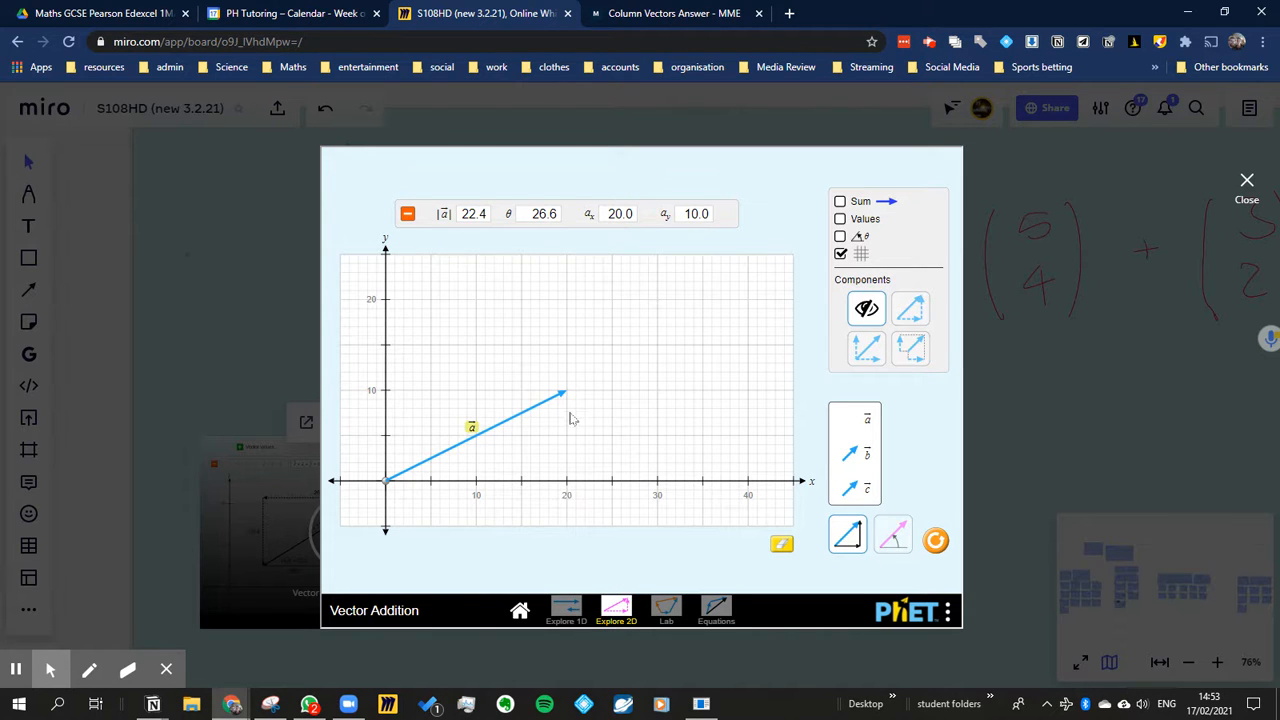
mouse_move(676, 368)
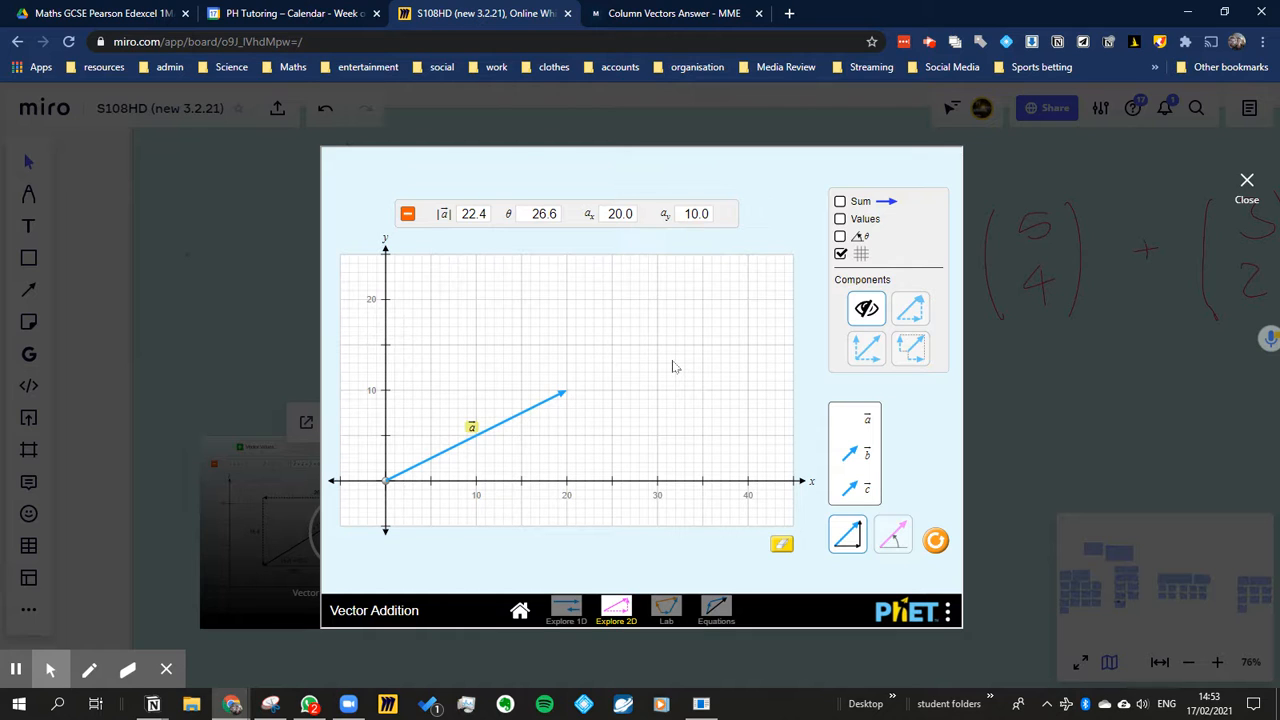
mouse_move(672, 304)
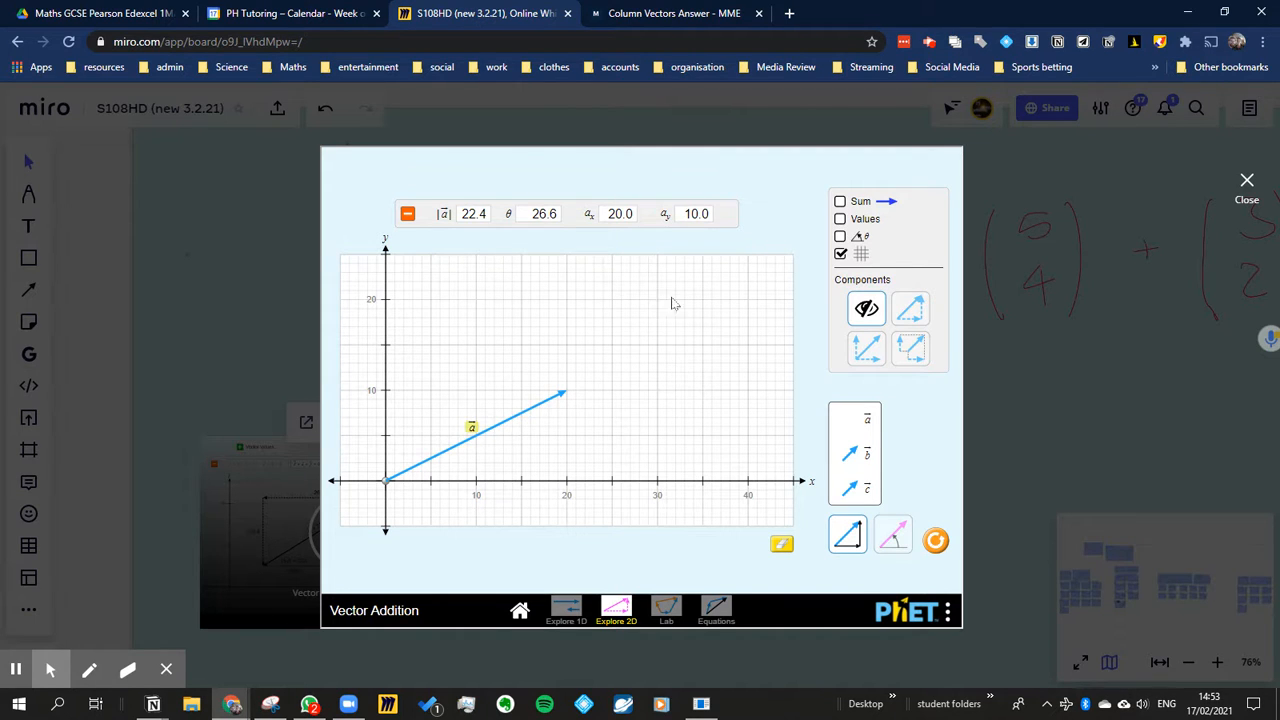
mouse_move(616, 228)
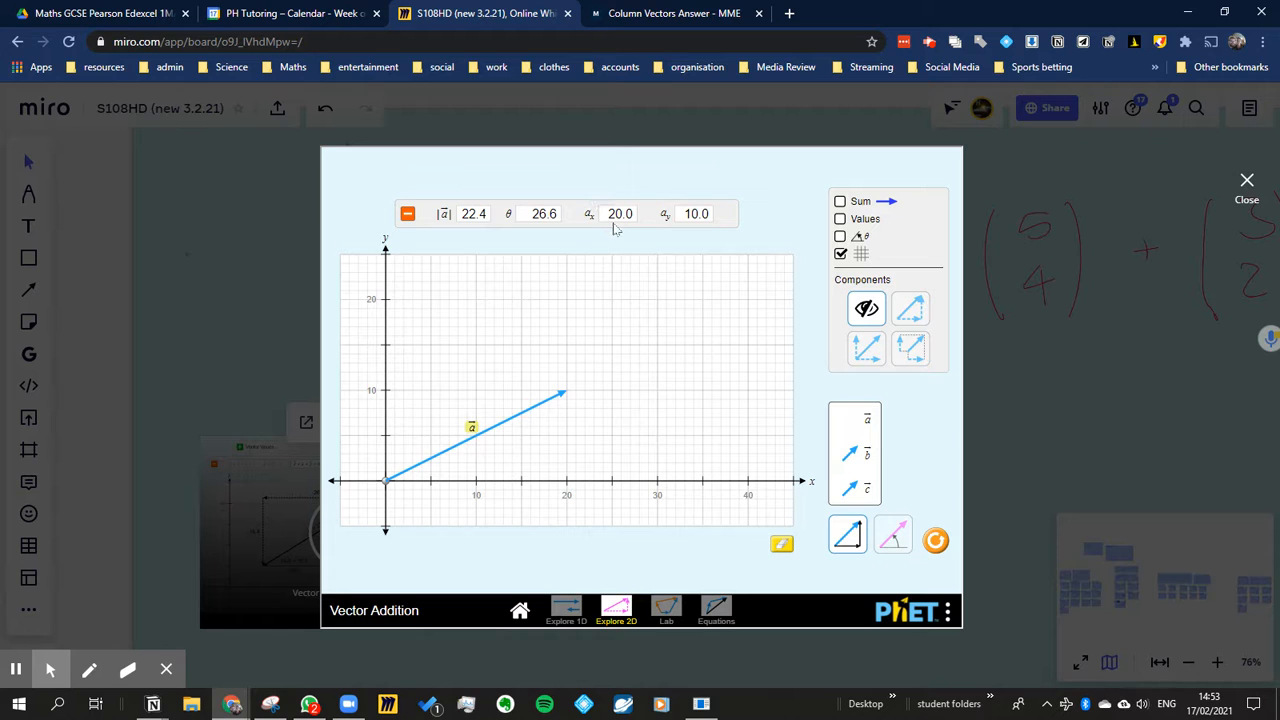
mouse_move(456, 228)
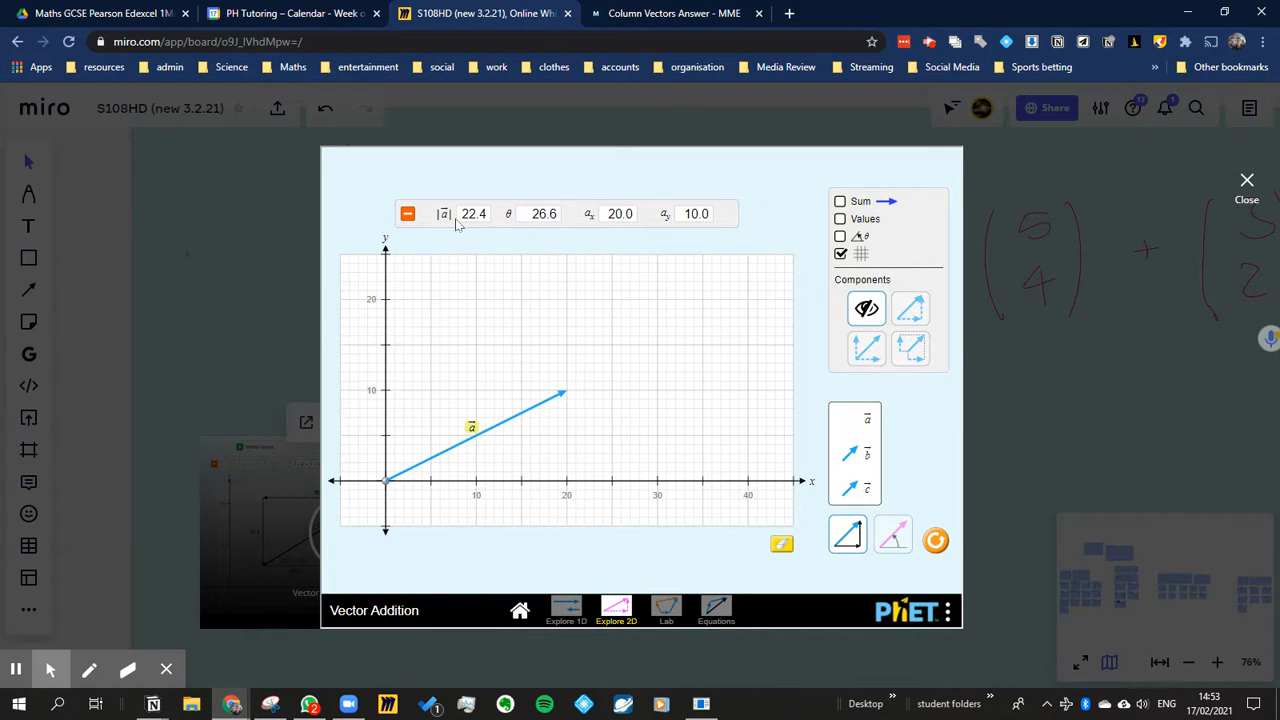
mouse_move(466, 276)
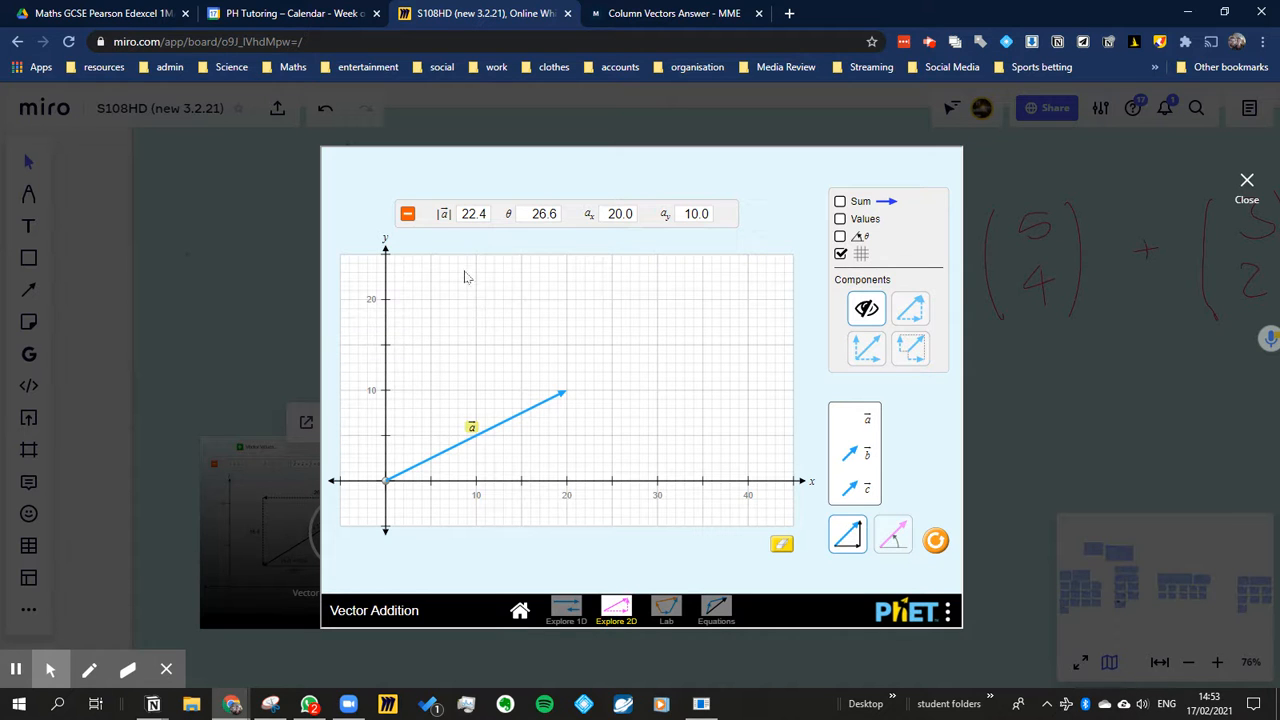
mouse_move(612, 226)
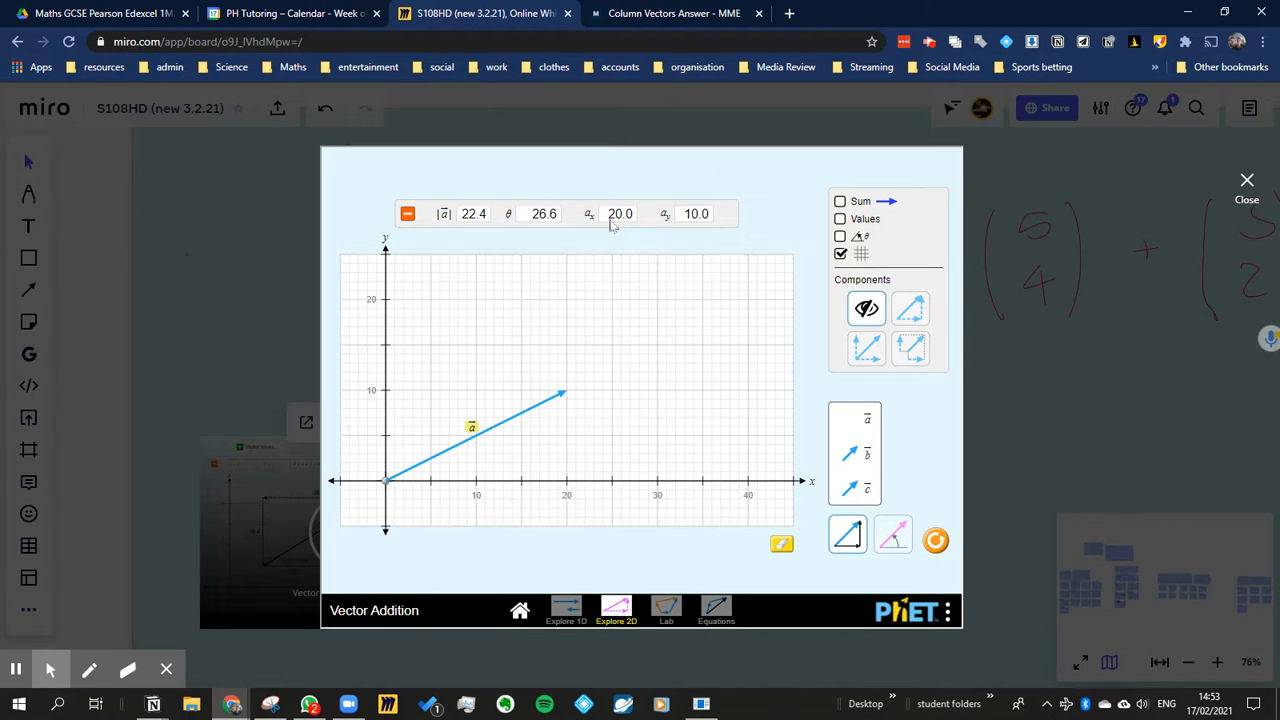
mouse_move(556, 246)
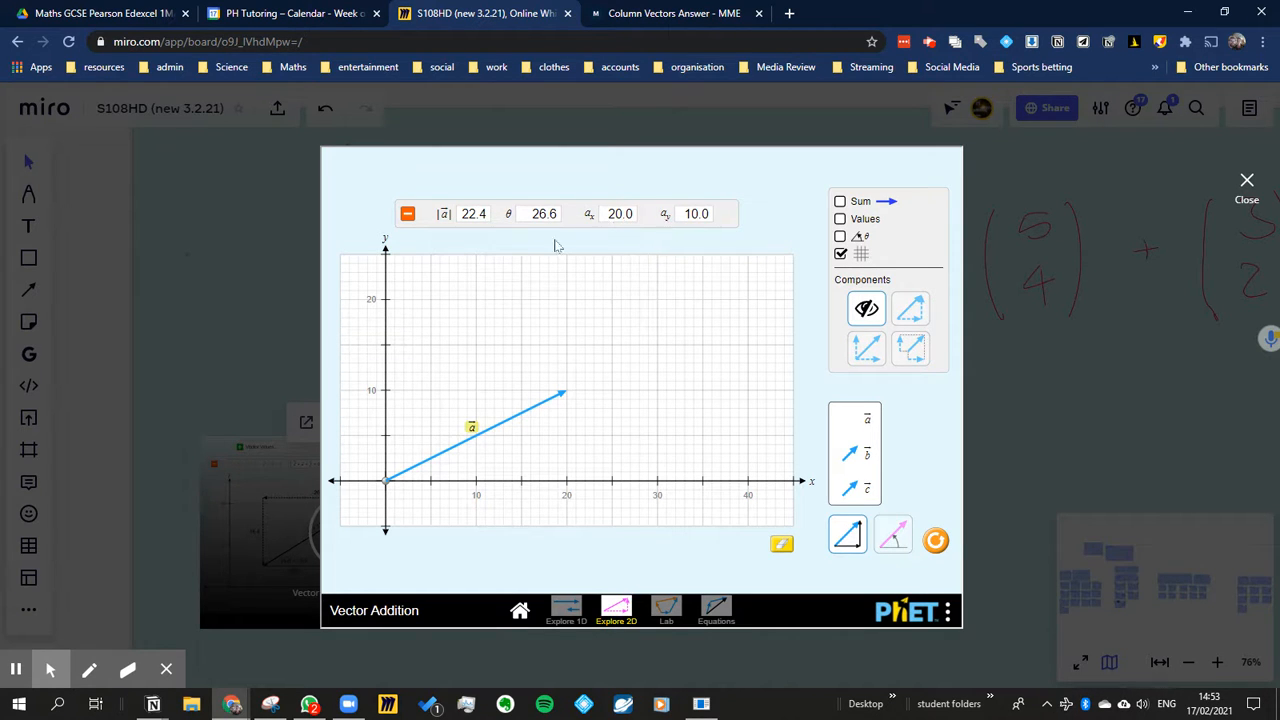
mouse_move(476, 236)
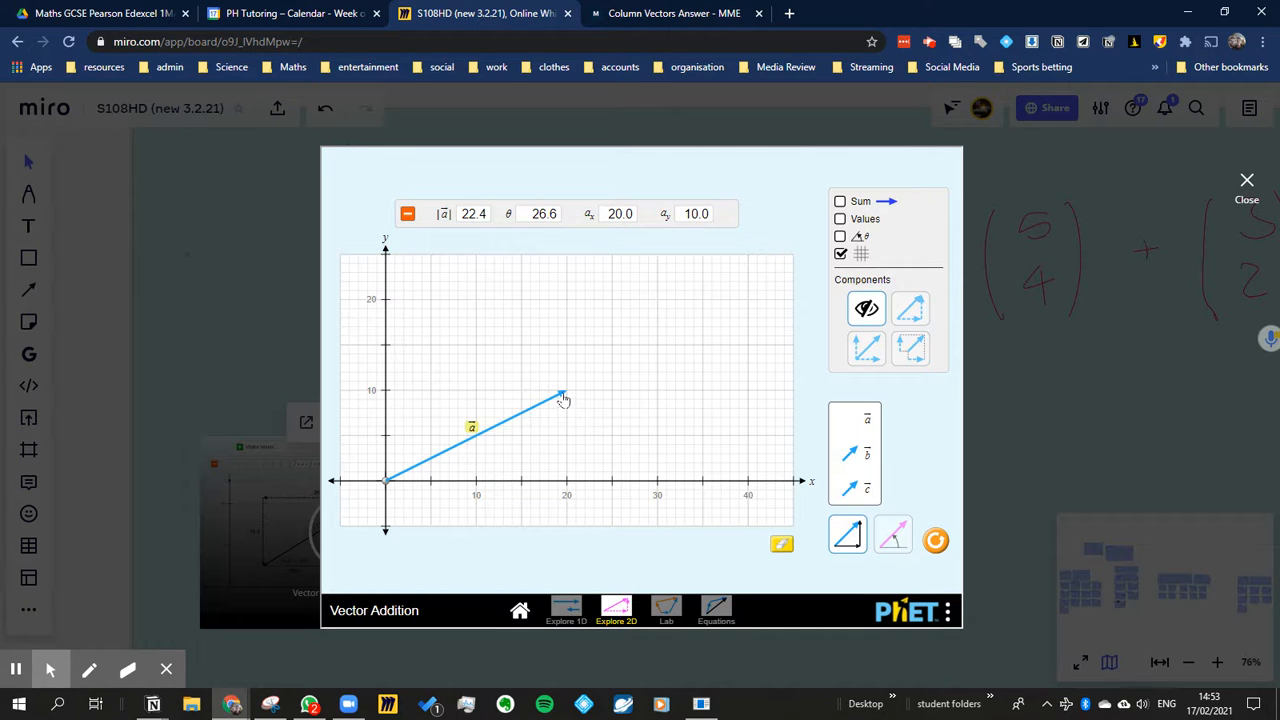
Reshape the vector through 21×11, 27×10, 20×12 and 14×15, then switch to the Lab screen
drag(564, 396, 572, 388)
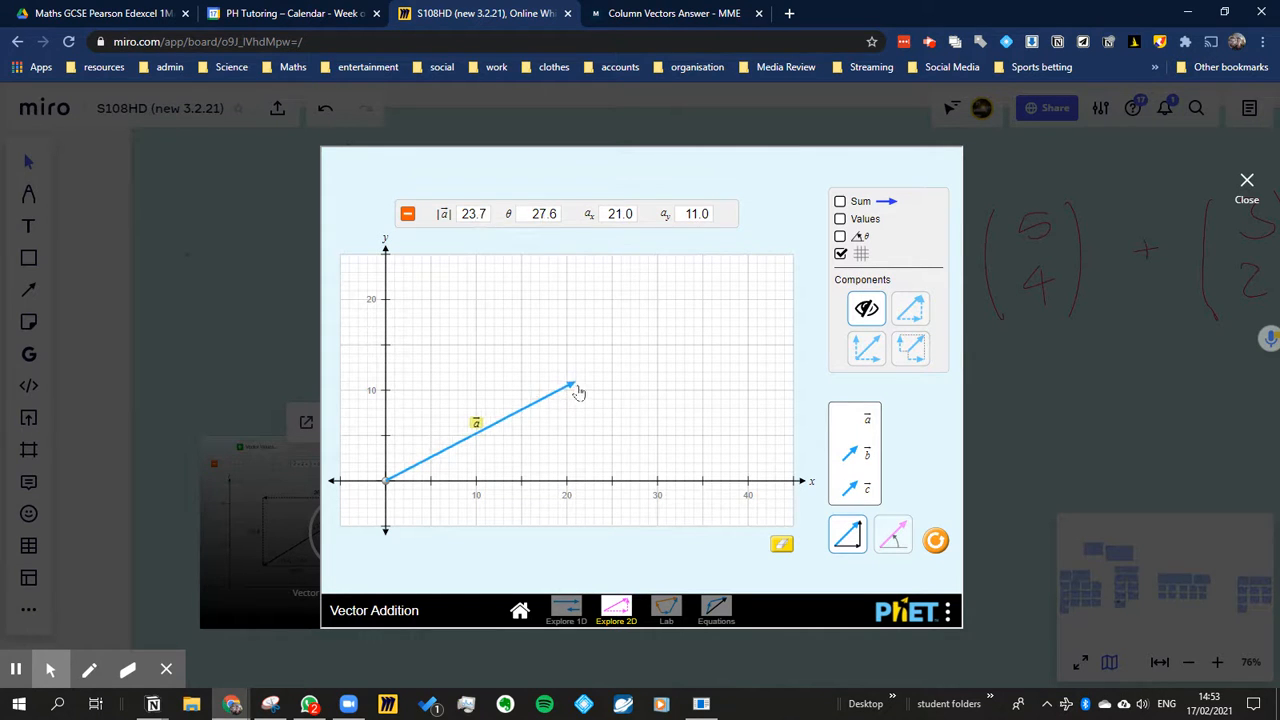
drag(570, 388, 624, 396)
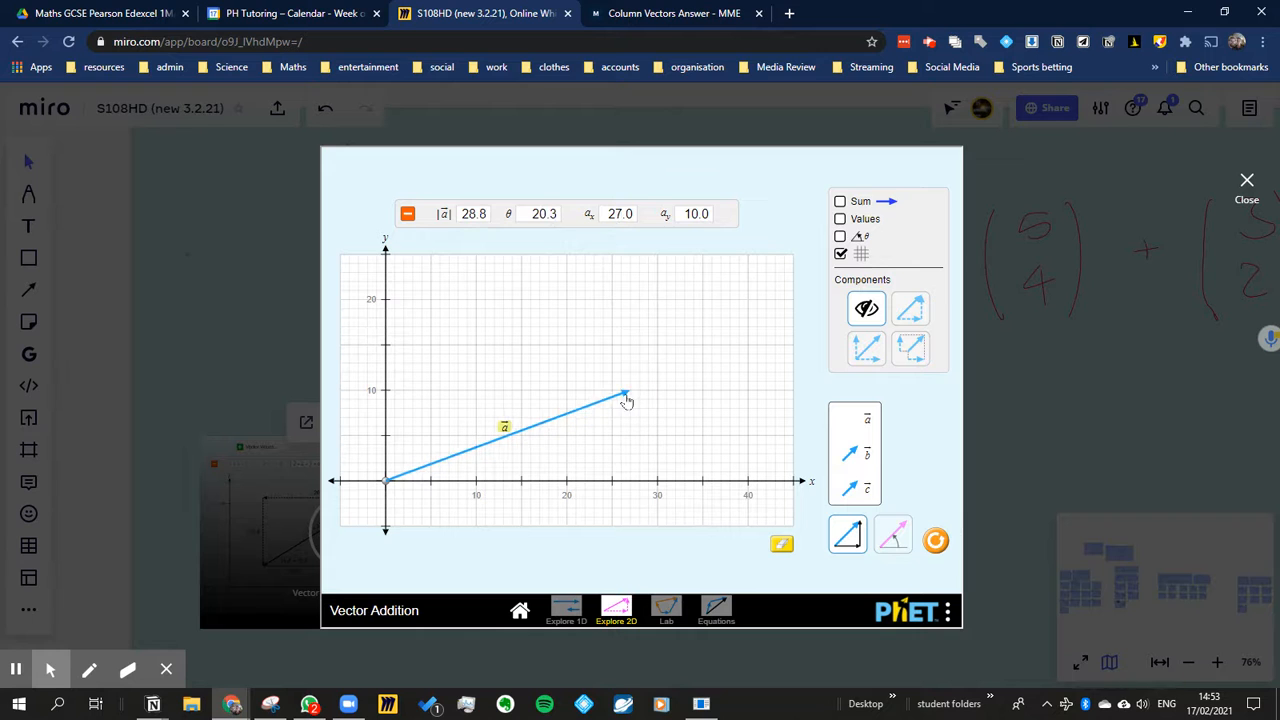
drag(624, 392, 560, 372)
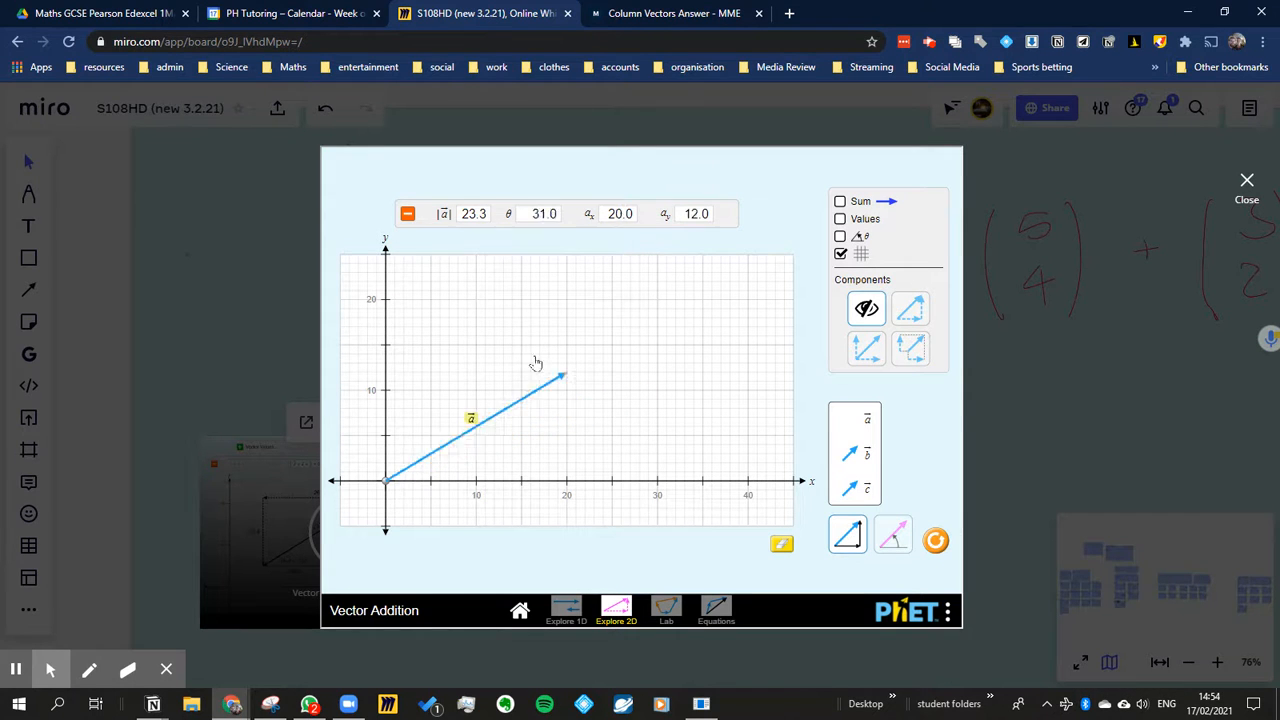
drag(560, 376, 508, 356)
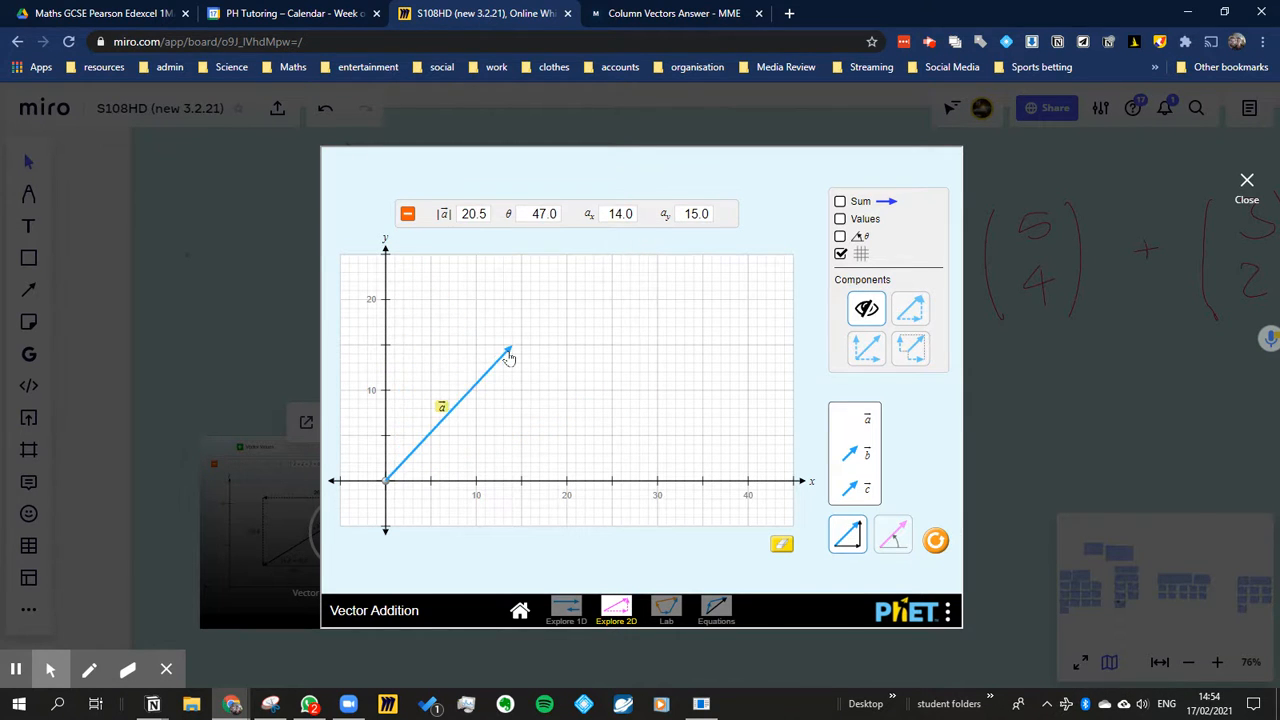
click(664, 610)
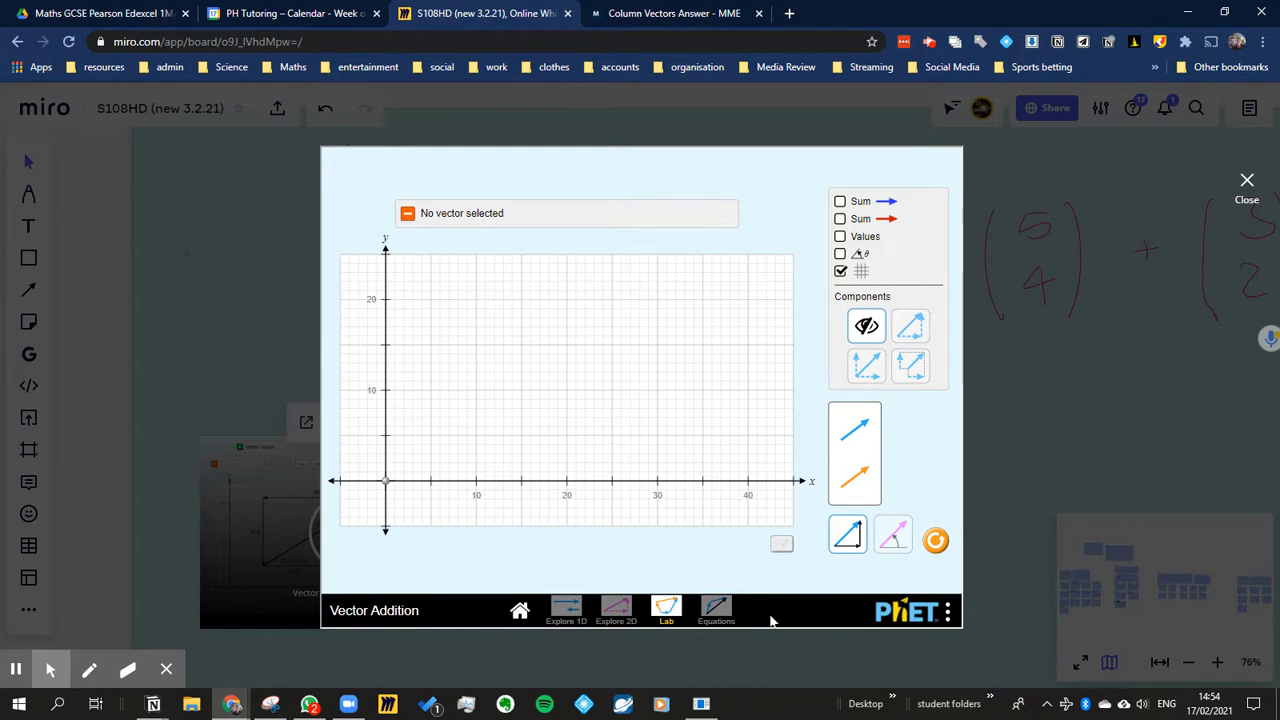
On the Equations screen adjust the 5-by-5 vector, then return to the Explore 2D screen
click(716, 610)
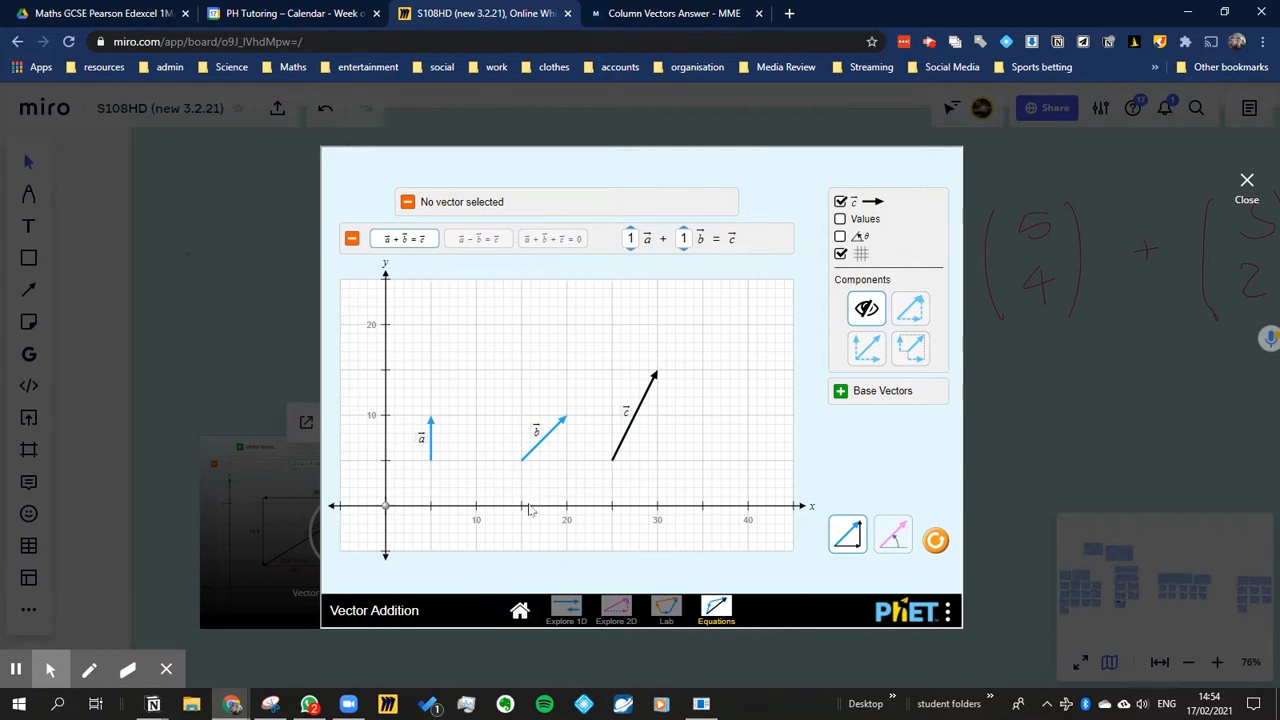
mouse_move(688, 284)
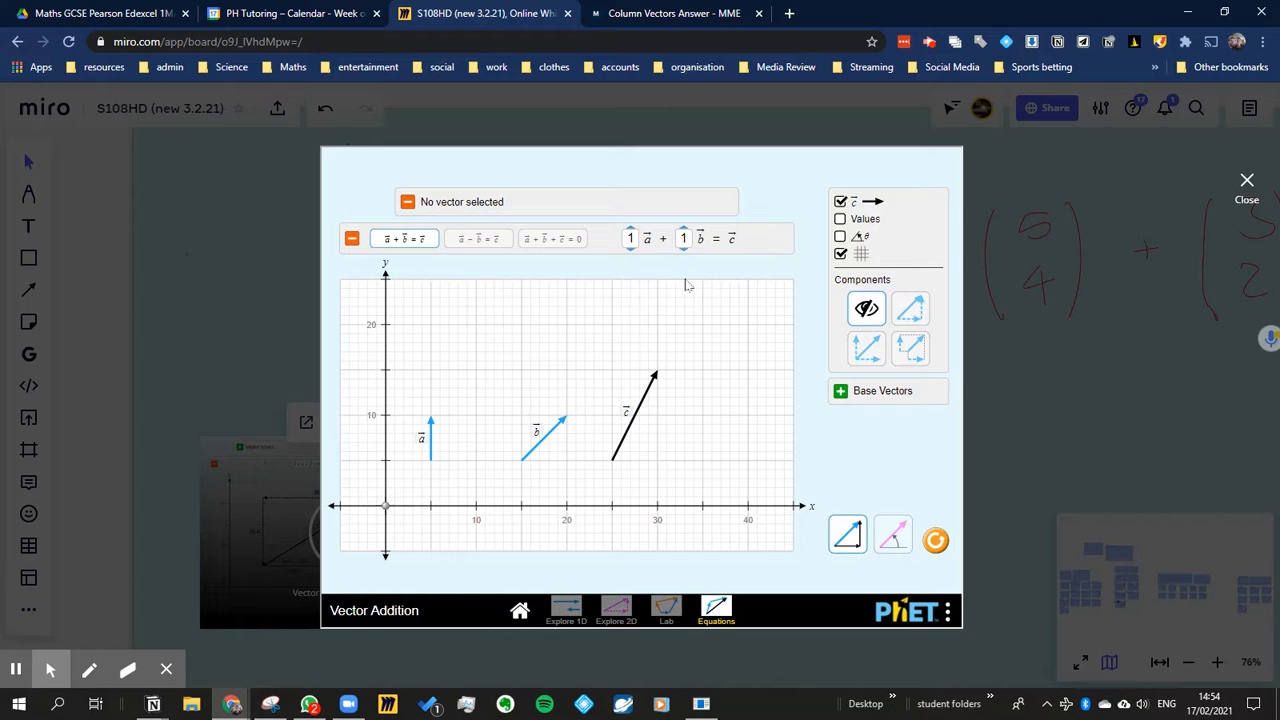
mouse_move(644, 418)
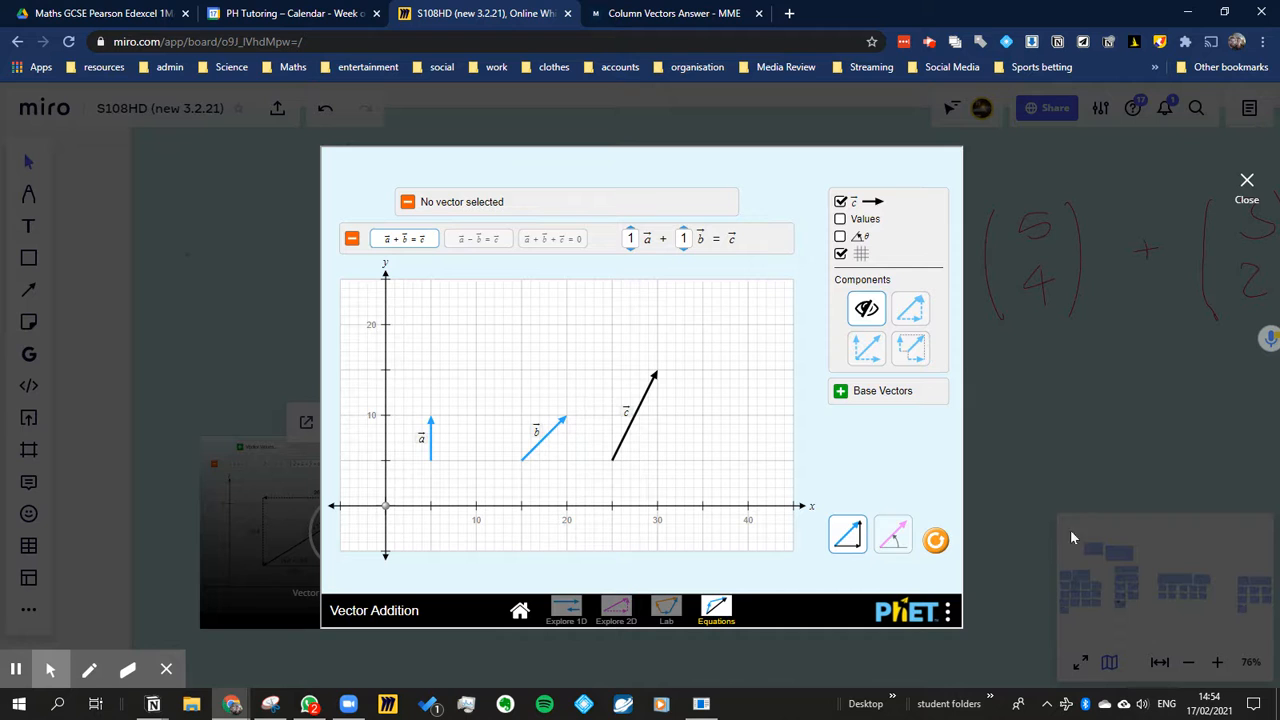
mouse_move(1036, 248)
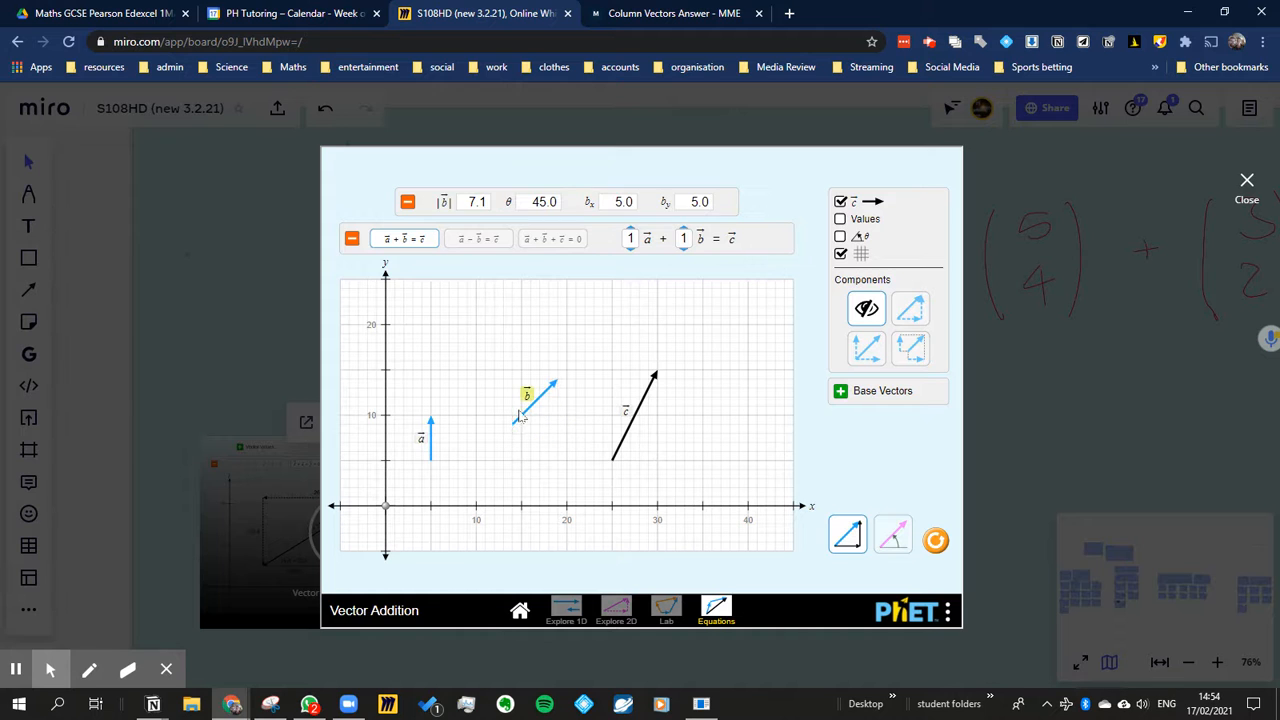
drag(544, 388, 536, 418)
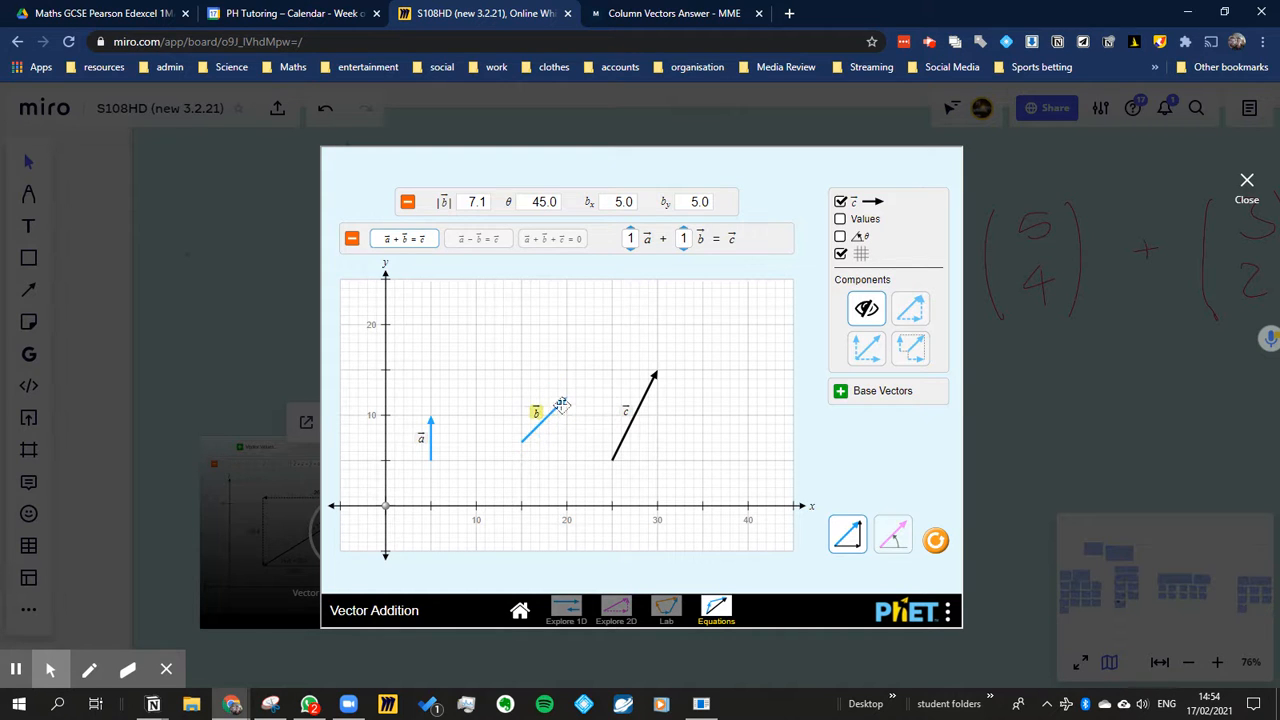
drag(560, 404, 520, 390)
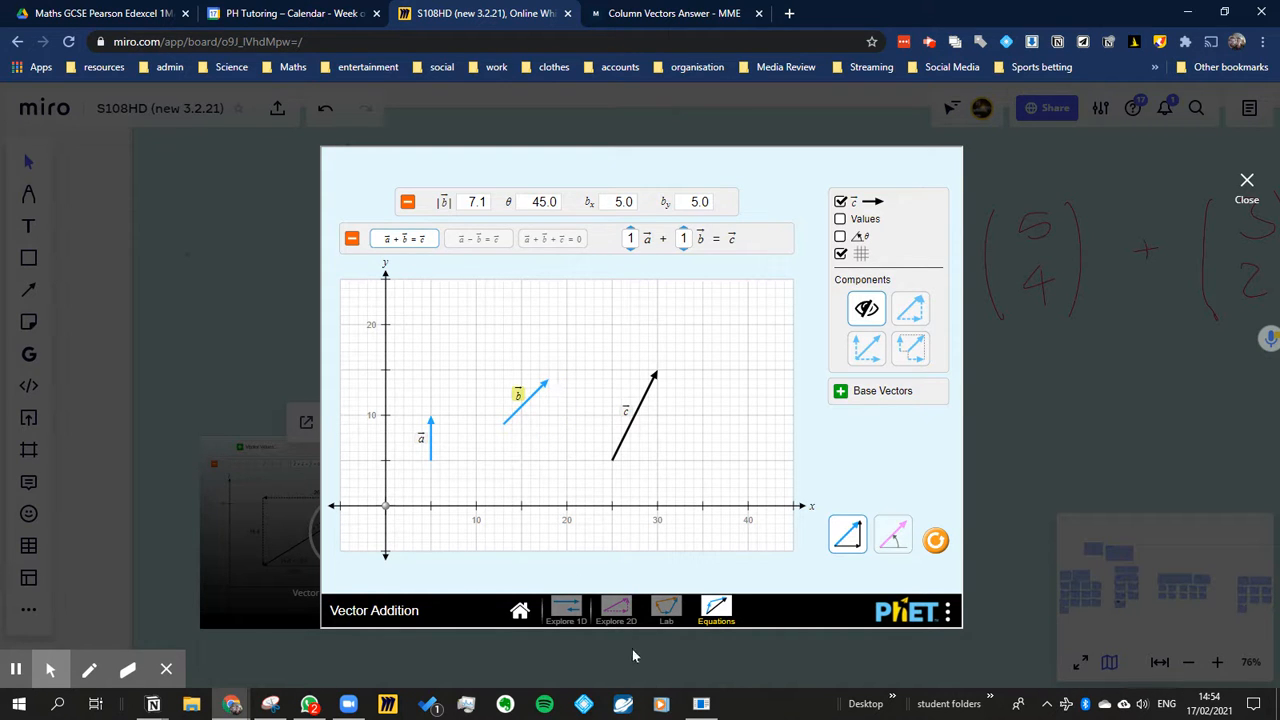
click(616, 610)
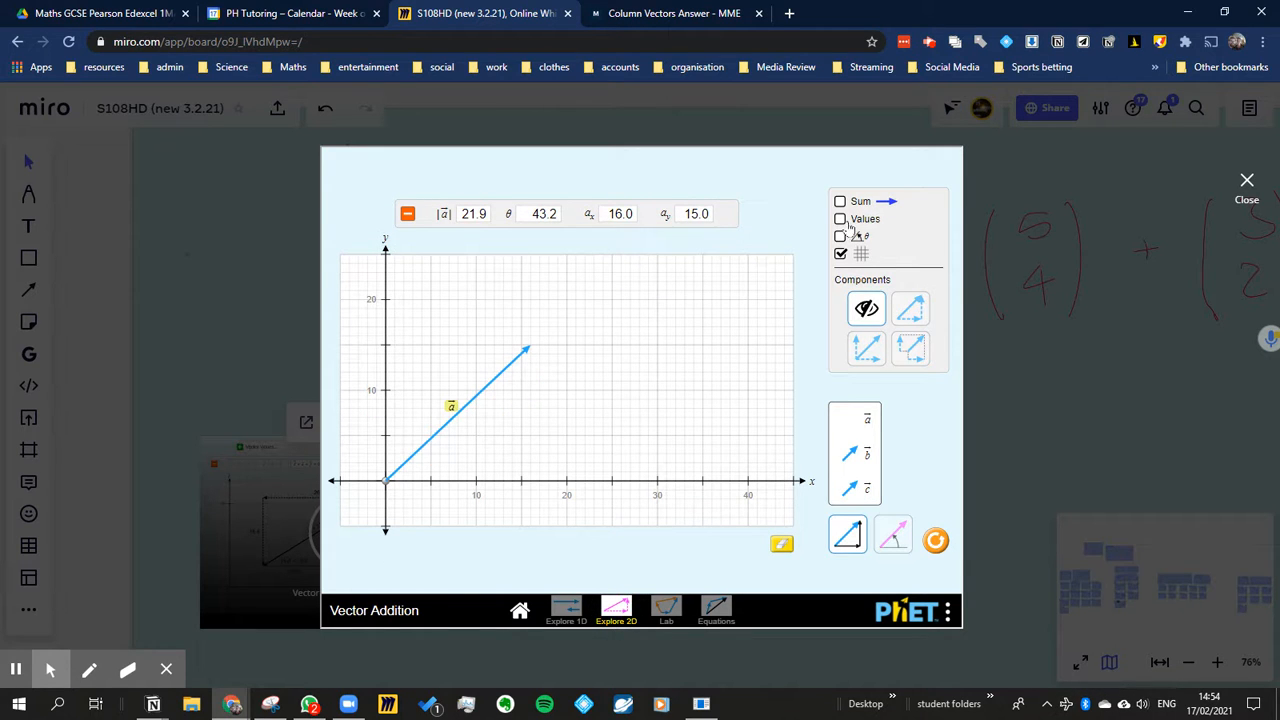
Show the sum vector with values and the 16 and 15 components, then hide the sum again
click(840, 200)
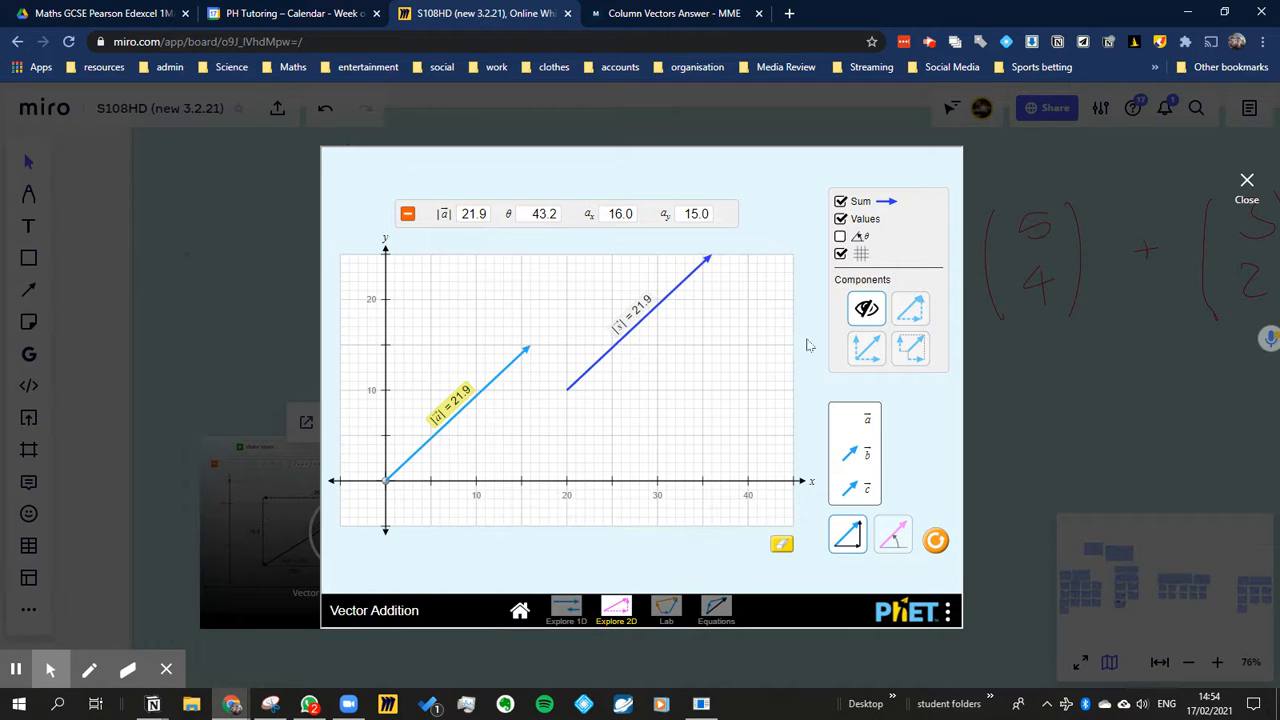
mouse_move(862, 548)
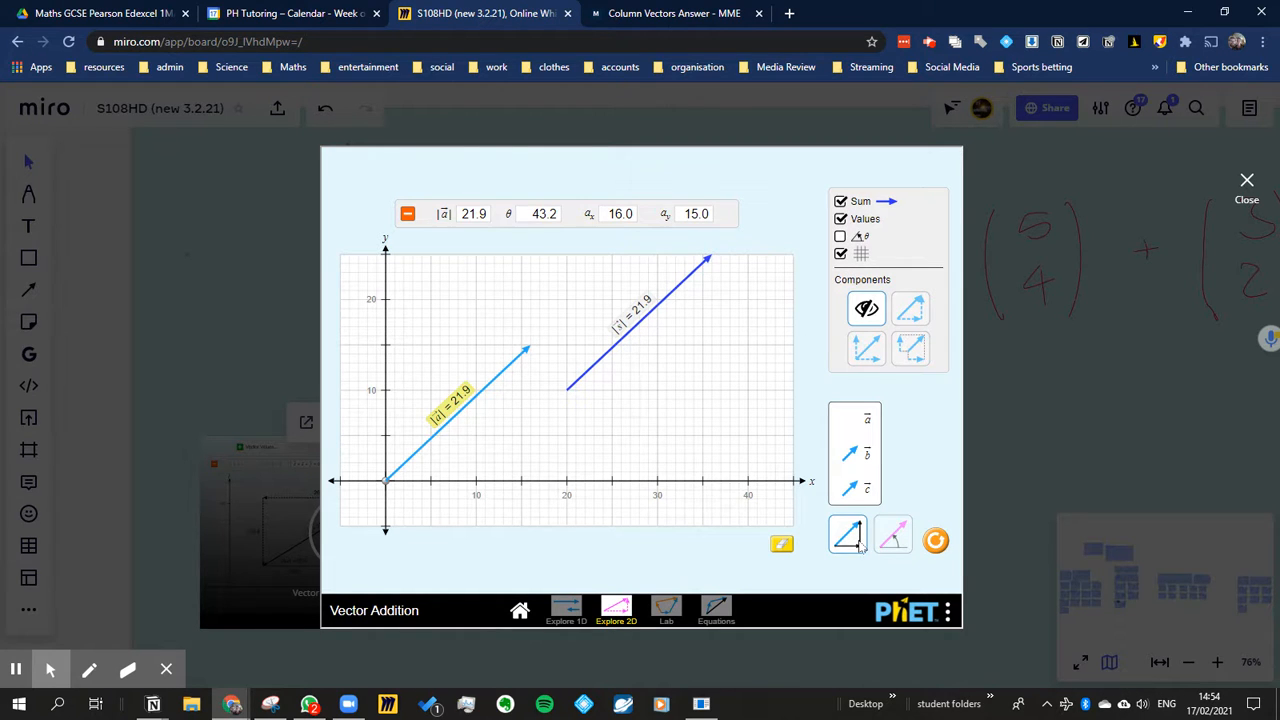
click(866, 348)
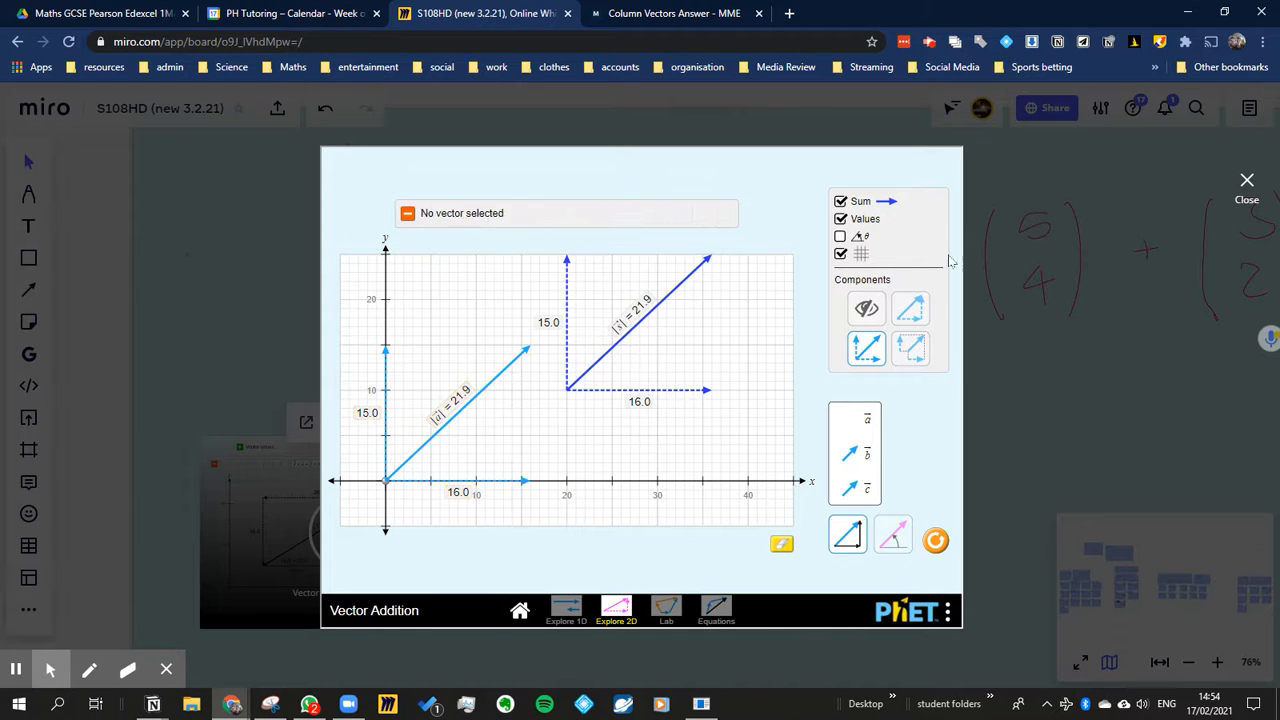
click(840, 218)
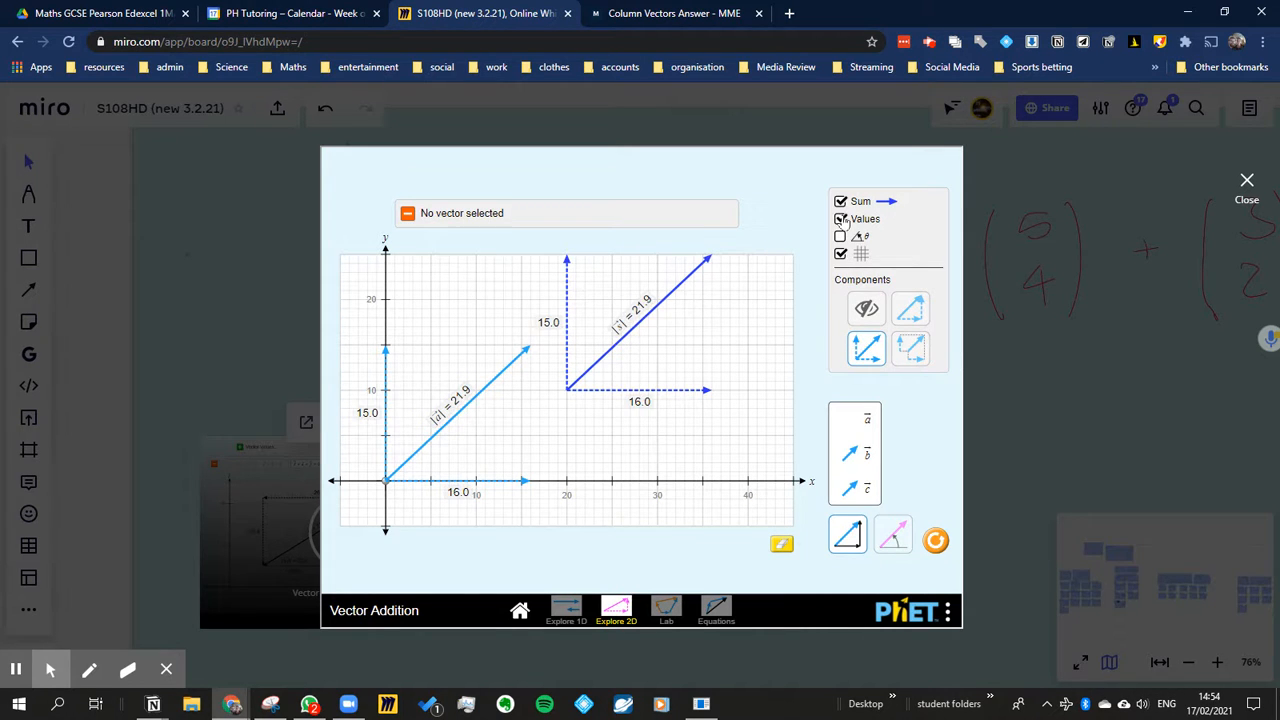
click(840, 200)
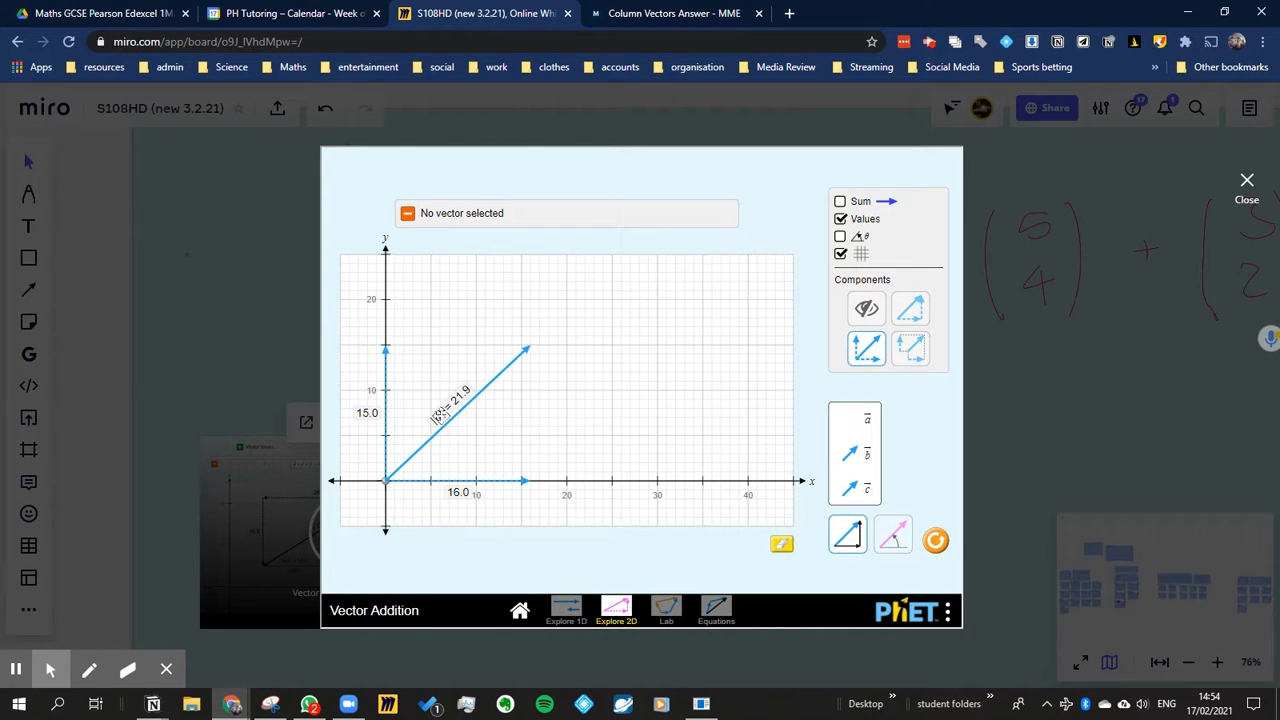
mouse_move(500, 524)
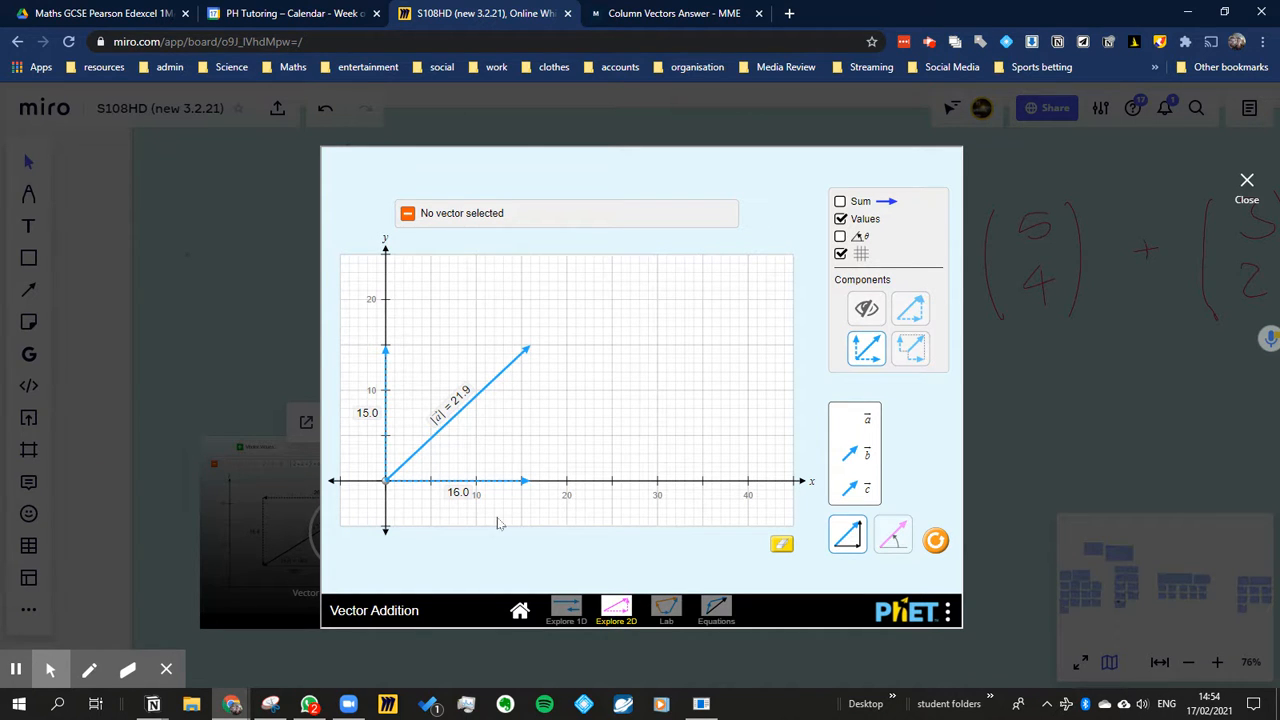
mouse_move(436, 508)
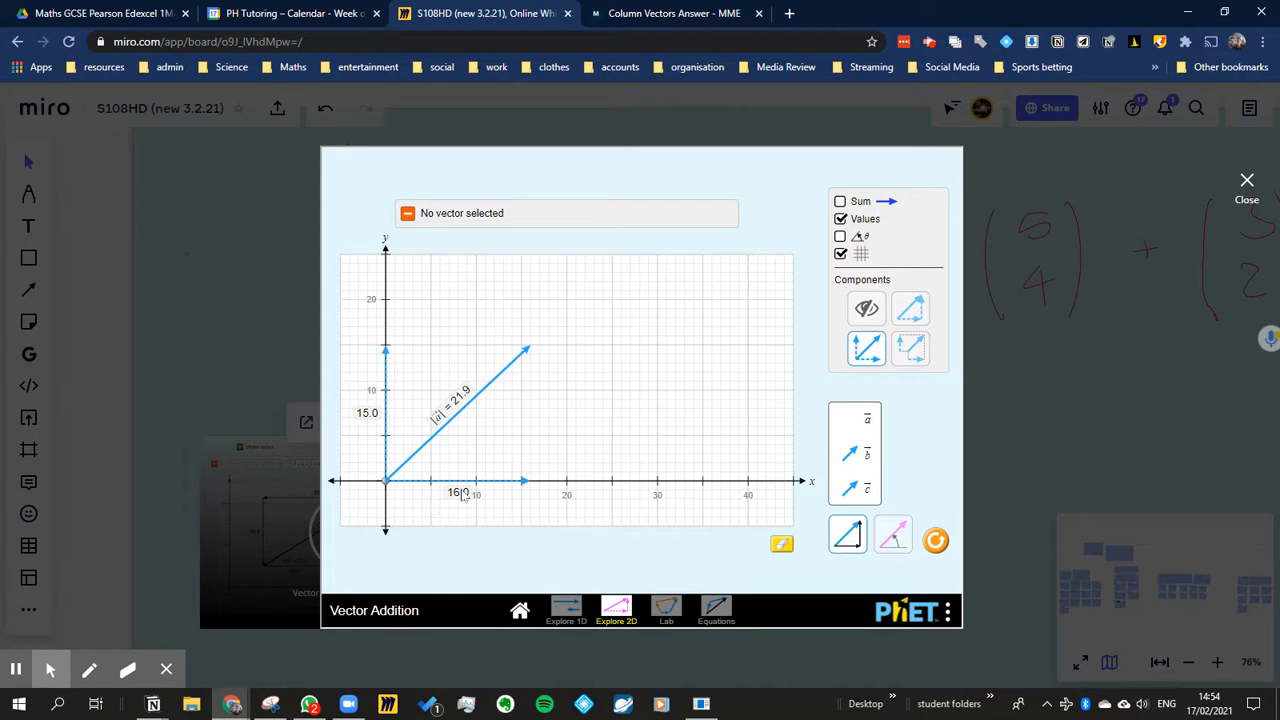
mouse_move(476, 412)
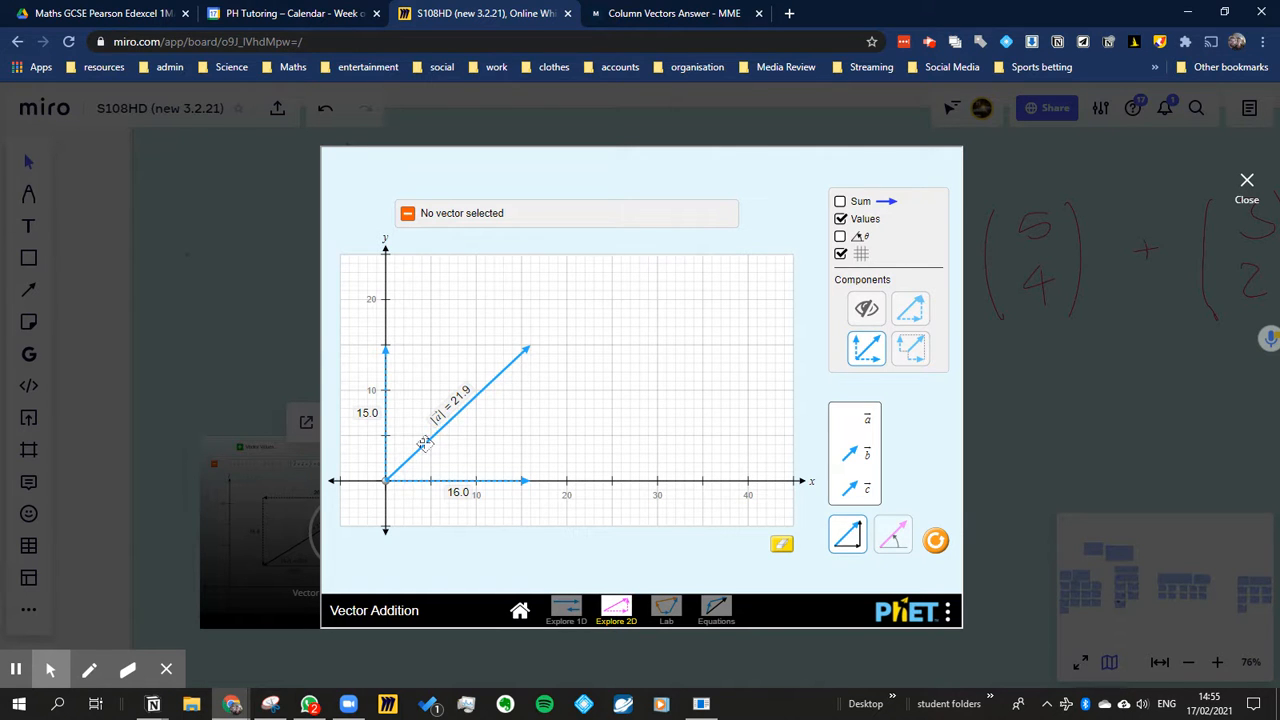
Select the vector and drag its tip to components 14 and 15, length 20.5 at 47 degrees
click(430, 436)
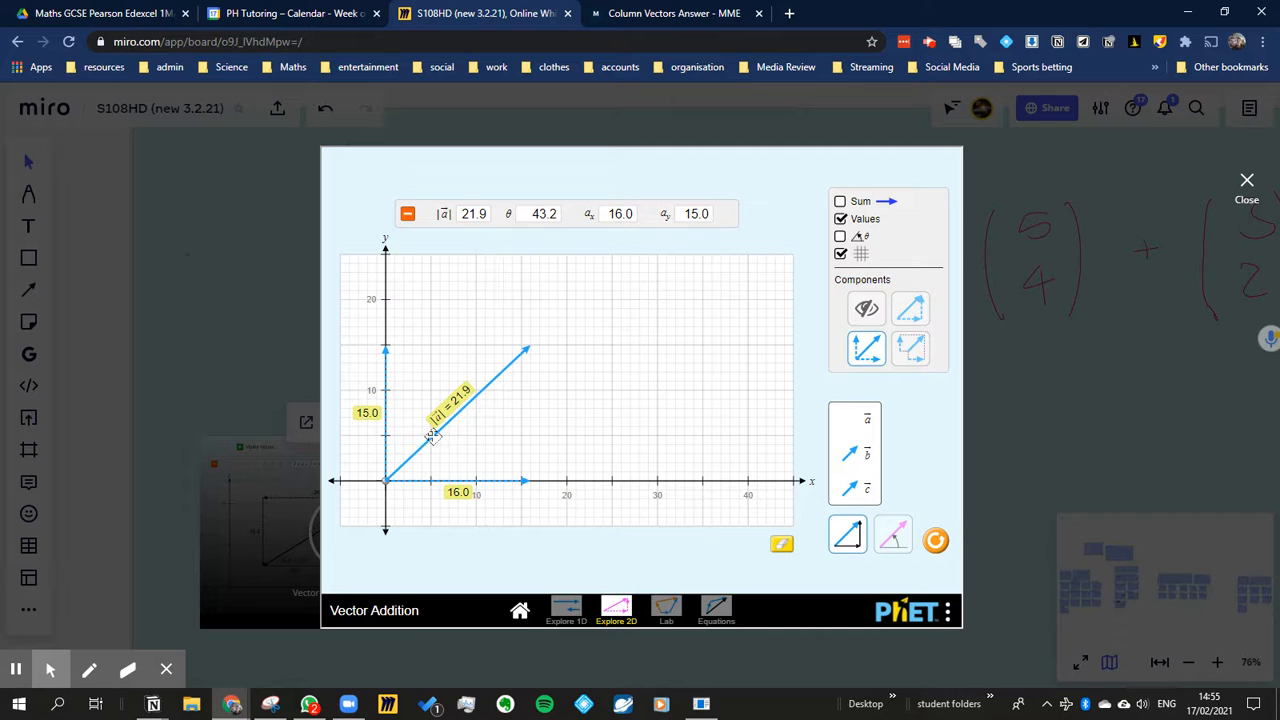
mouse_move(490, 404)
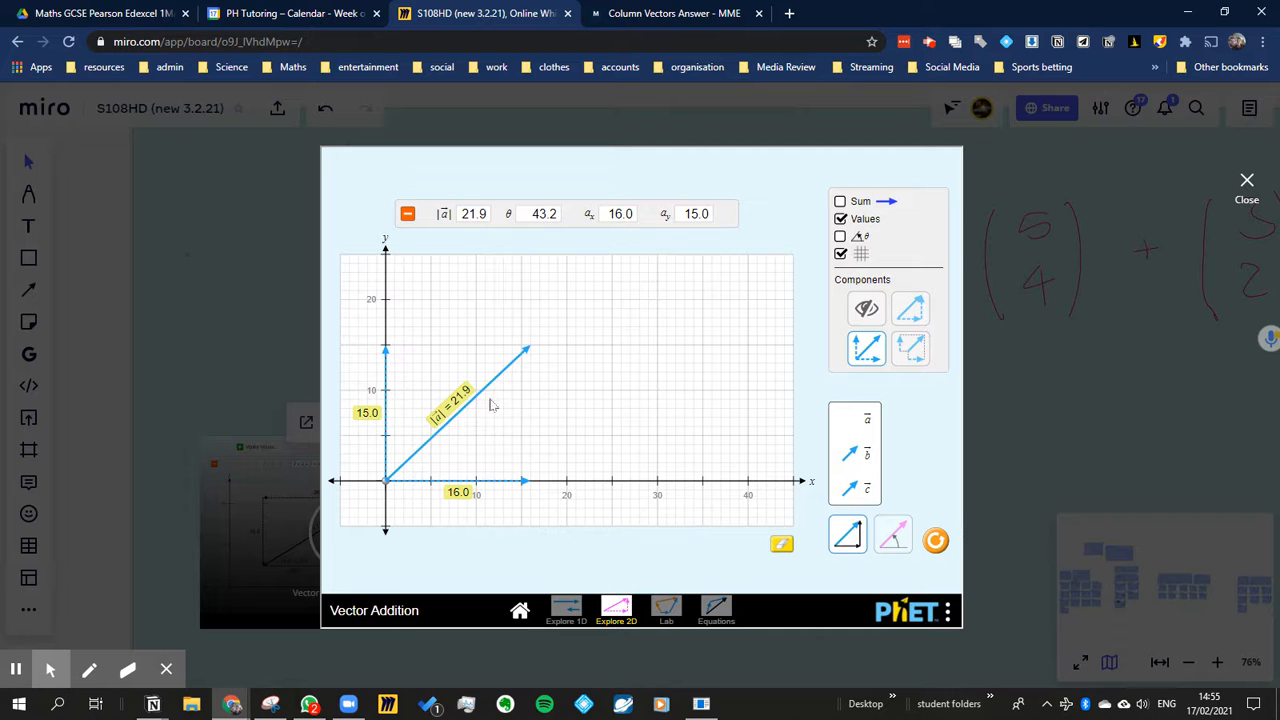
drag(524, 348, 524, 360)
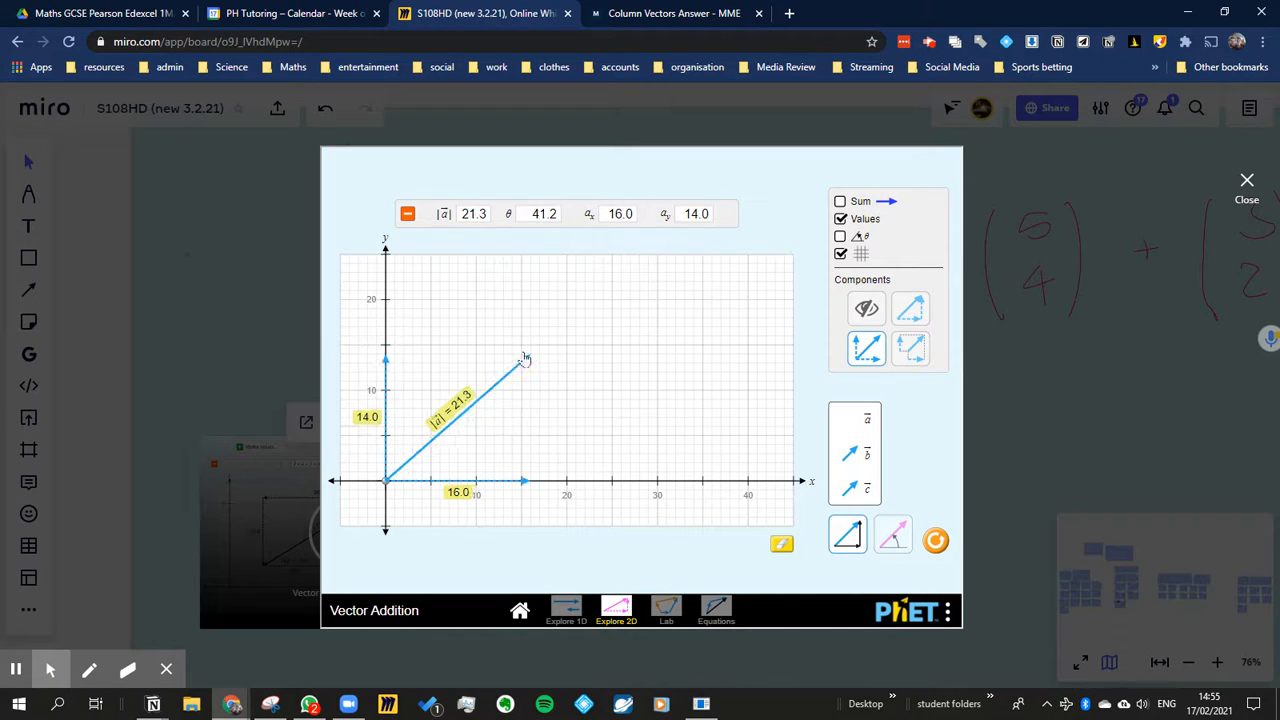
drag(524, 358, 512, 352)
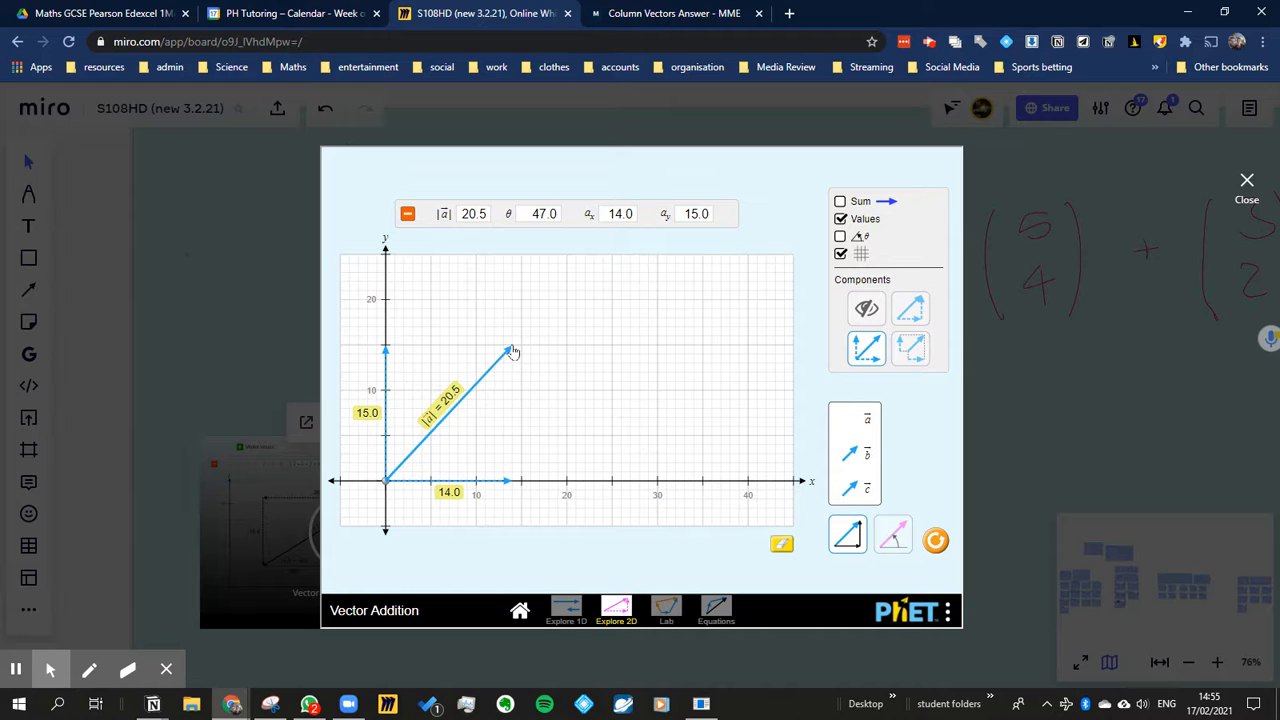
mouse_move(744, 400)
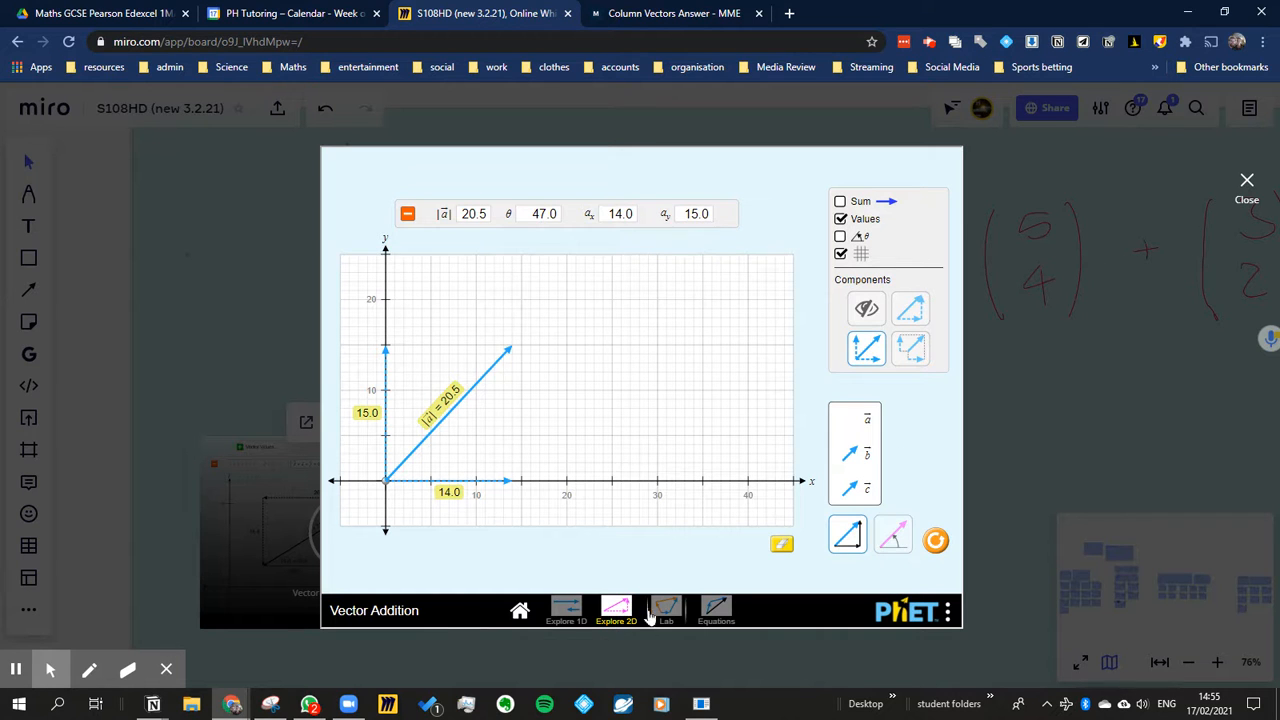
Visit the Lab and Equations screens and try the a−b=c and a+b+c=0 equations
click(666, 610)
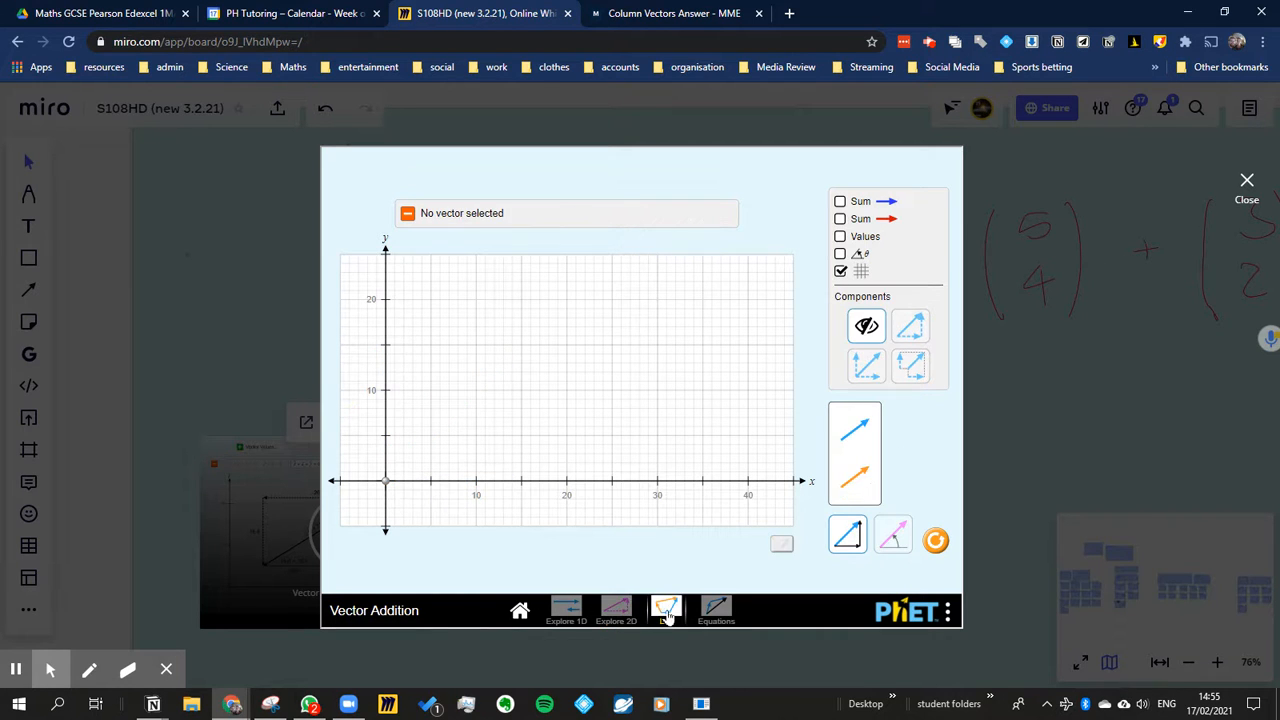
click(716, 610)
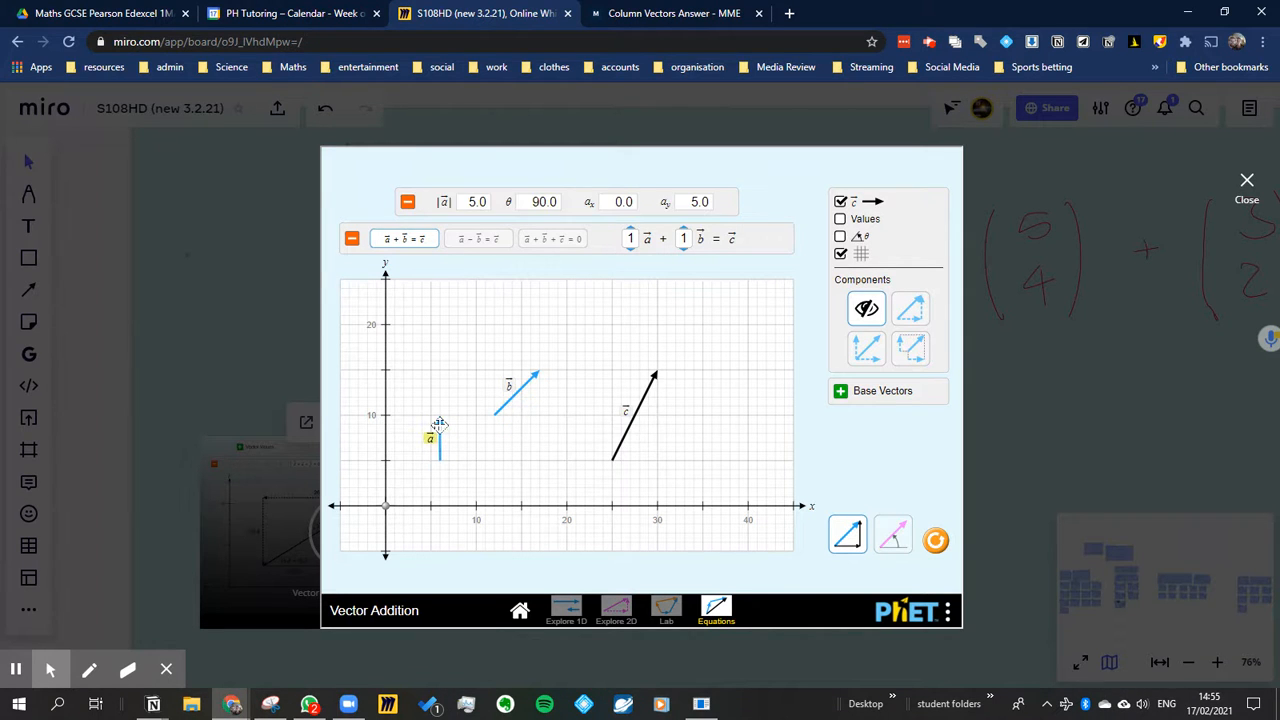
click(478, 238)
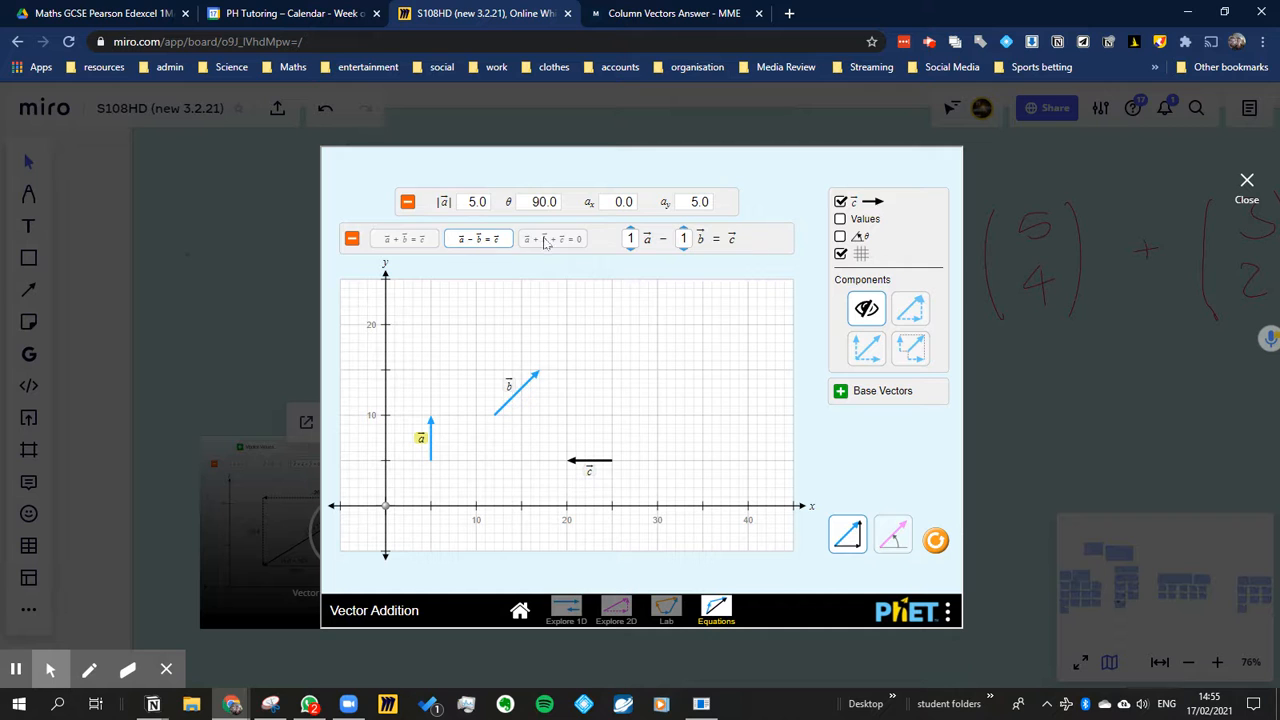
click(552, 238)
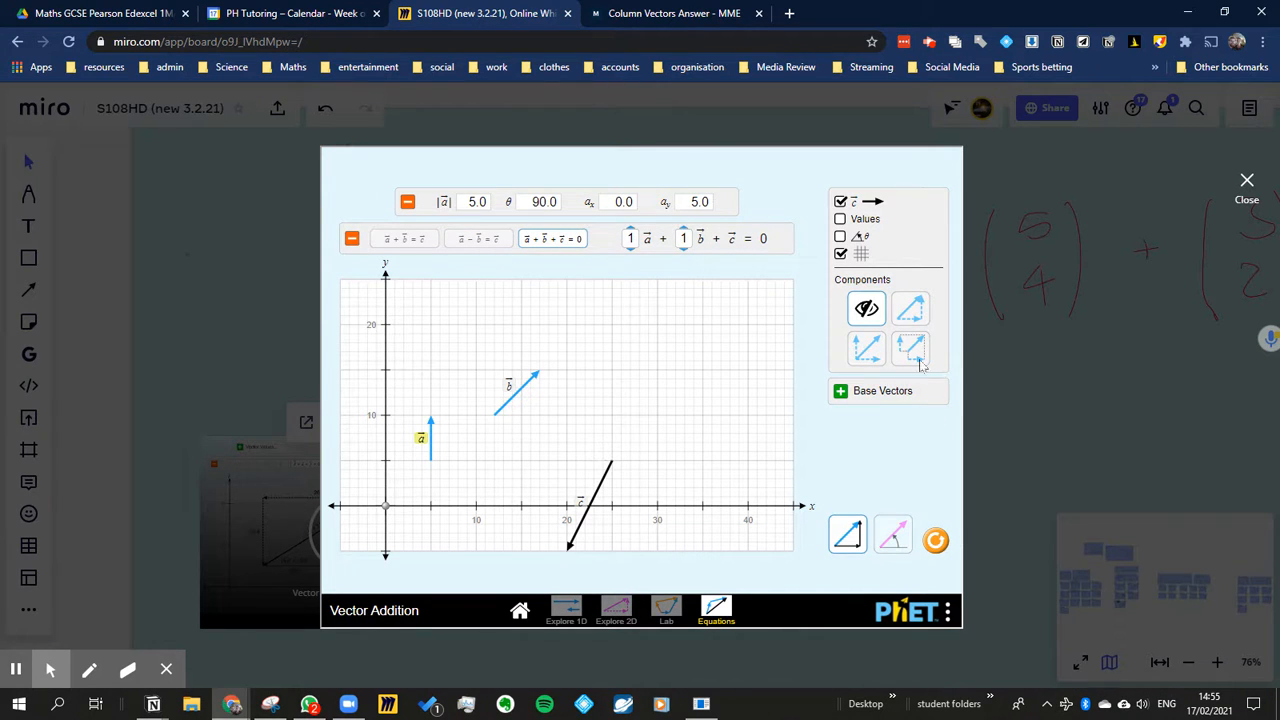
Show the vectors' x and y components, then switch to the Explore 1D screen
click(910, 308)
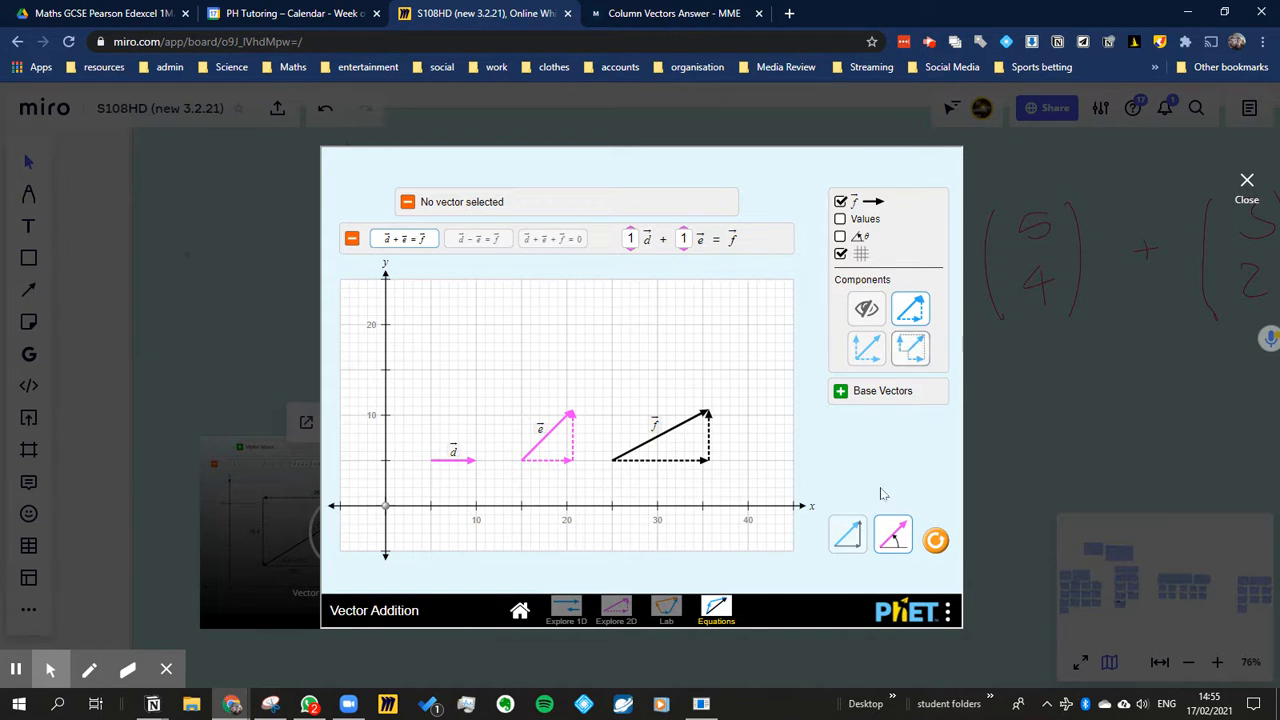
click(566, 610)
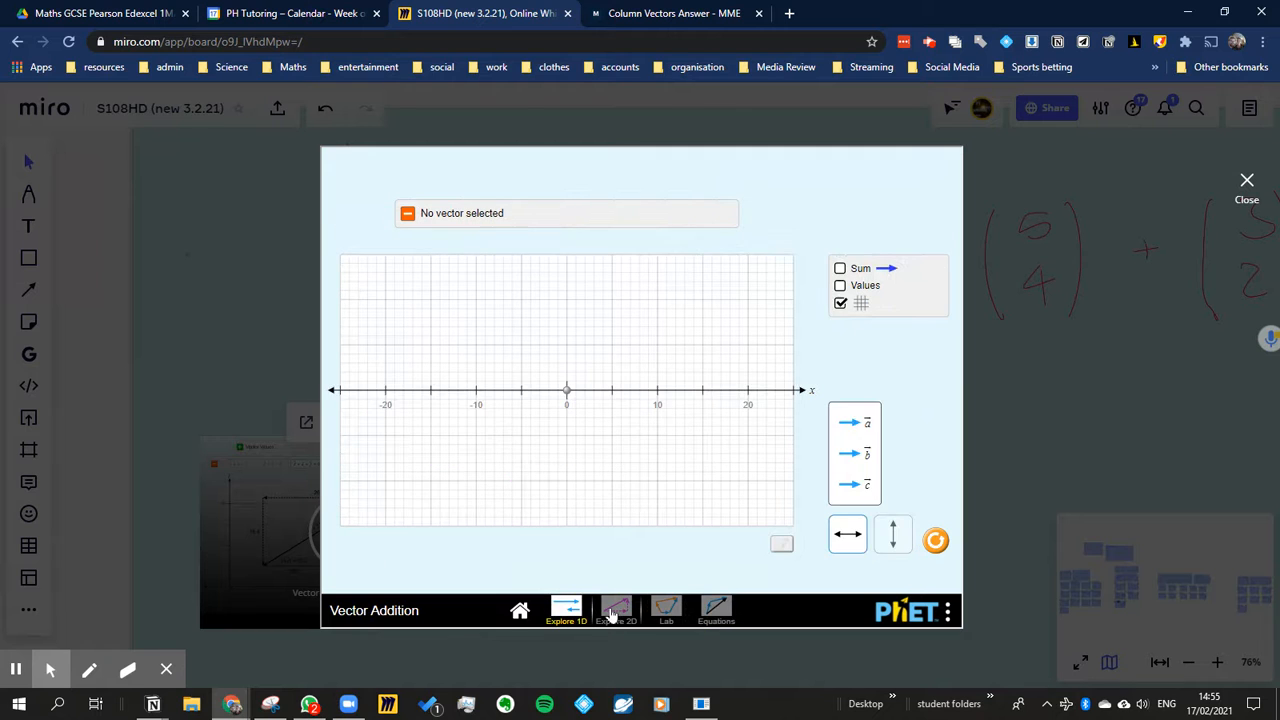
click(666, 610)
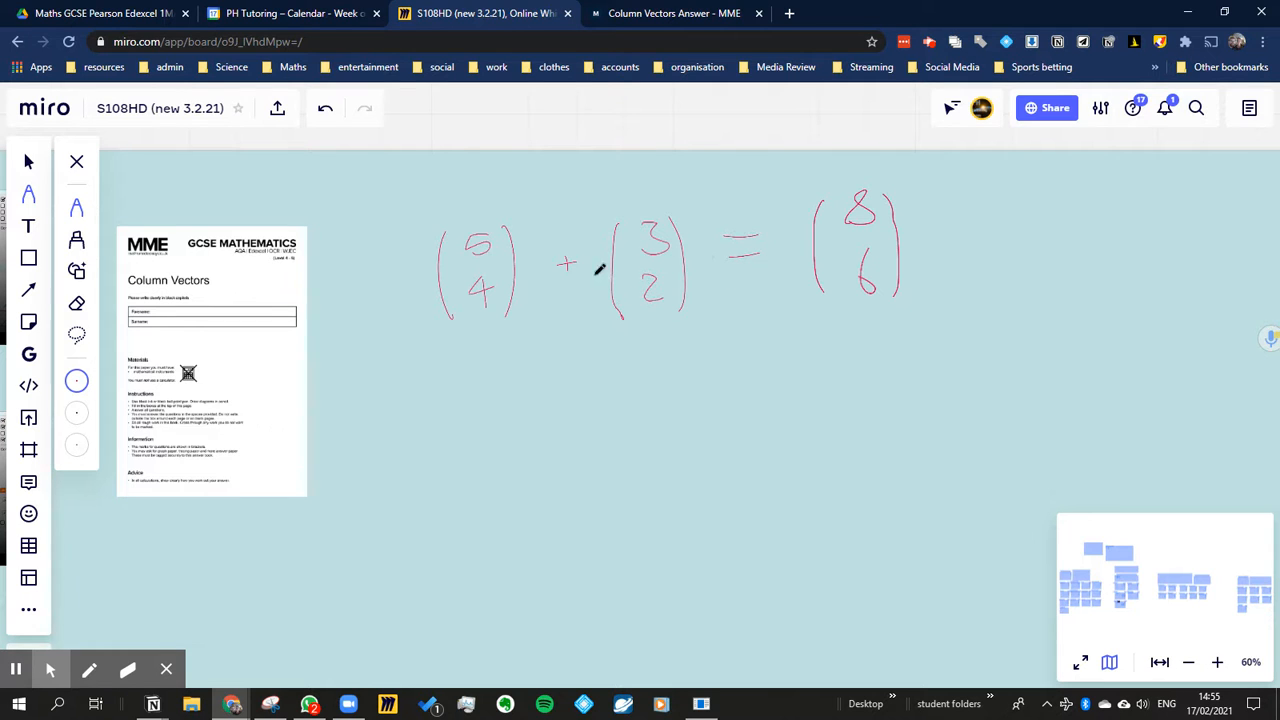
mouse_move(536, 420)
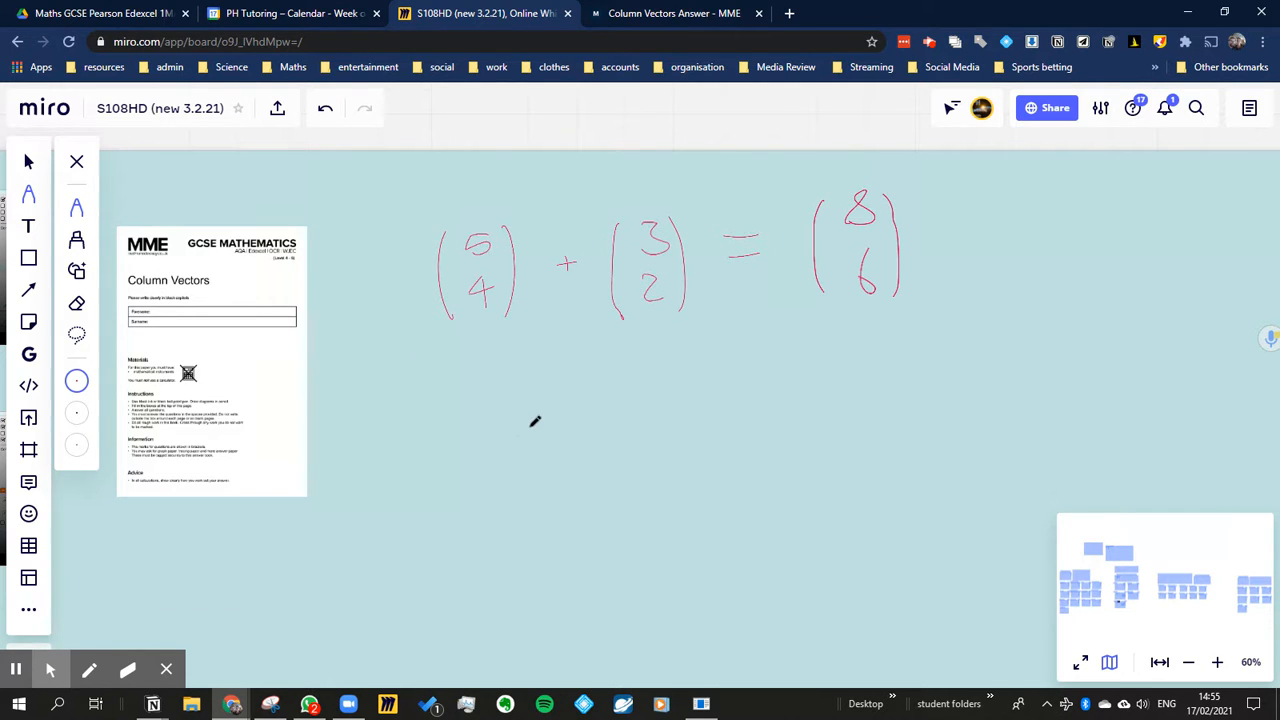
mouse_move(484, 476)
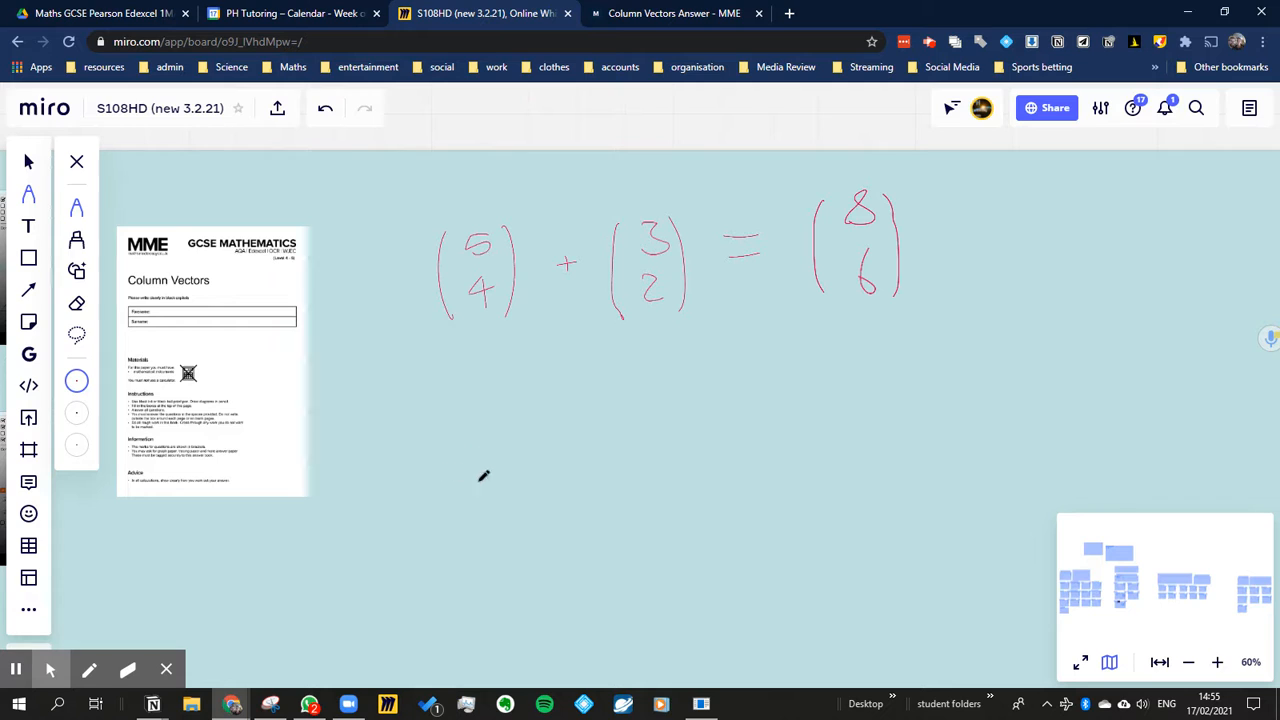
mouse_move(452, 460)
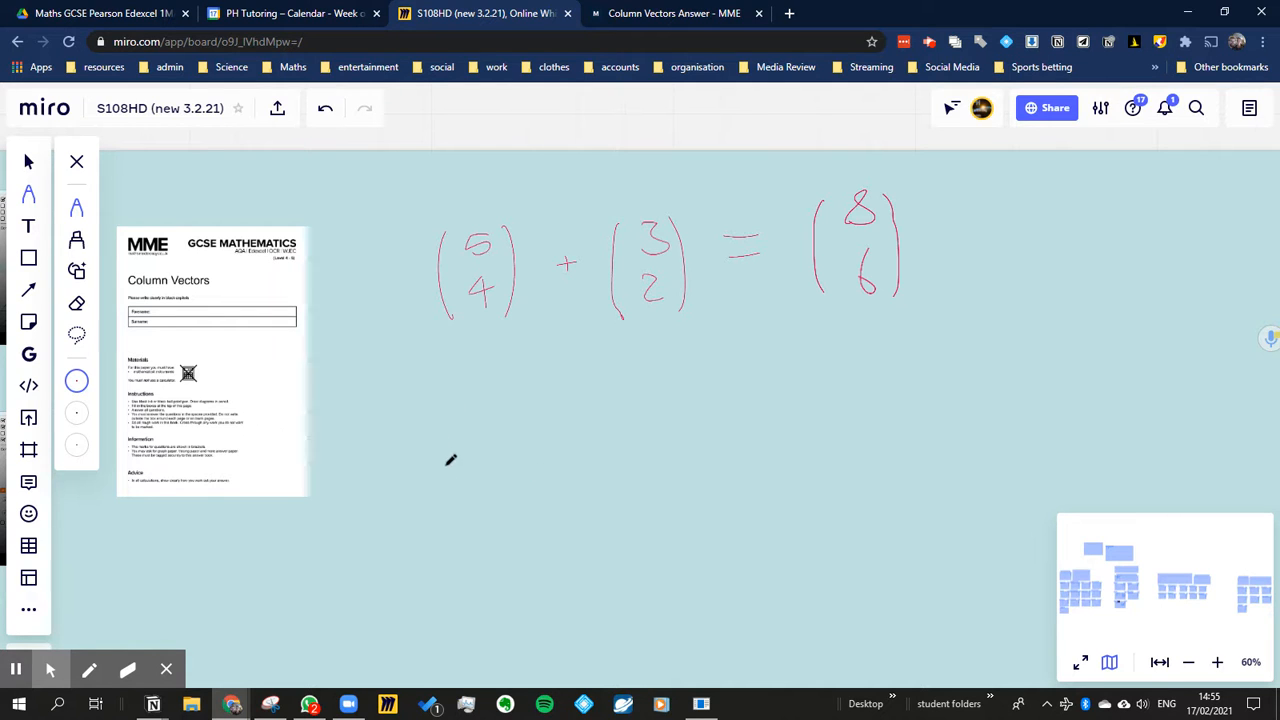
Sketch a freehand arrow under the vector sum, then select and delete it
drag(430, 476, 492, 376)
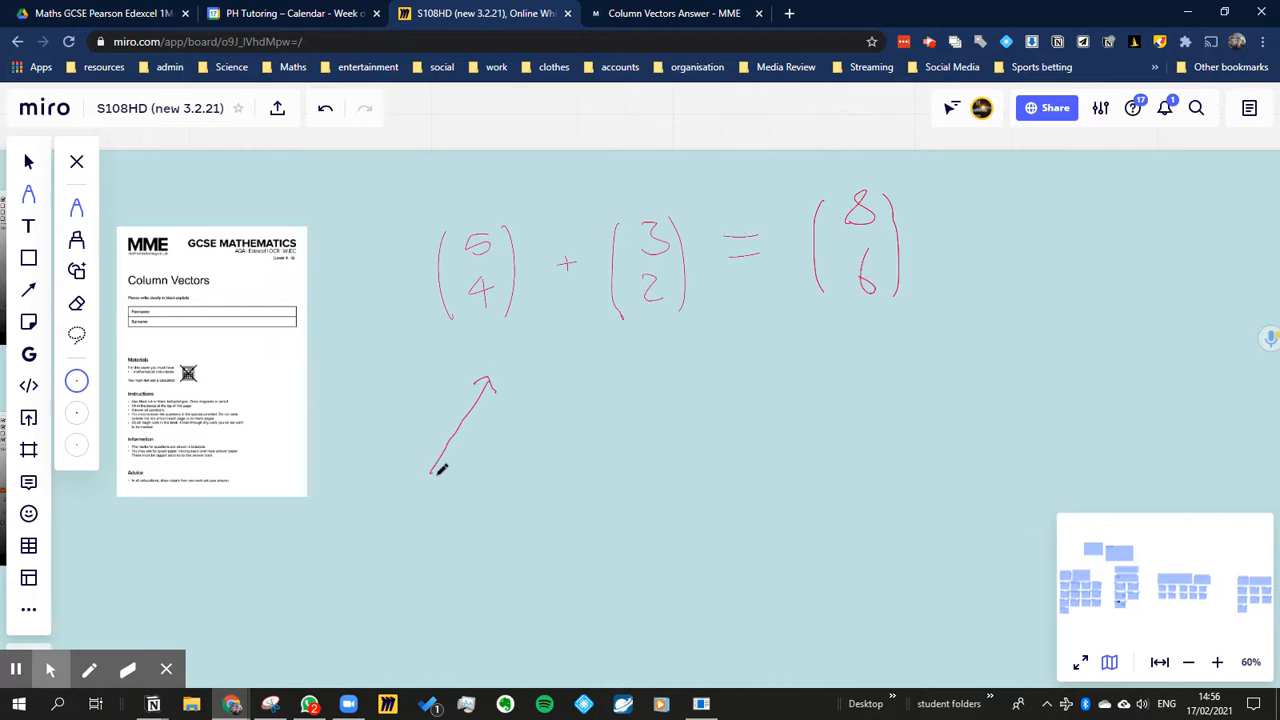
drag(440, 472, 490, 476)
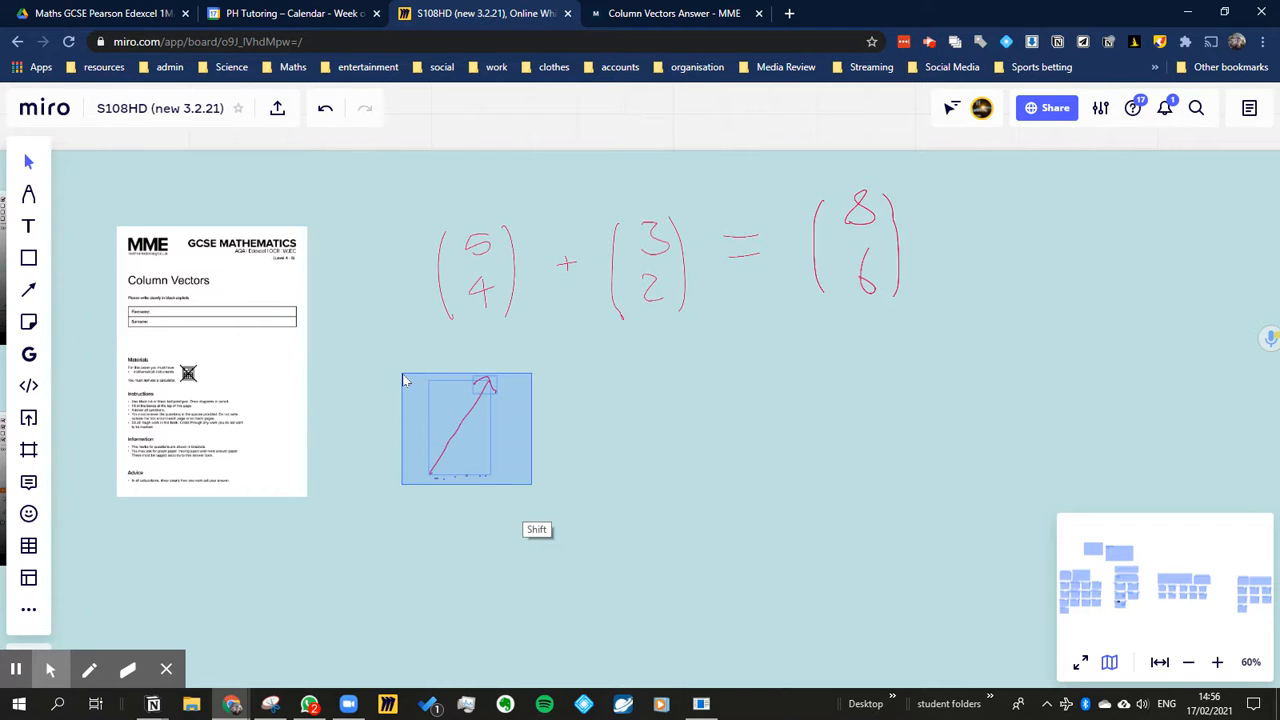
key(Delete)
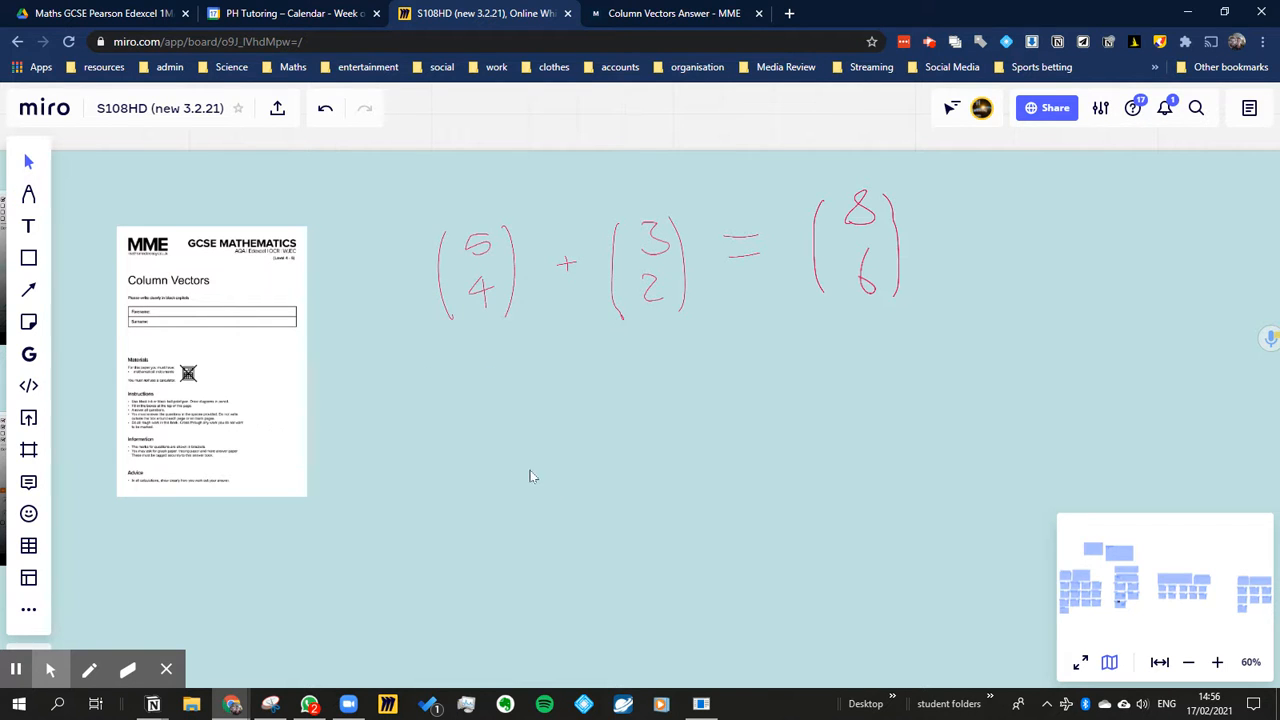
key(ctrl)
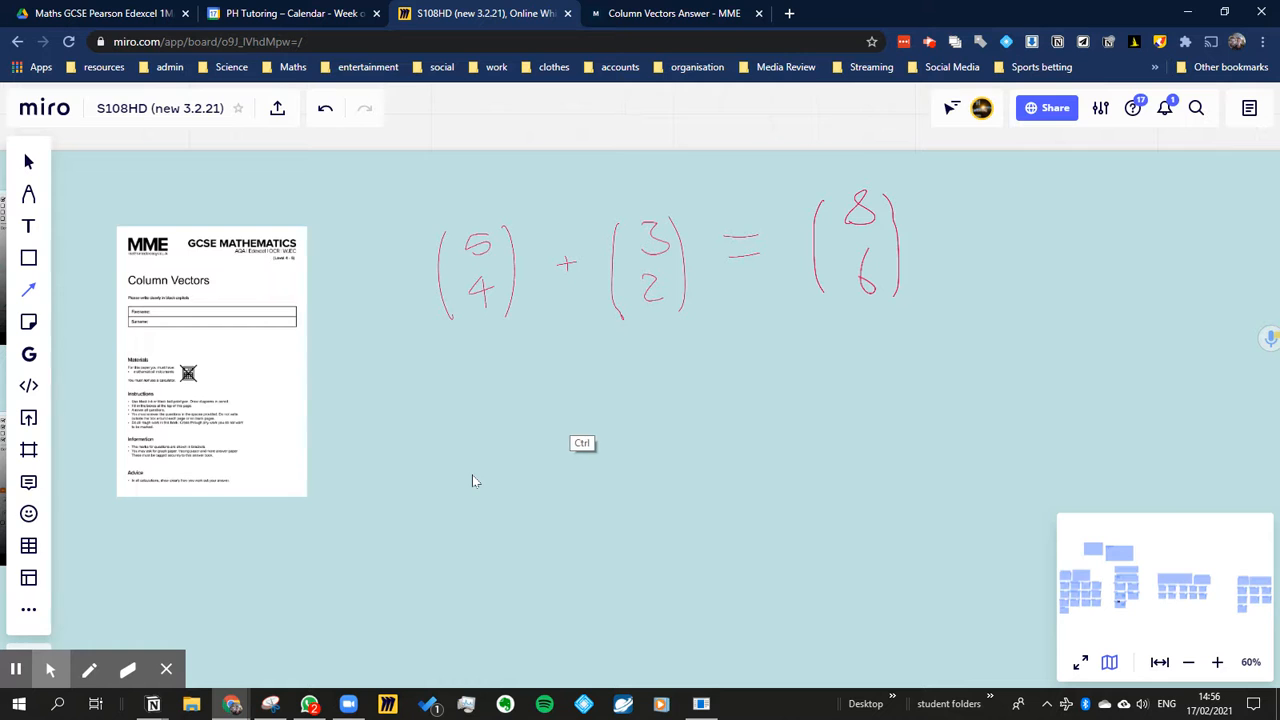
Draw the first vector as a straight arrow labelled 5 across and 4 up, and begin the second
drag(472, 476, 596, 384)
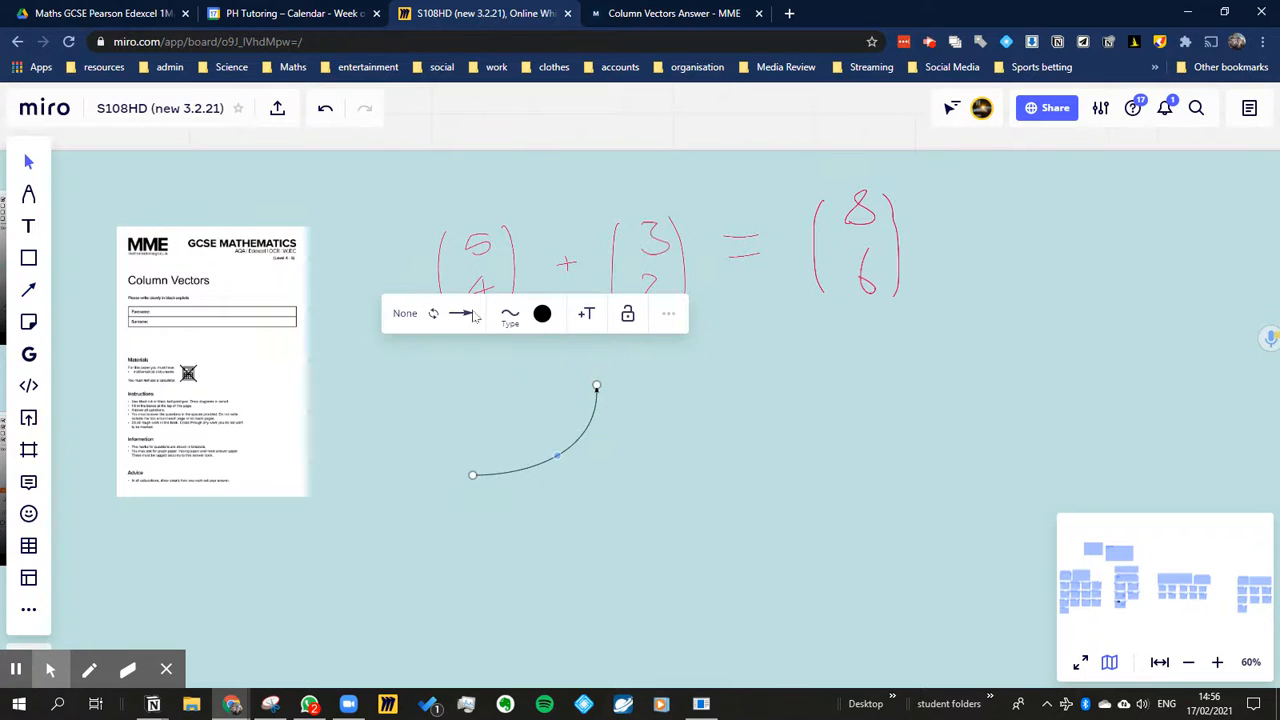
click(510, 312)
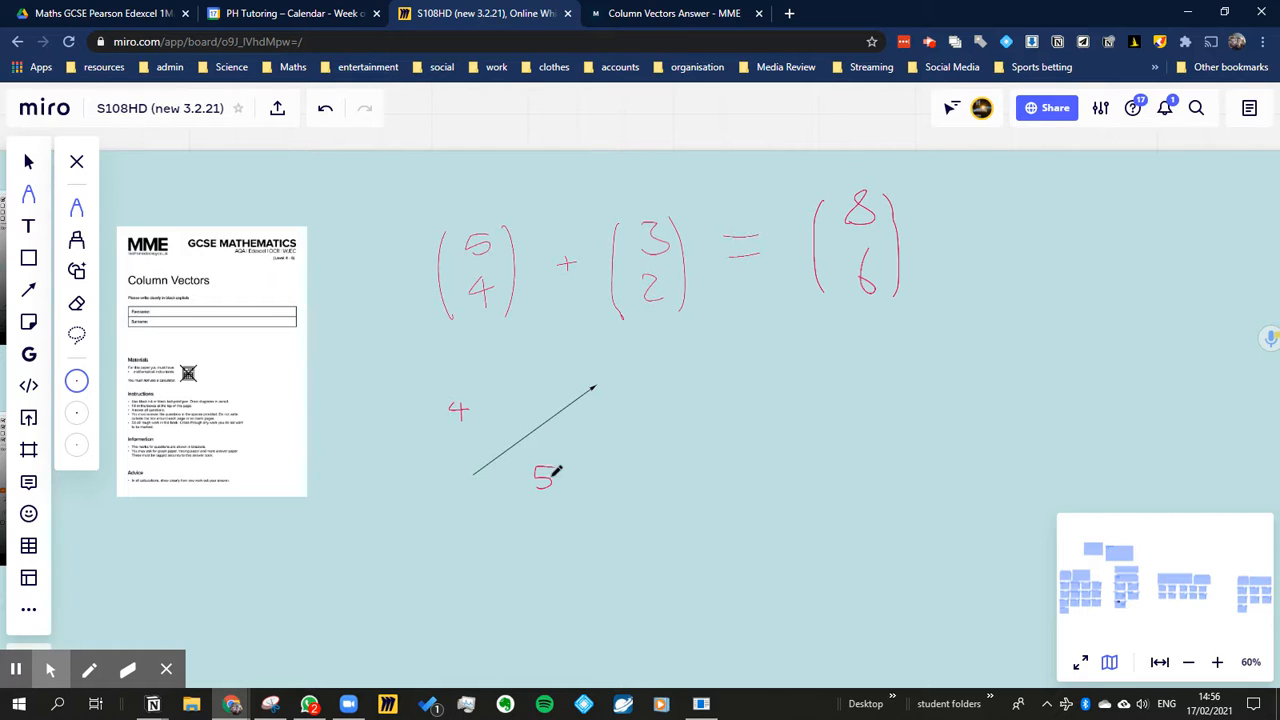
drag(558, 472, 598, 472)
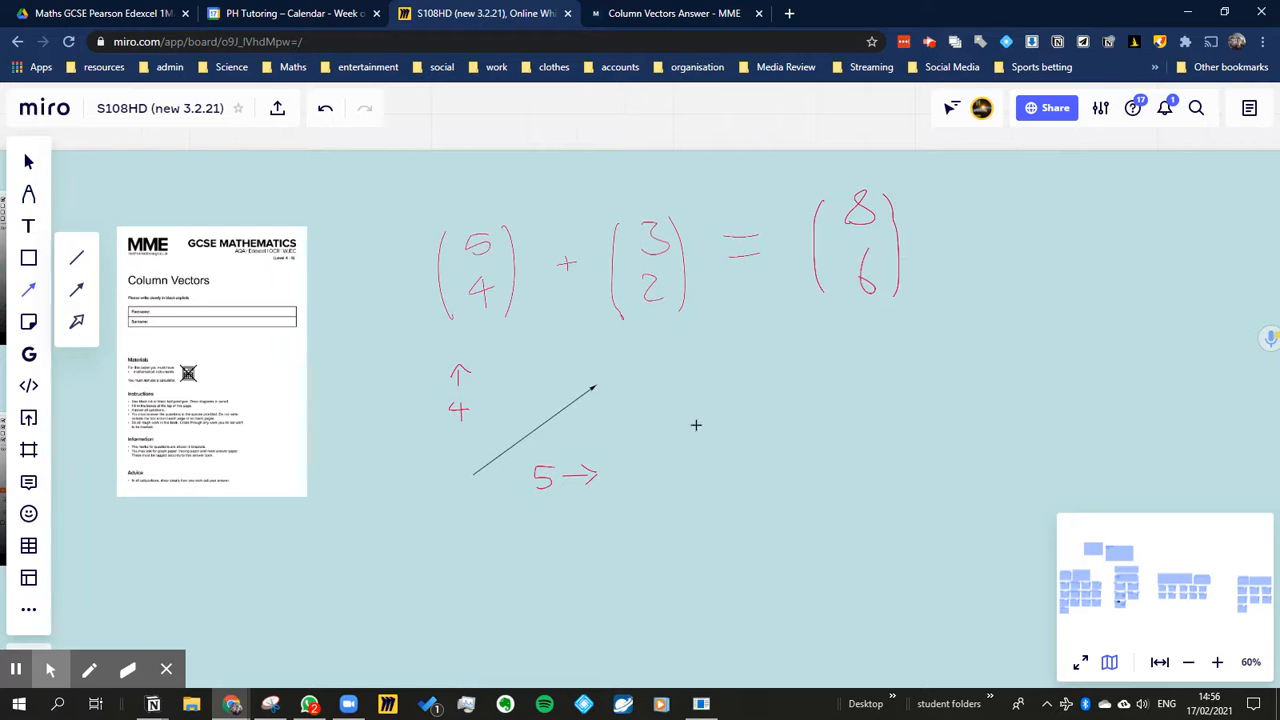
mouse_move(712, 424)
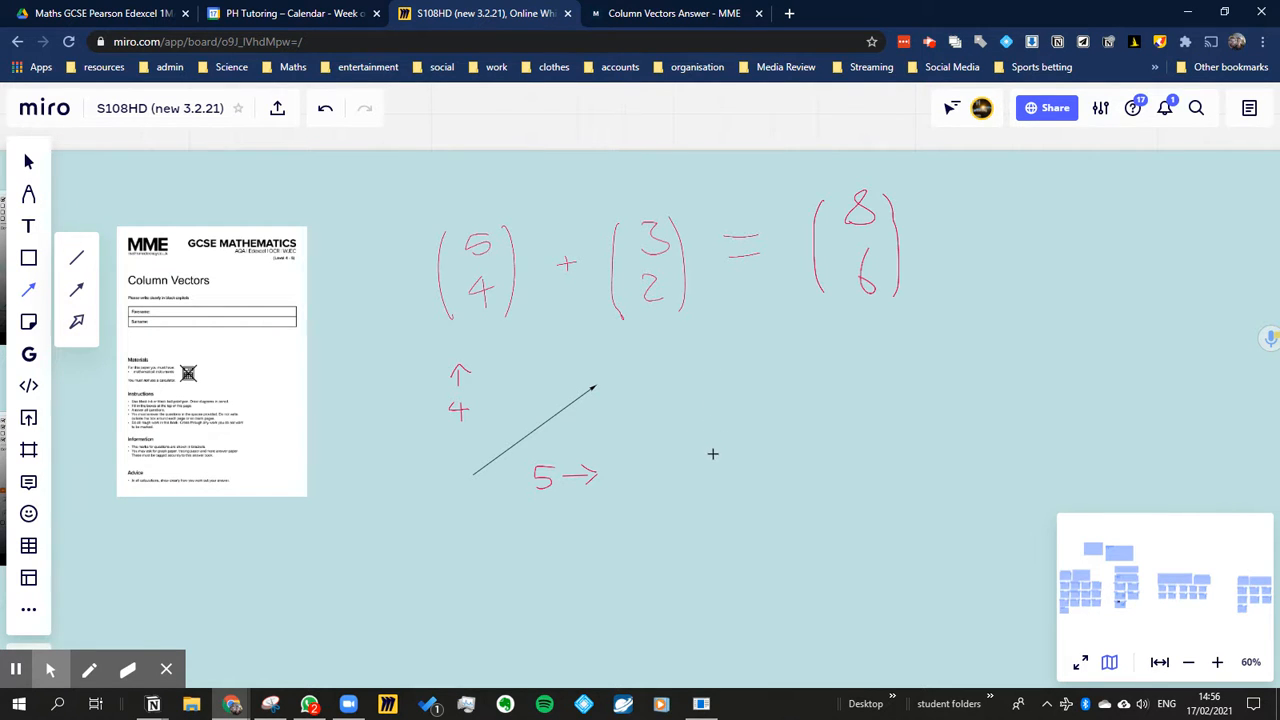
drag(710, 470, 744, 408)
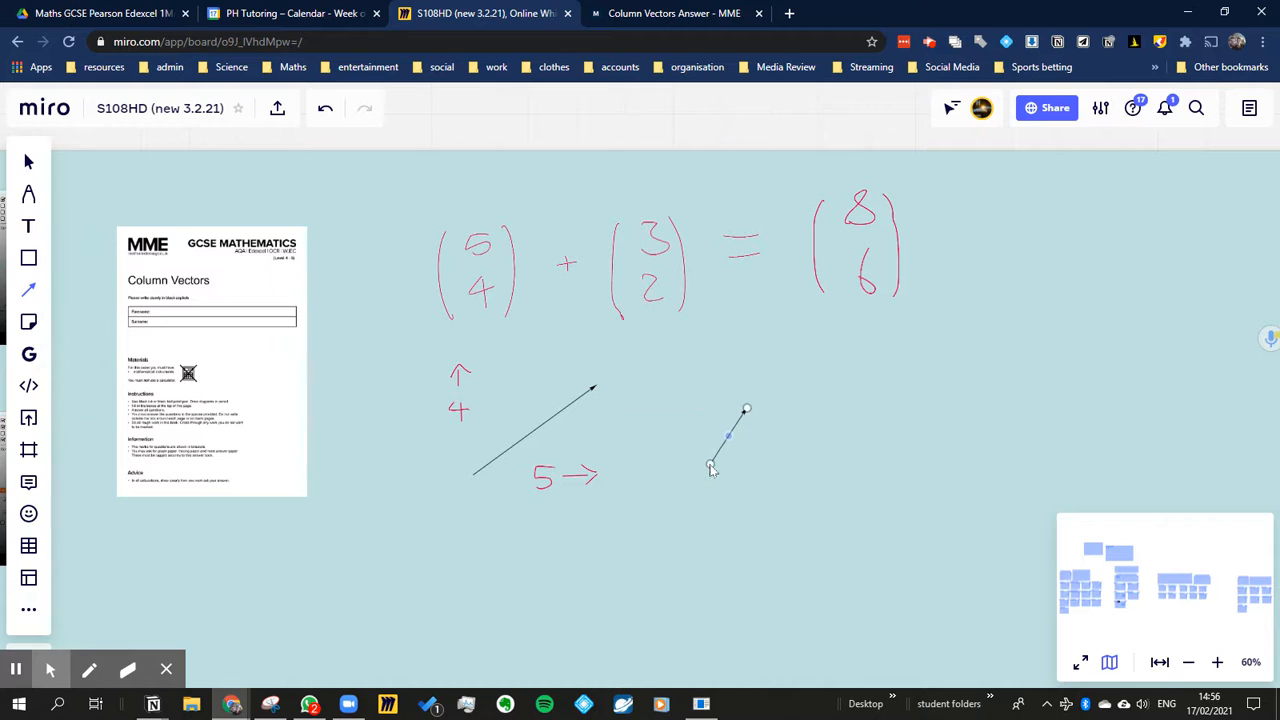
Finish the second arrow and label it 3 across with an upward arrow for 2 up
drag(746, 408, 762, 384)
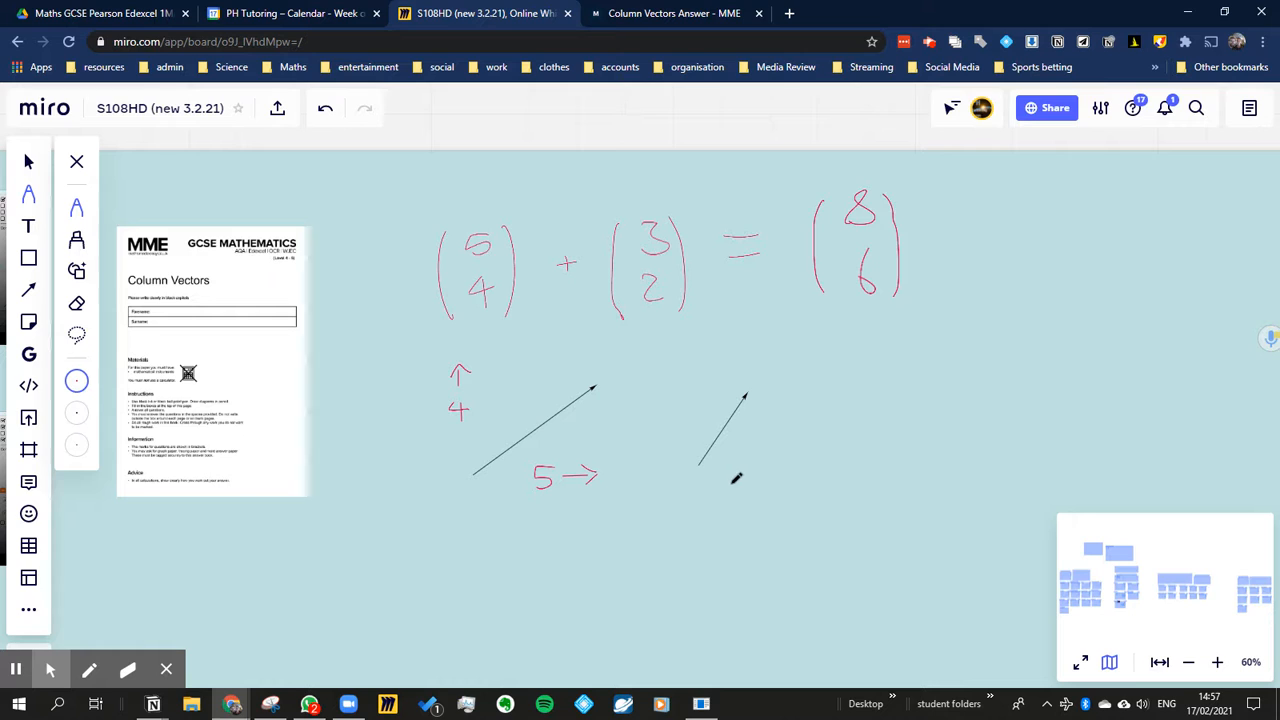
drag(724, 480, 738, 486)
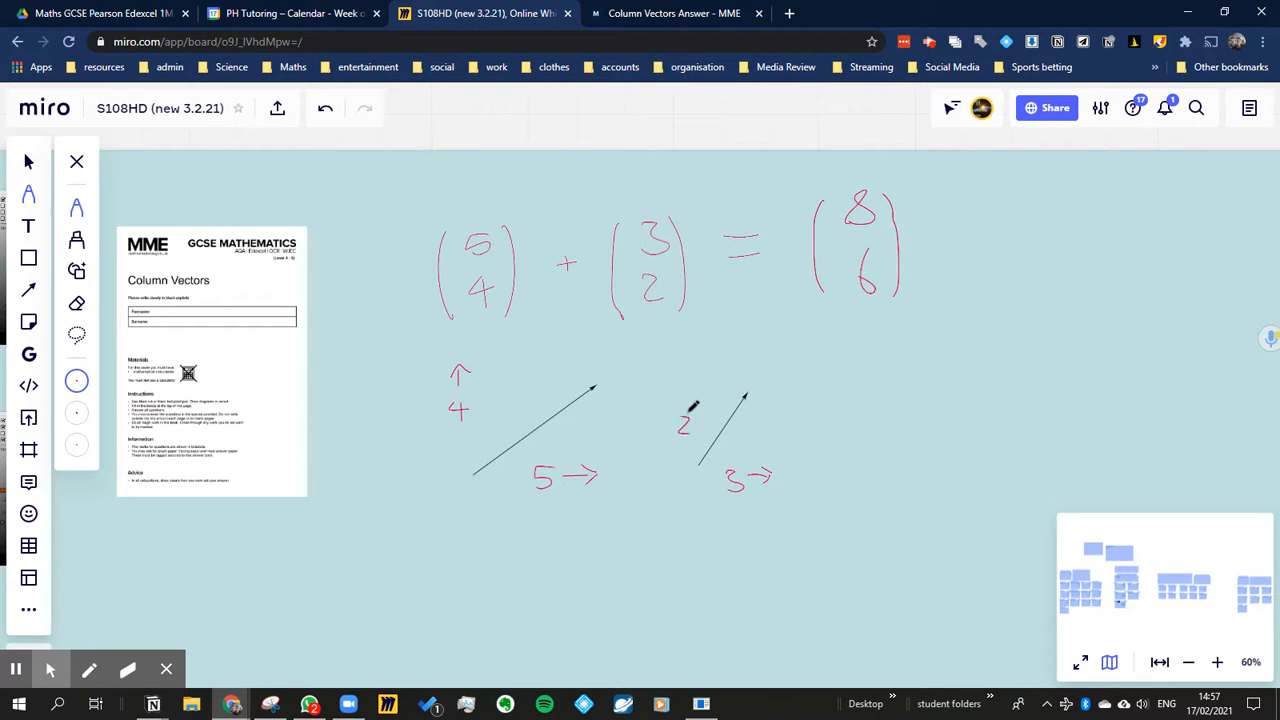
drag(684, 424, 684, 390)
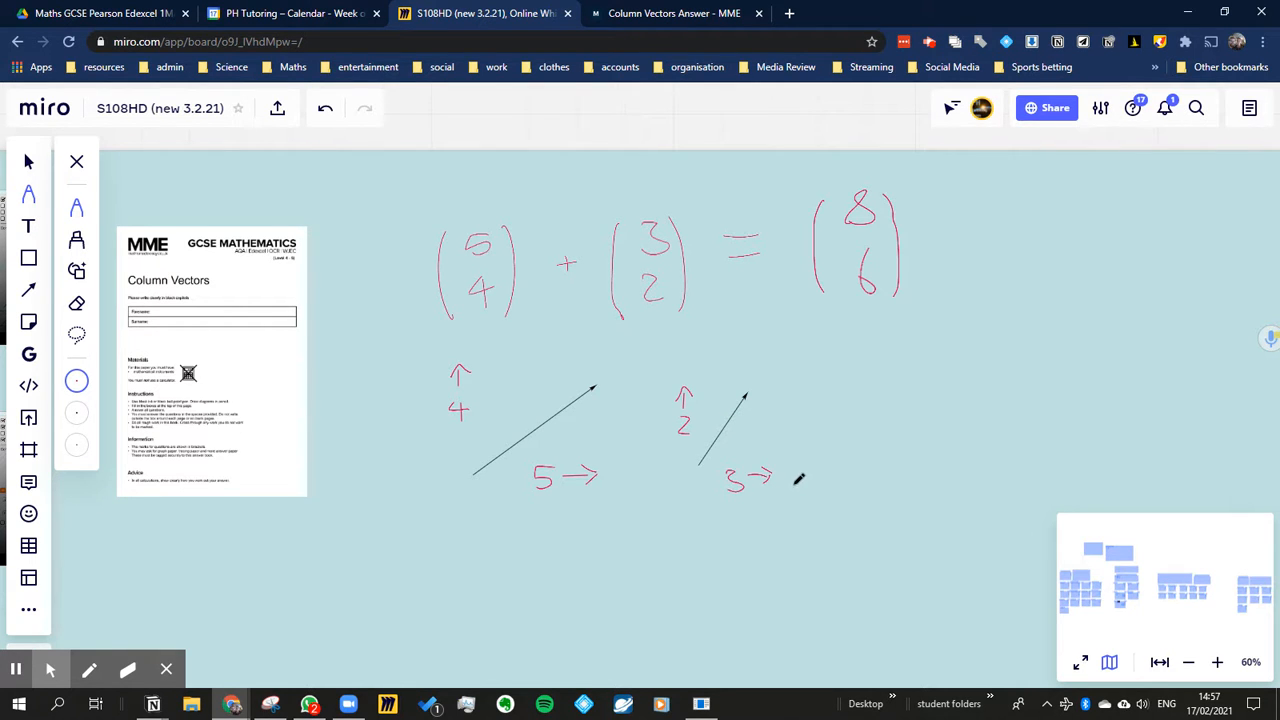
mouse_move(912, 464)
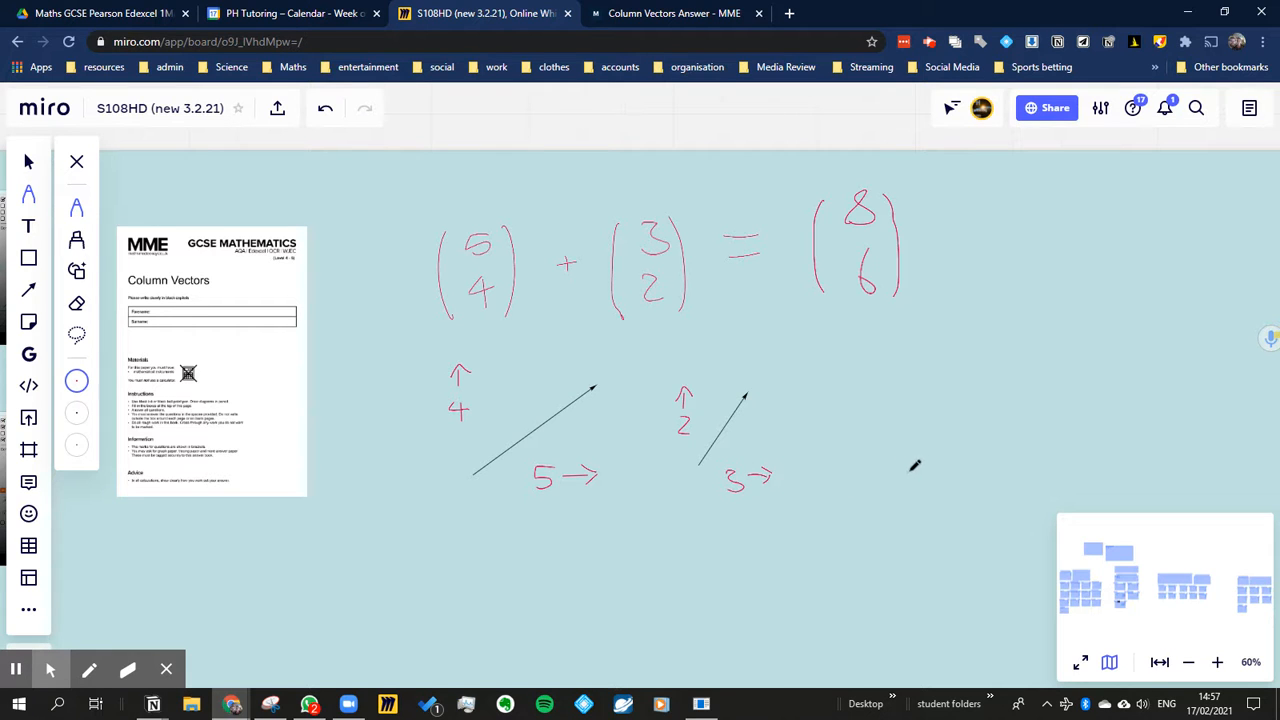
Write the resultant's components to the right: 8 with a rightward arrow and 6 with an upward arrow
drag(900, 460, 996, 460)
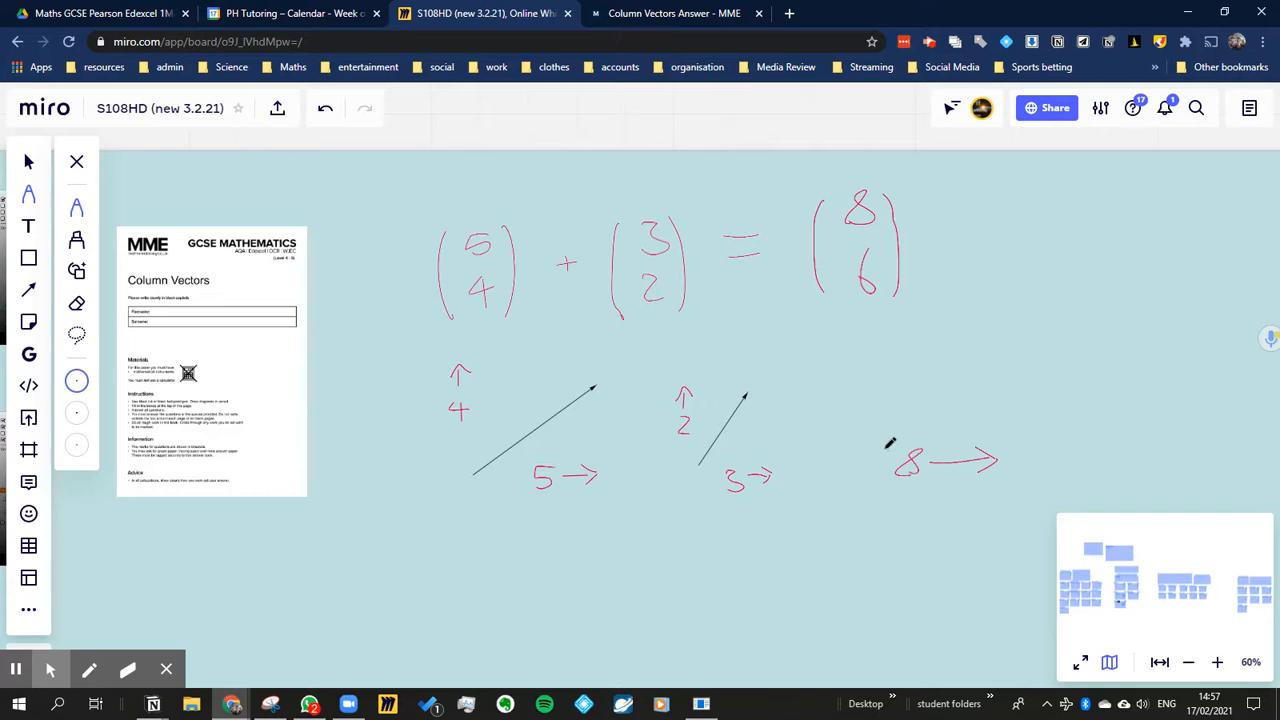
drag(876, 444, 868, 364)
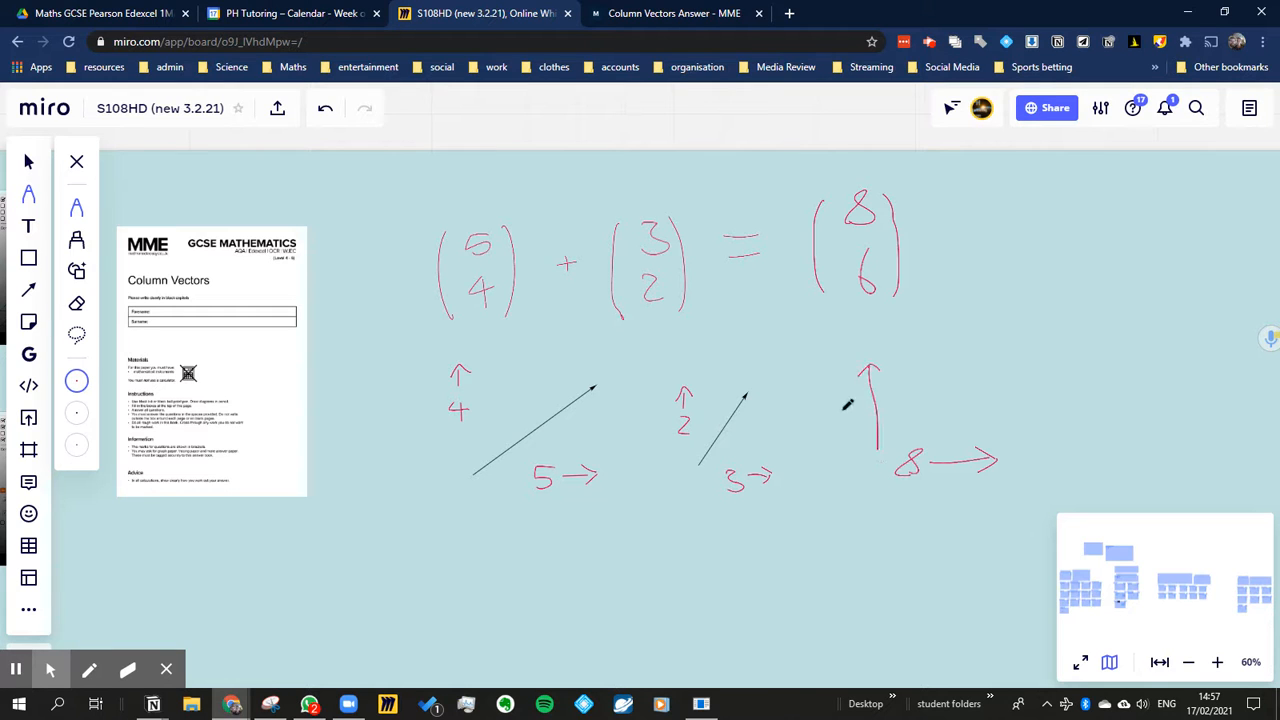
drag(856, 400, 848, 424)
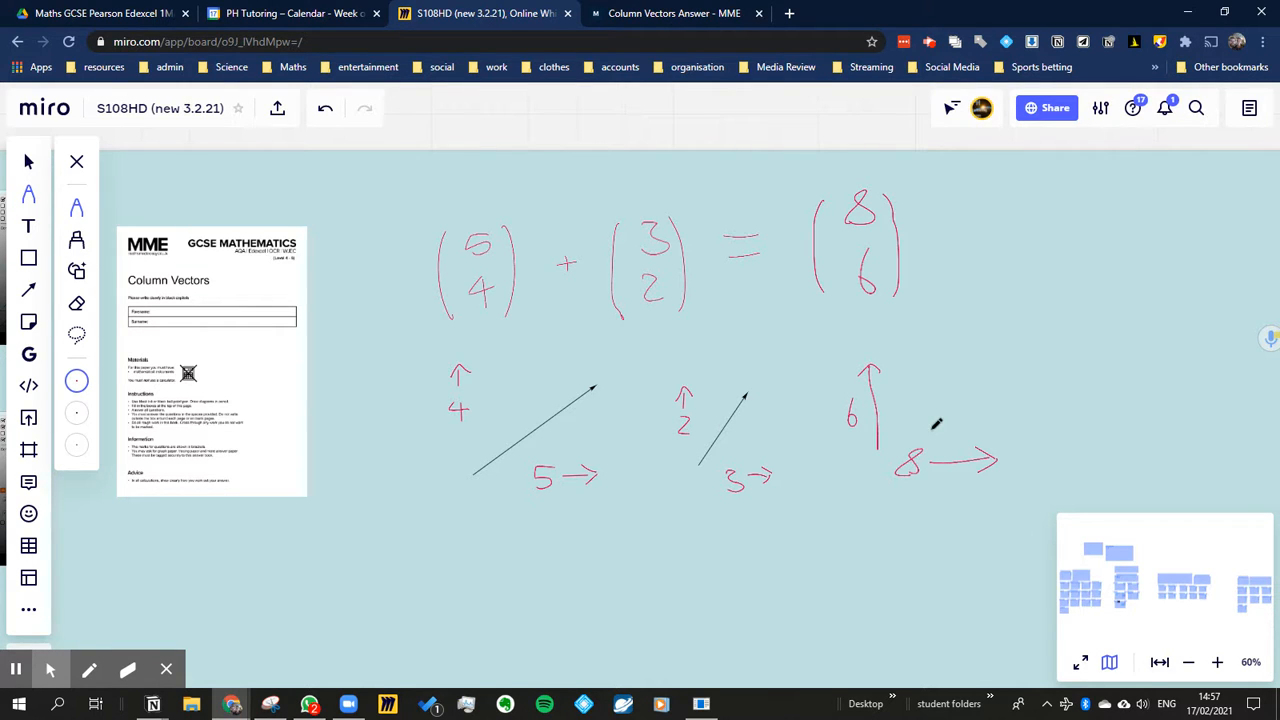
mouse_move(804, 400)
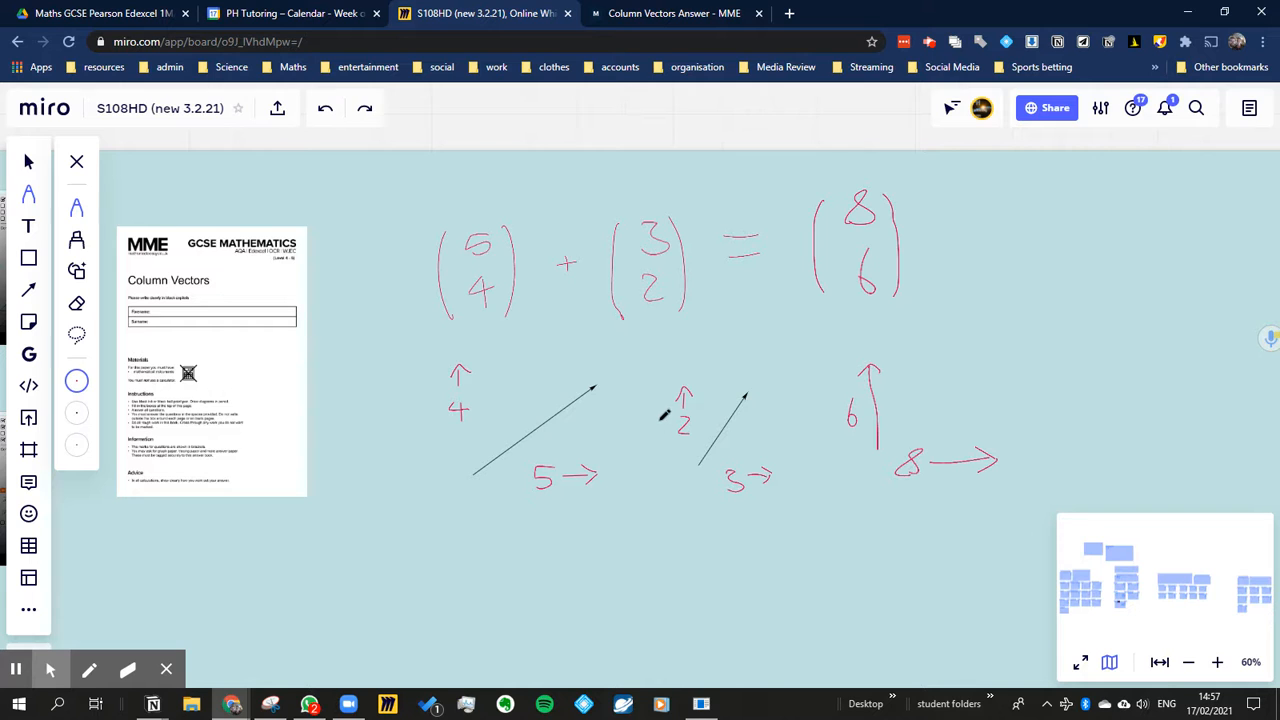
Copy the first vector arrow and chain the second at its tip beside the 8 and 6 labels
click(536, 430)
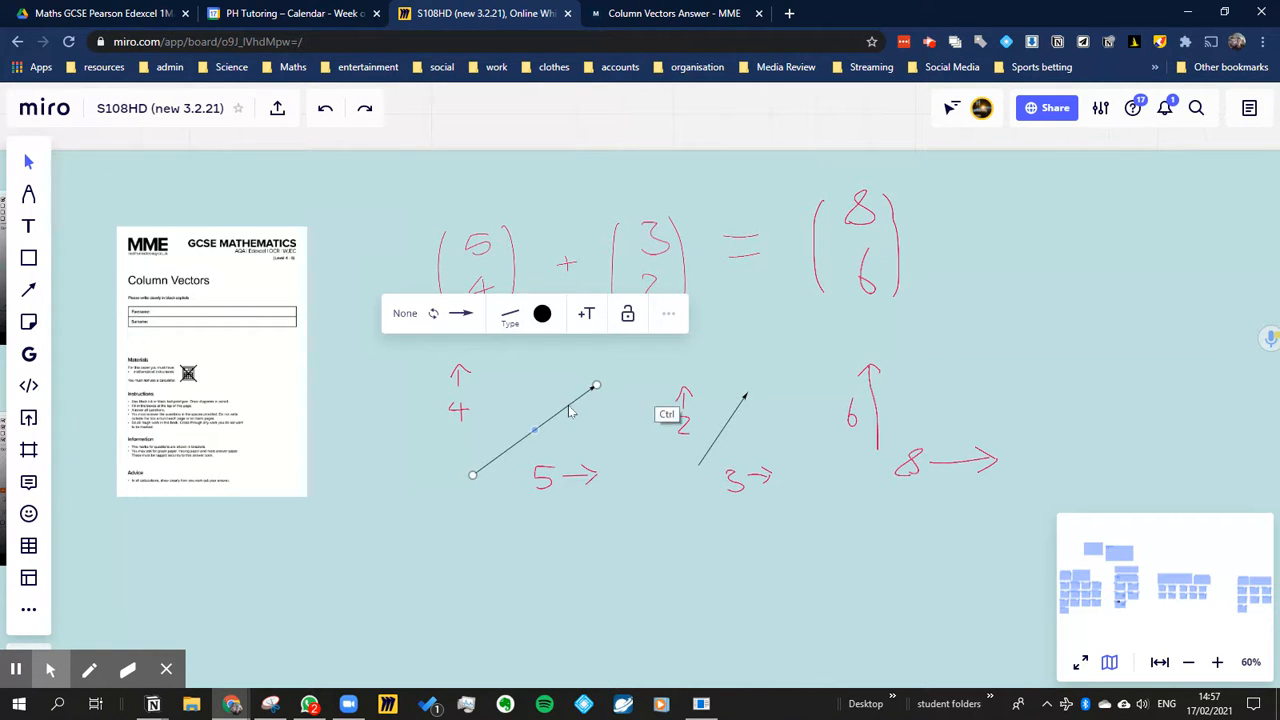
mouse_move(986, 362)
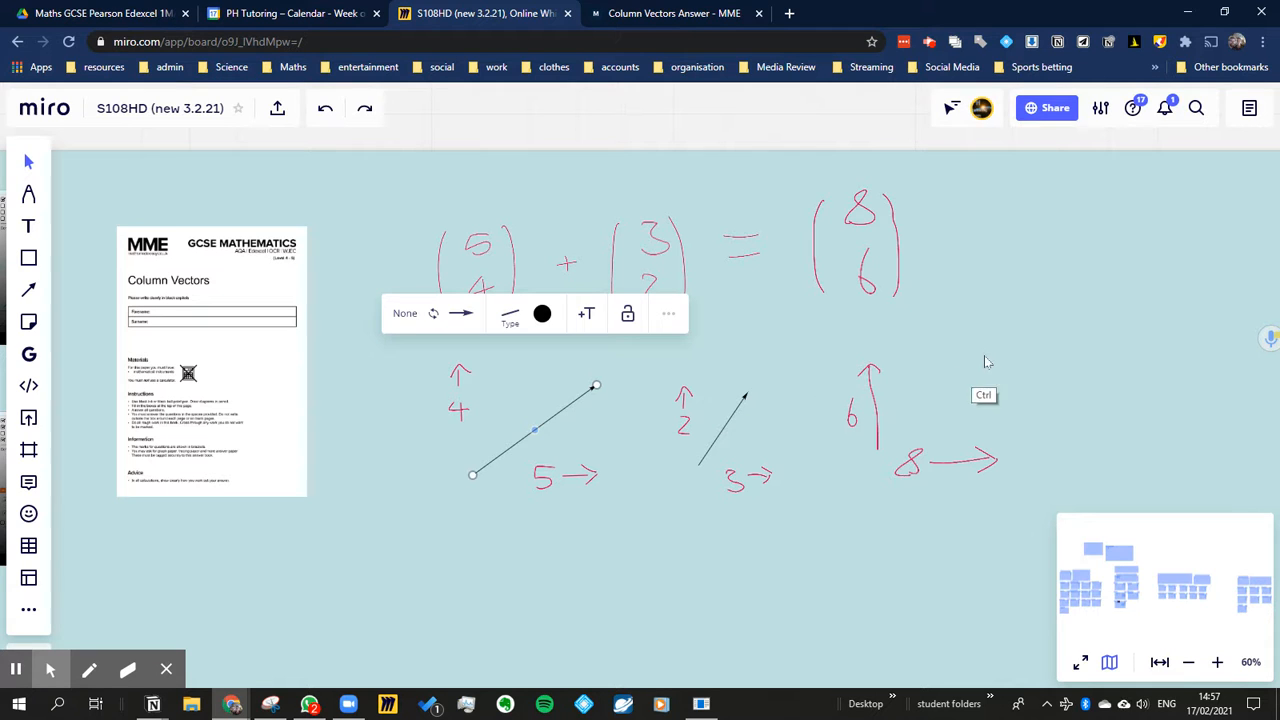
mouse_move(560, 414)
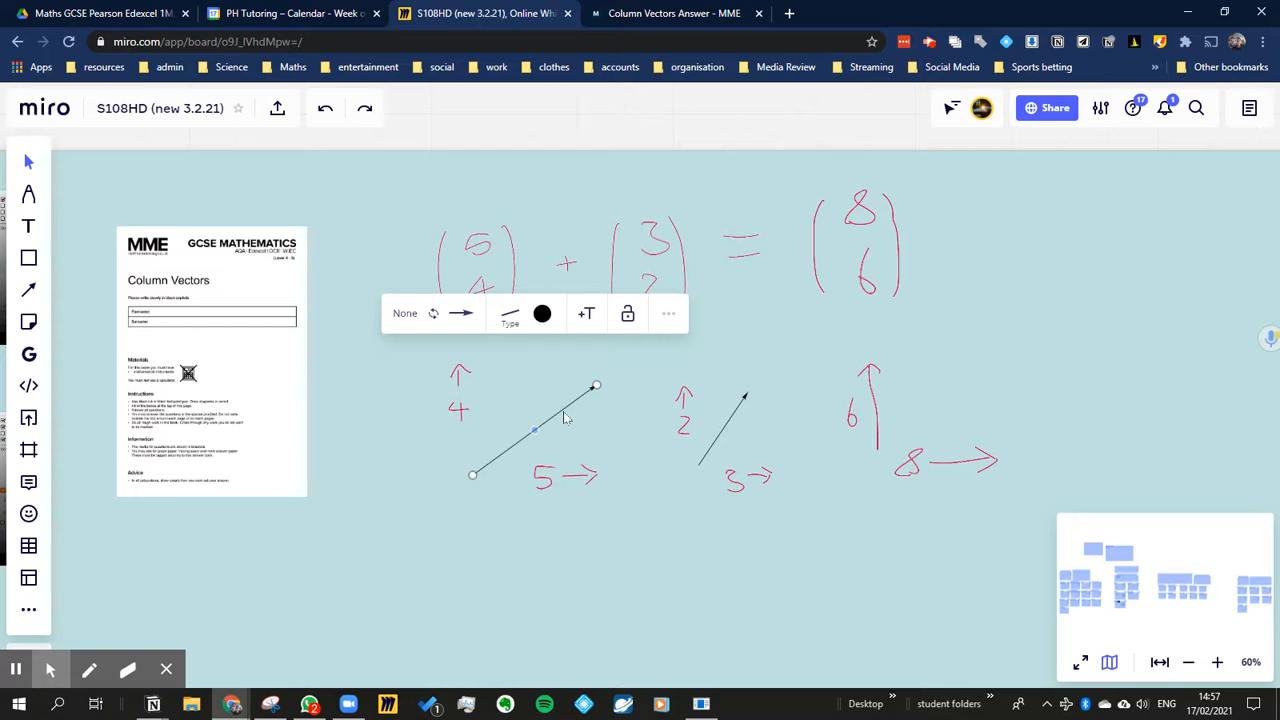
mouse_move(704, 420)
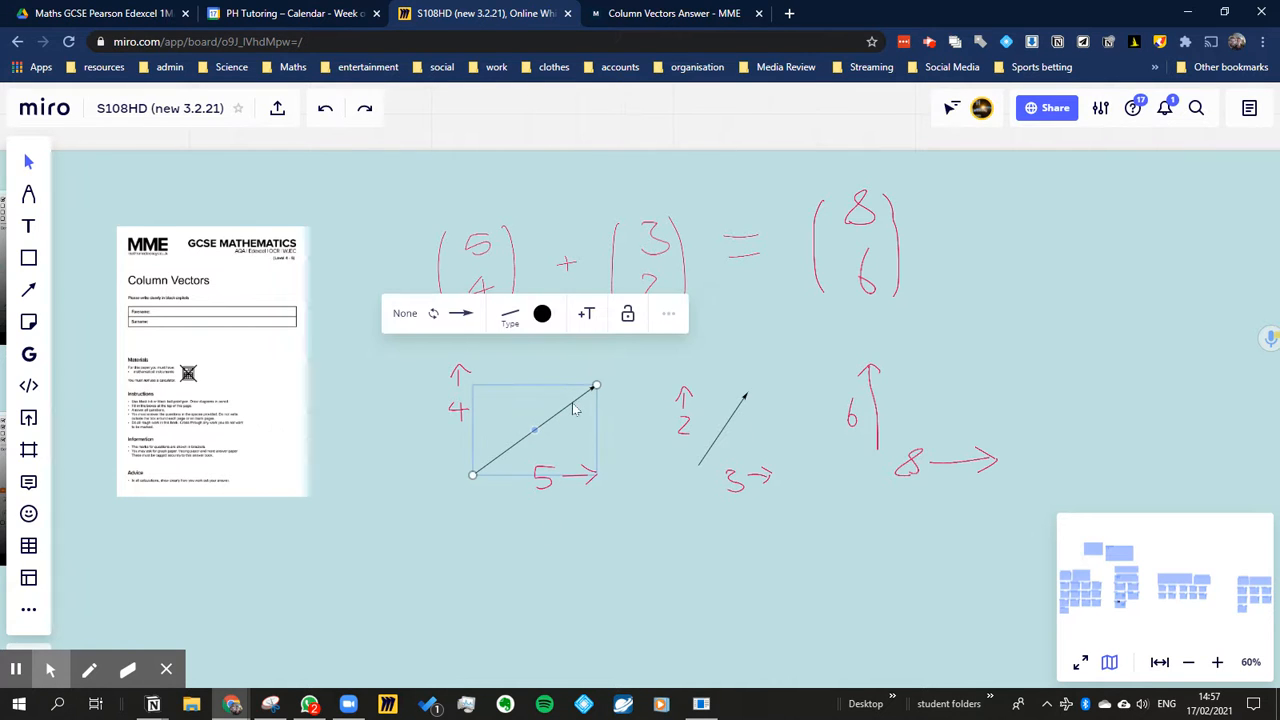
mouse_move(630, 400)
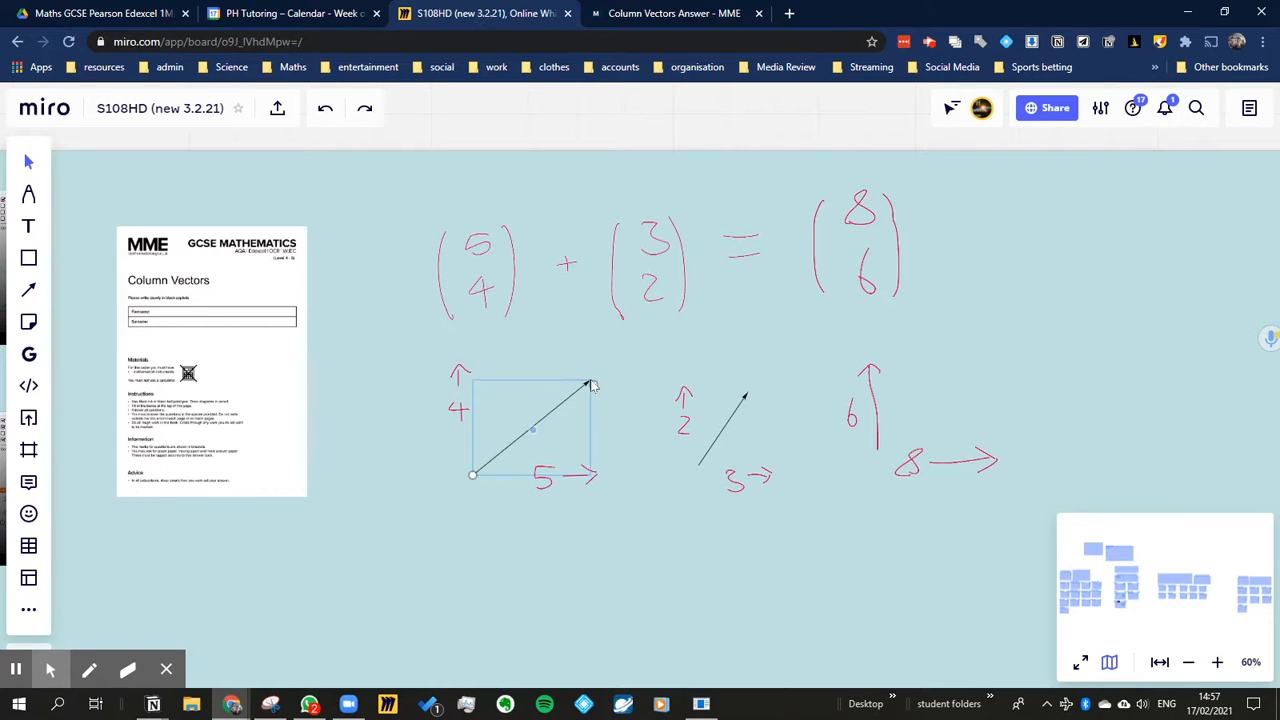
click(532, 428)
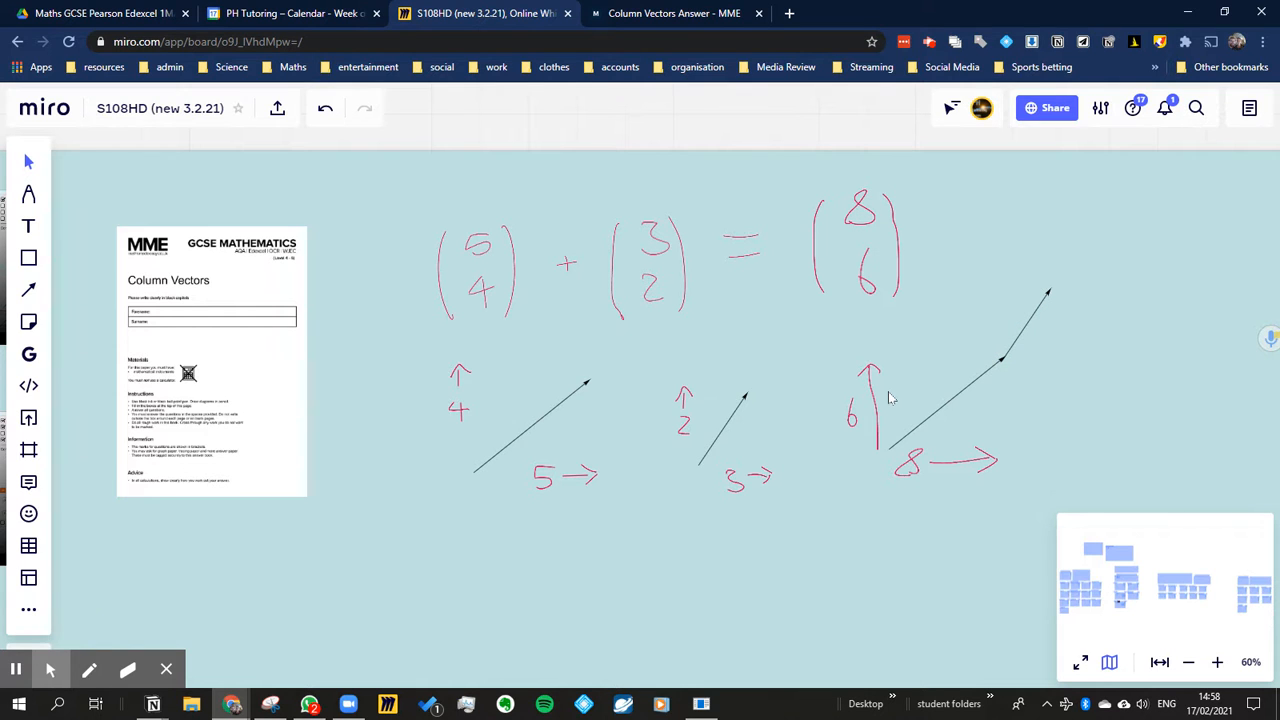
mouse_move(944, 392)
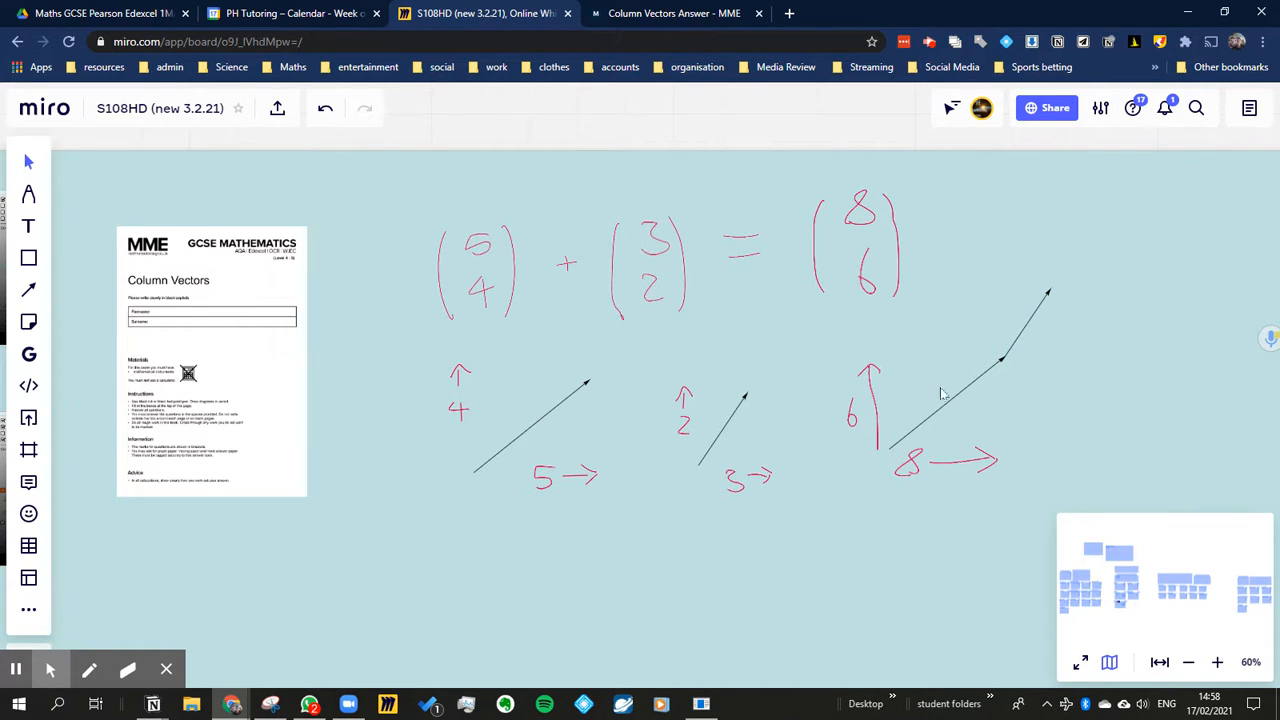
Delete the loose 8 and 6 component labels and return to freehand drawing
click(984, 460)
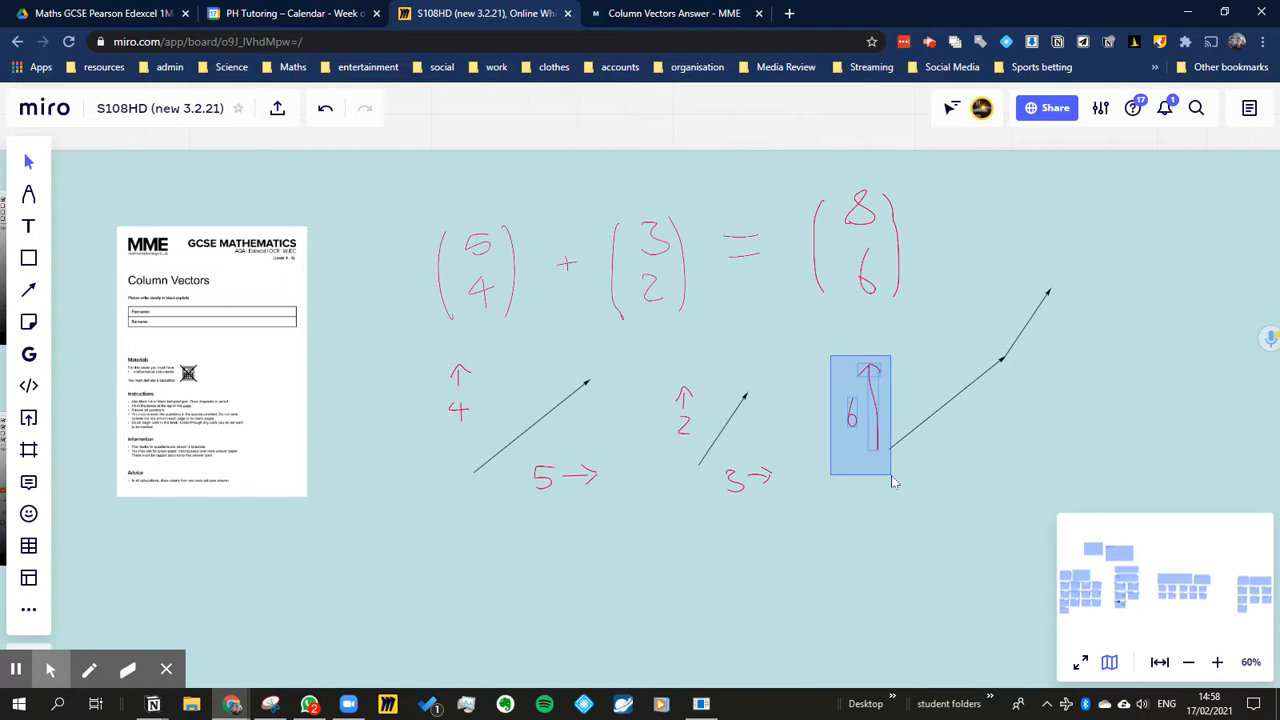
click(900, 492)
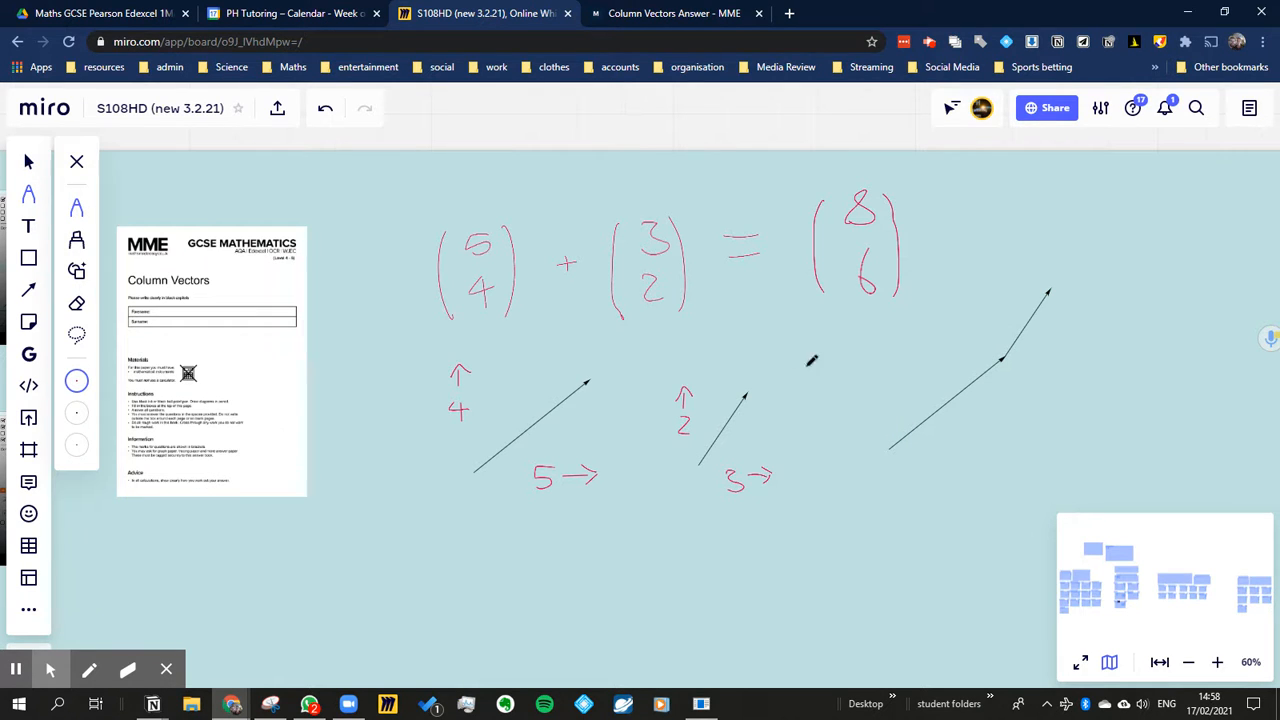
Draw an 8-long horizontal arrow and a 6-high vertical arrow forming a triangle with the diagonal
drag(890, 450, 1064, 448)
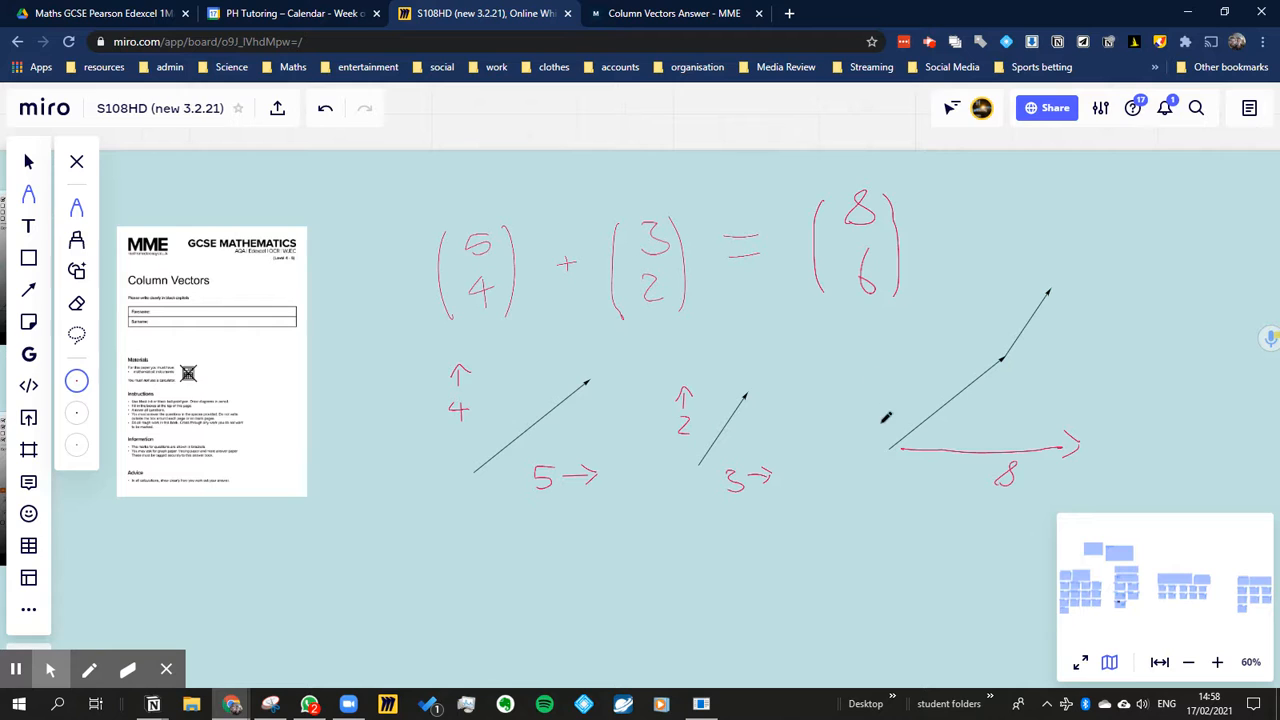
drag(880, 450, 880, 330)
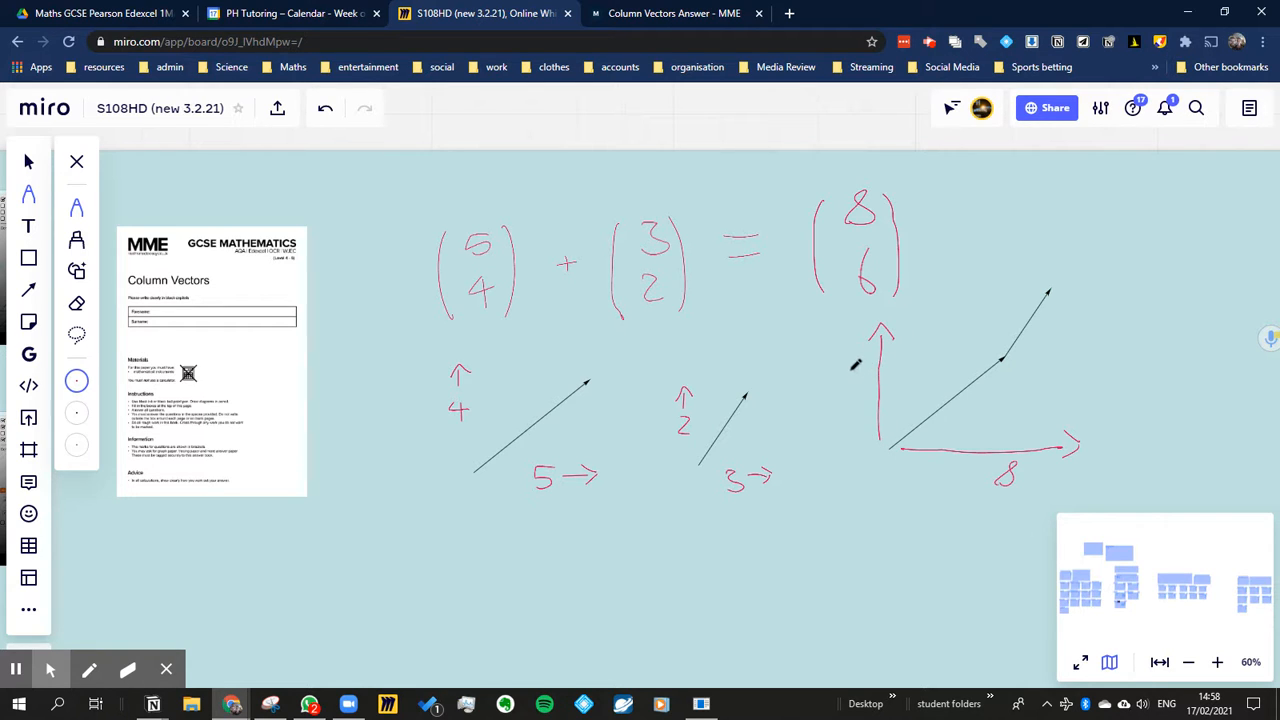
drag(856, 364, 848, 384)
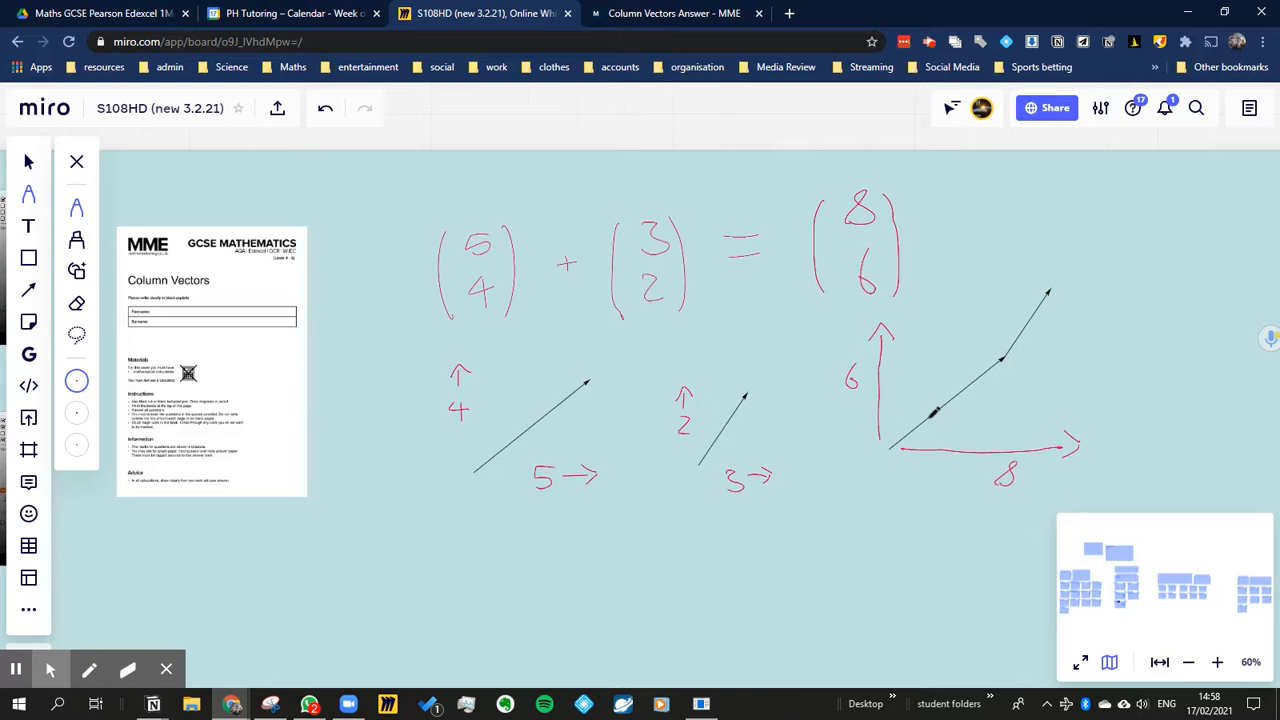
drag(930, 400, 888, 452)
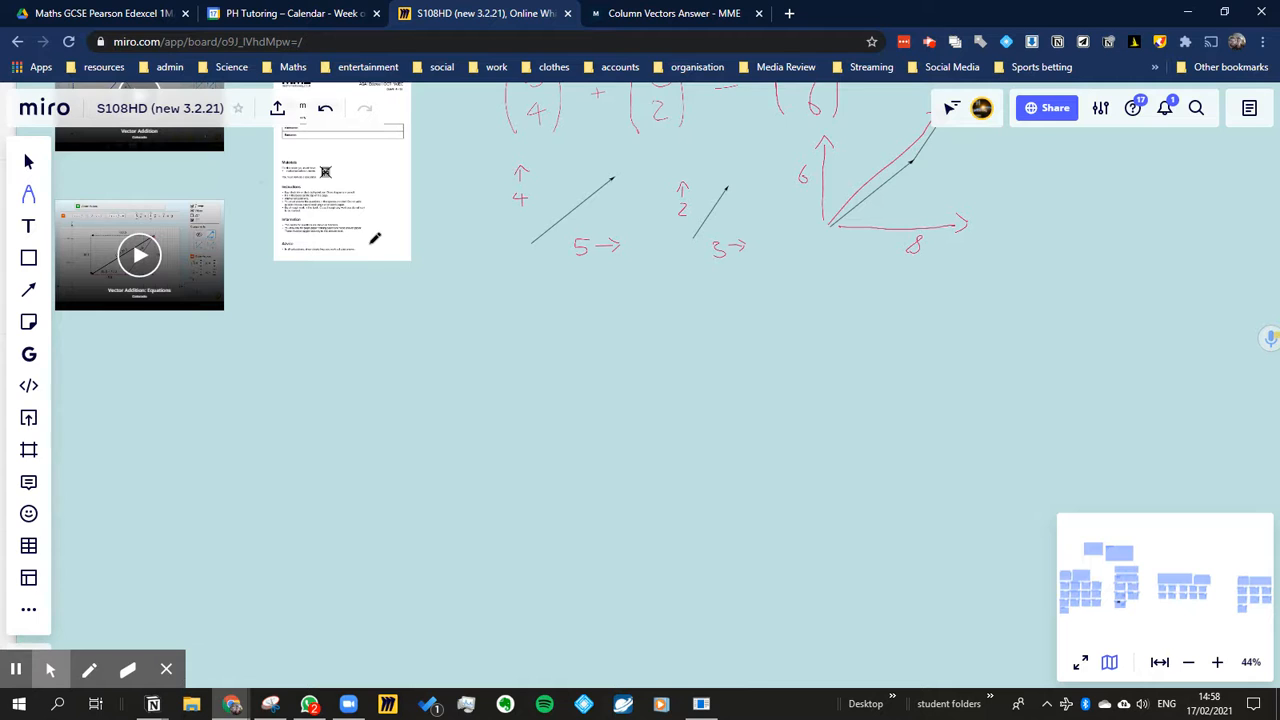
Spread the embedded Column Vectors worksheet PDF out into its separate pages
click(342, 180)
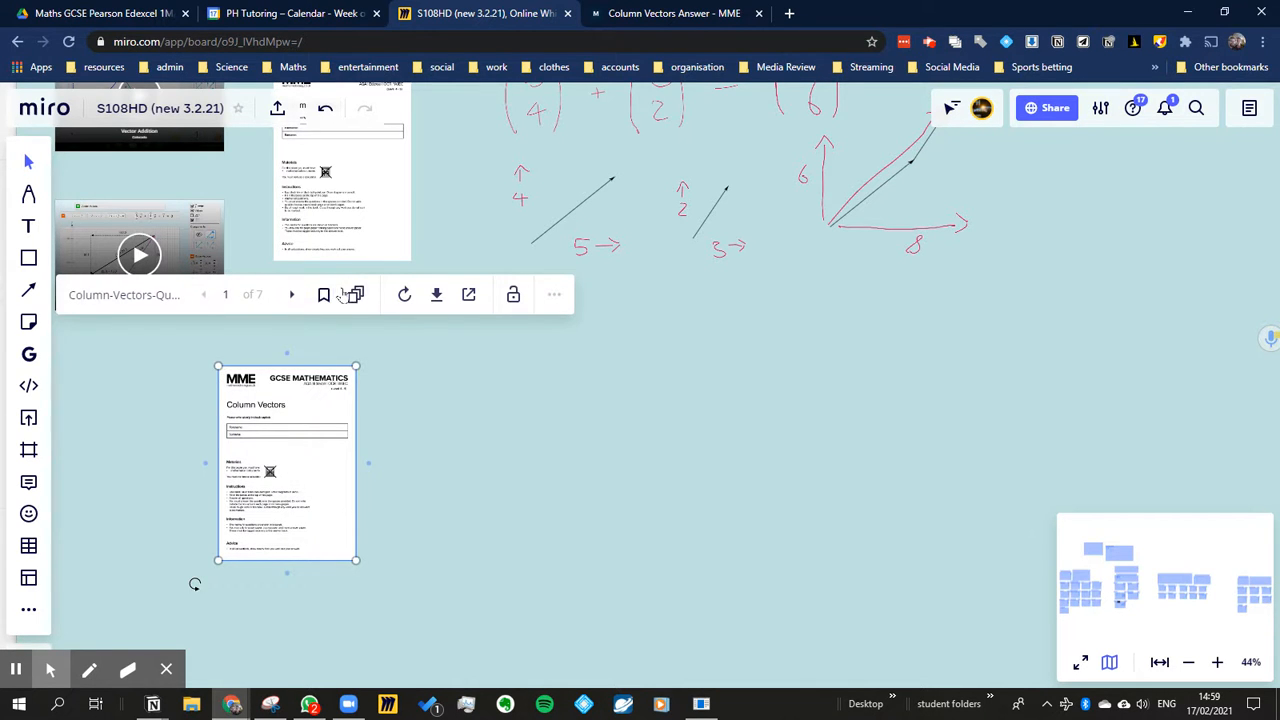
click(356, 294)
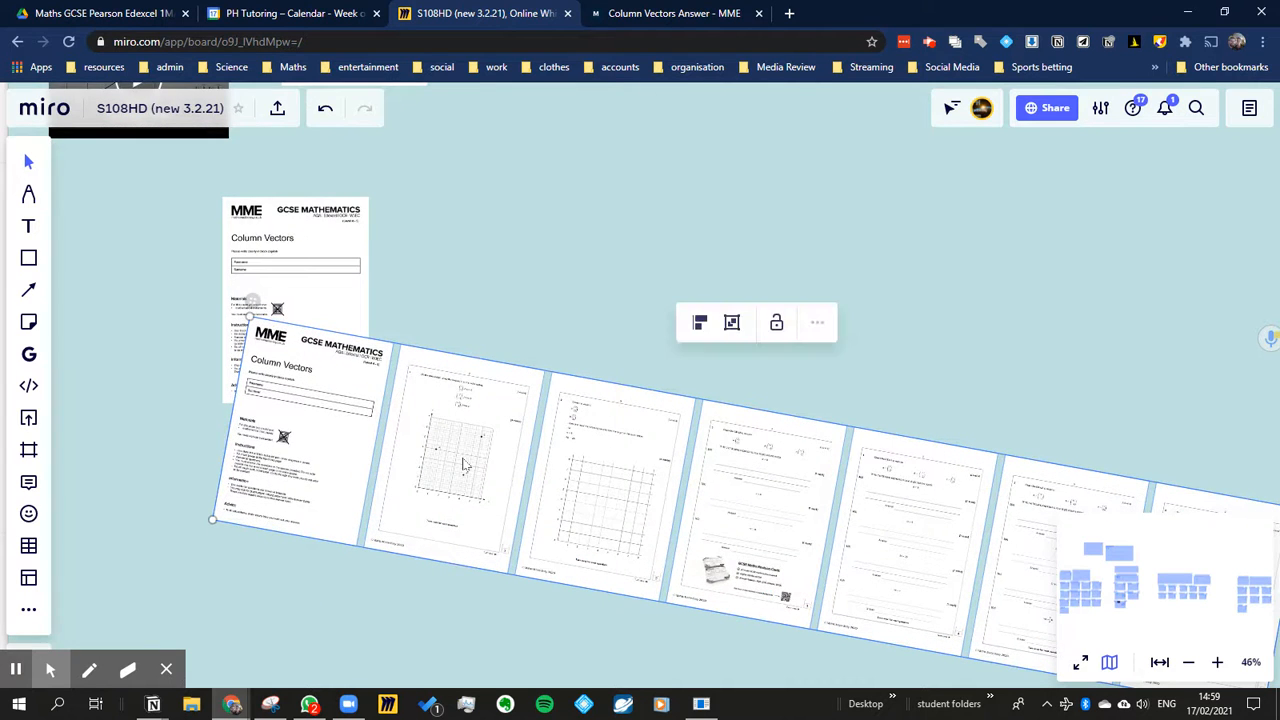
Move the row of worksheet pages into the vectors frame below the diagram
scroll(down, 3)
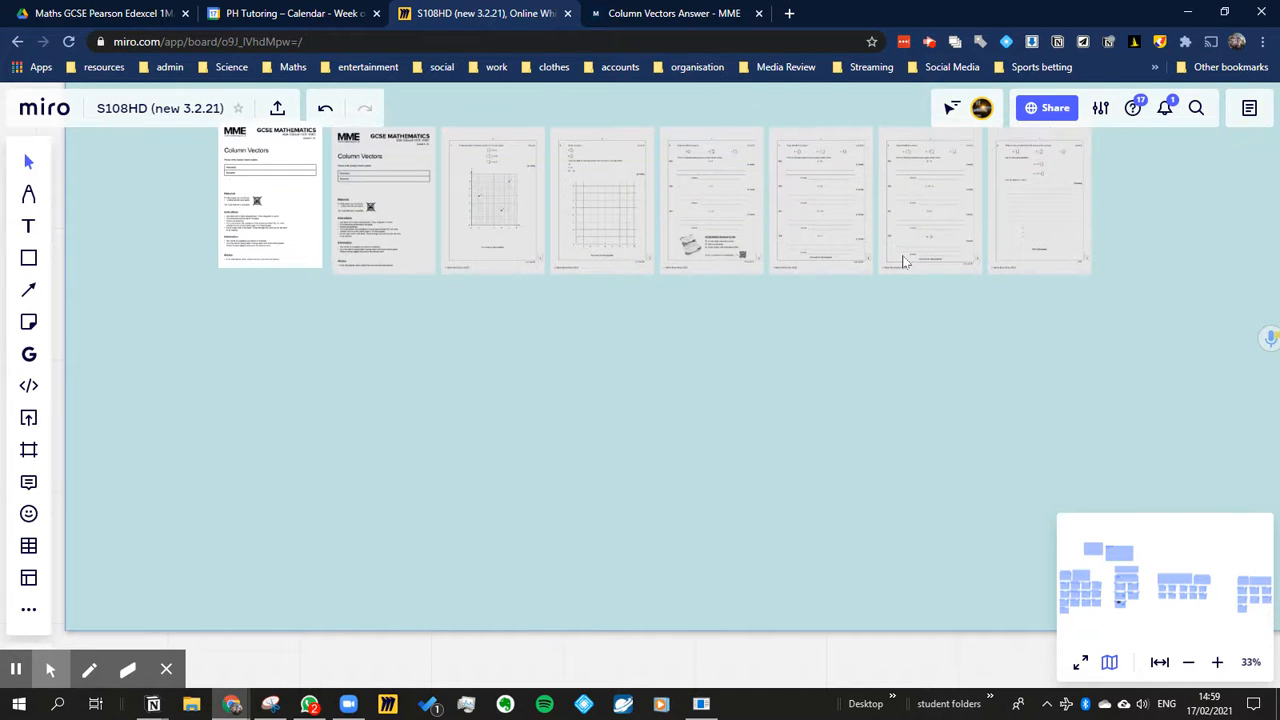
click(270, 200)
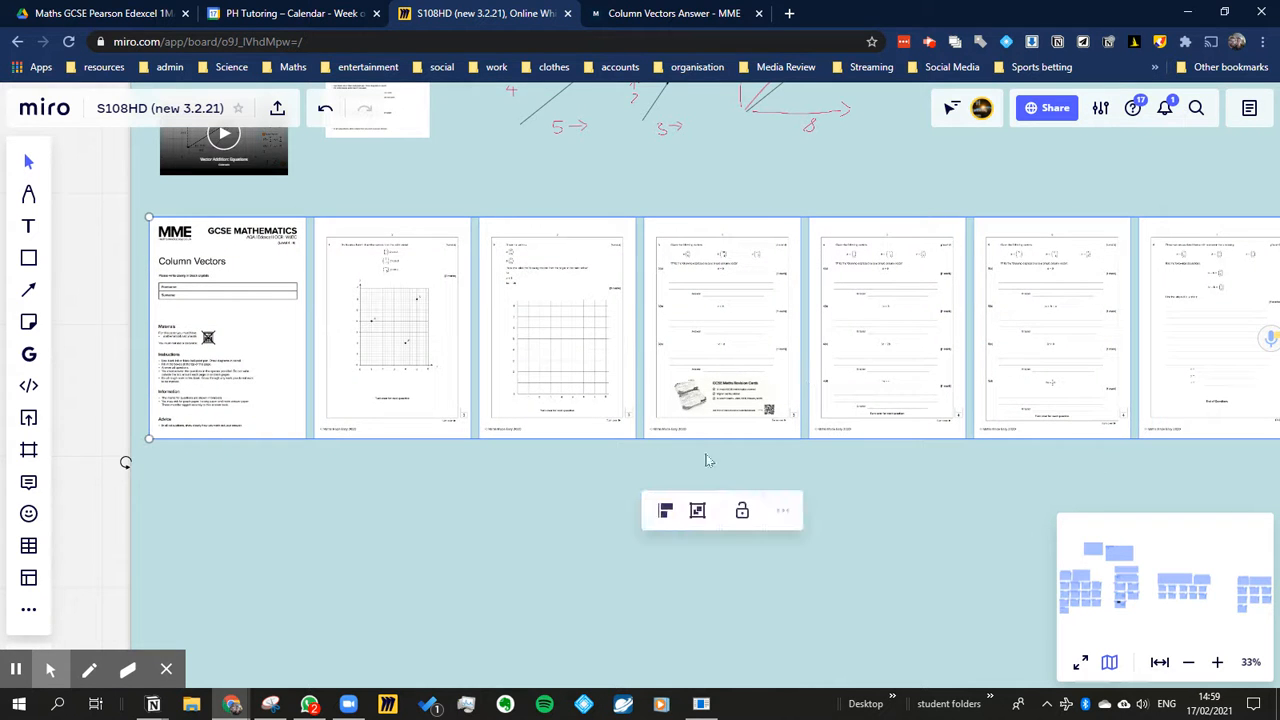
mouse_move(850, 492)
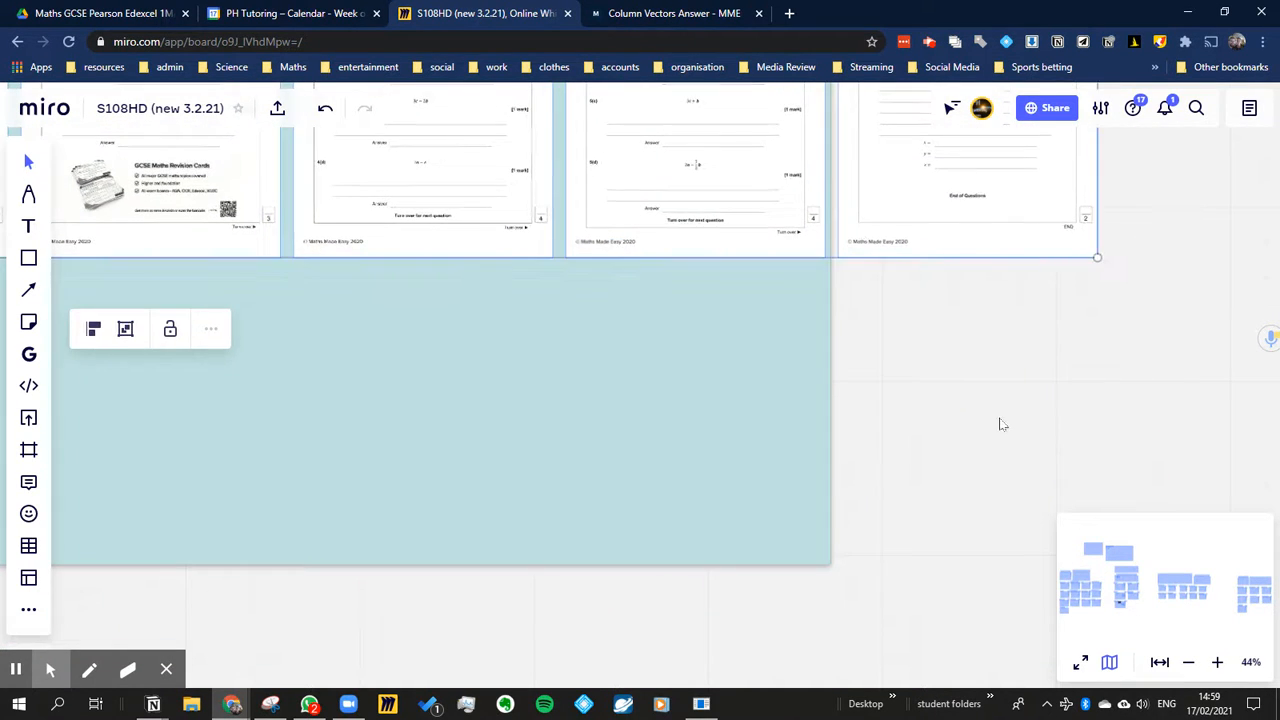
drag(1096, 256, 780, 560)
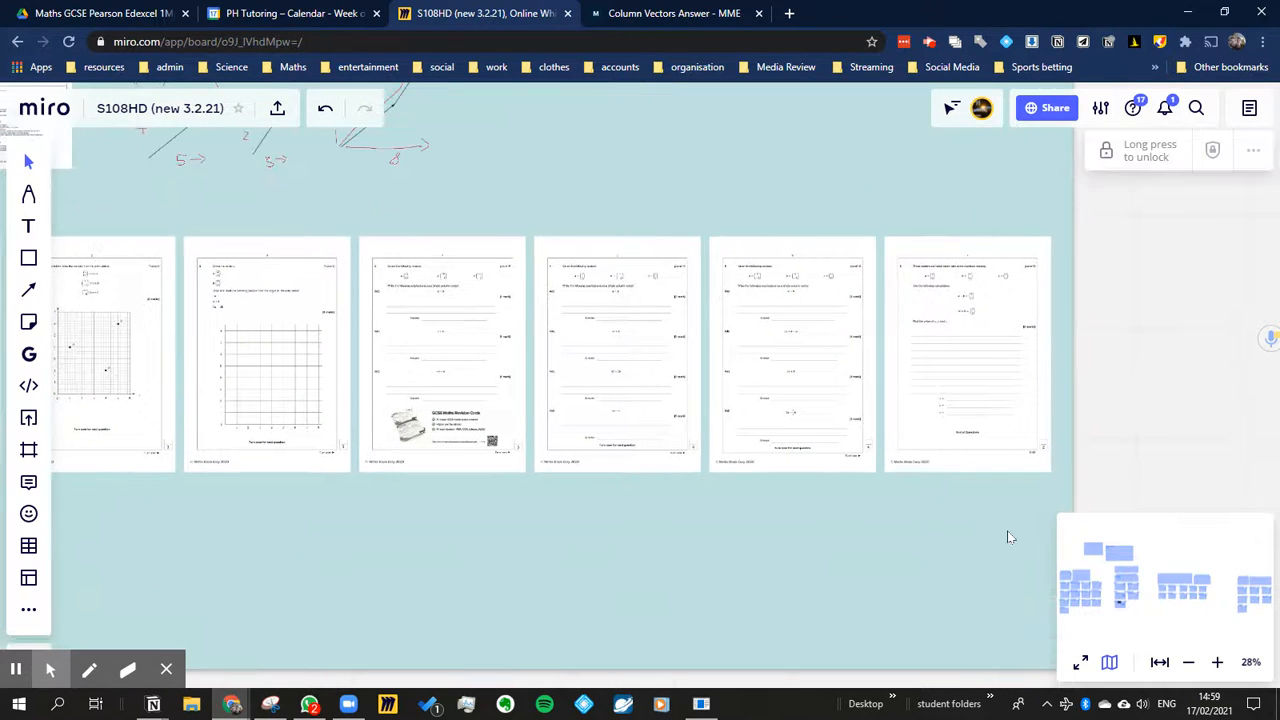
scroll(down, 3)
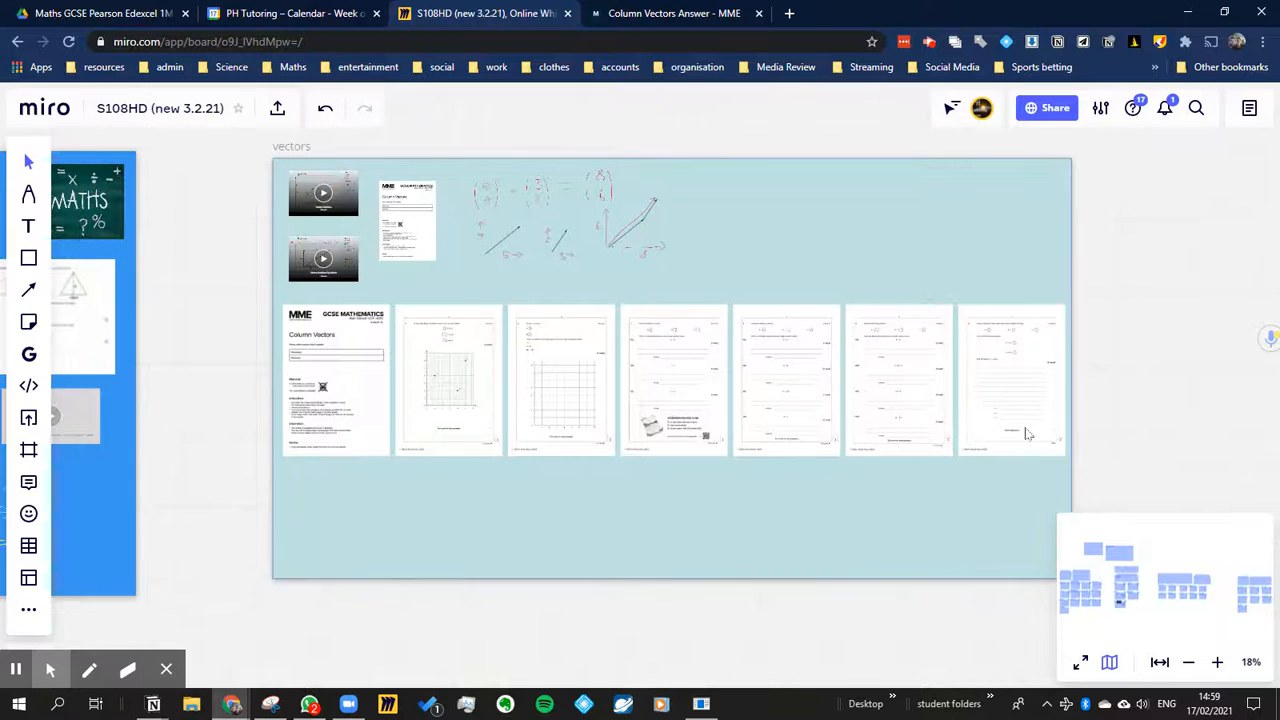